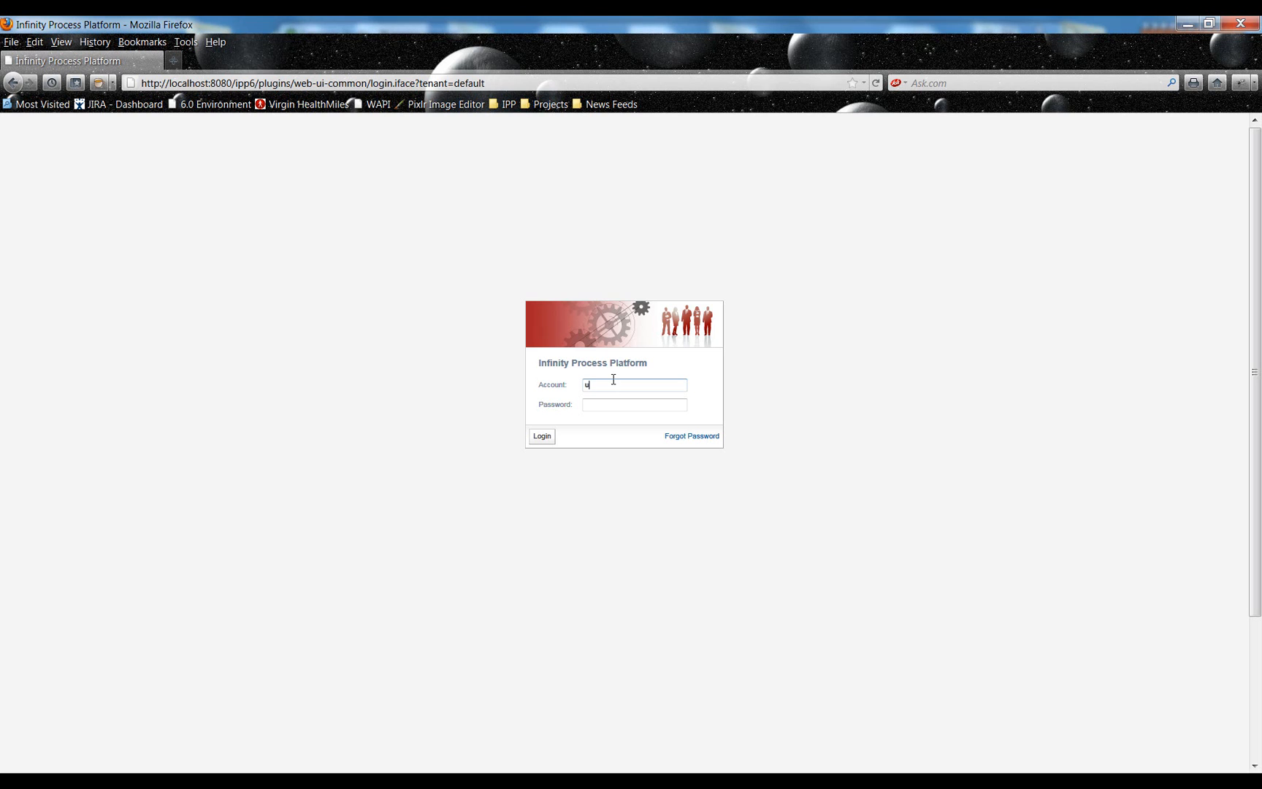
- Log in to the portal as user u1 with the entered password
text(••)
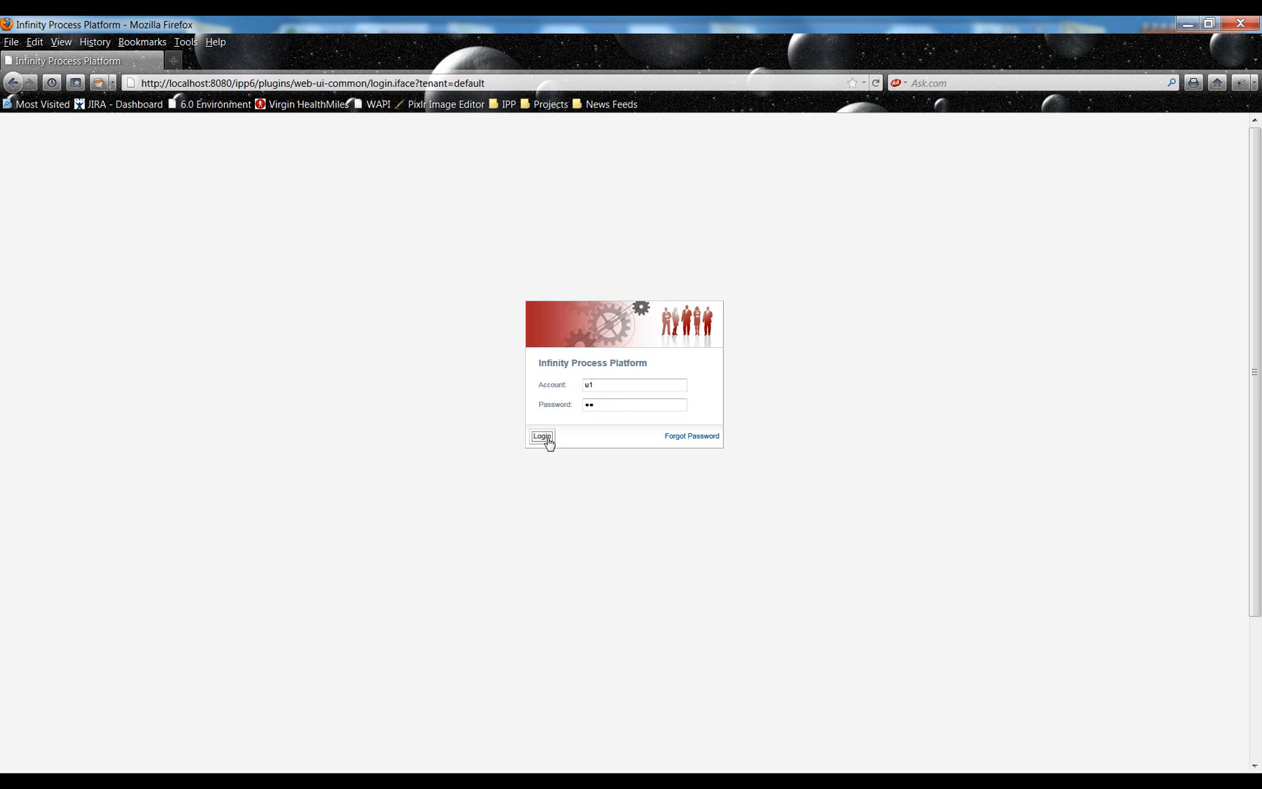
click(541, 436)
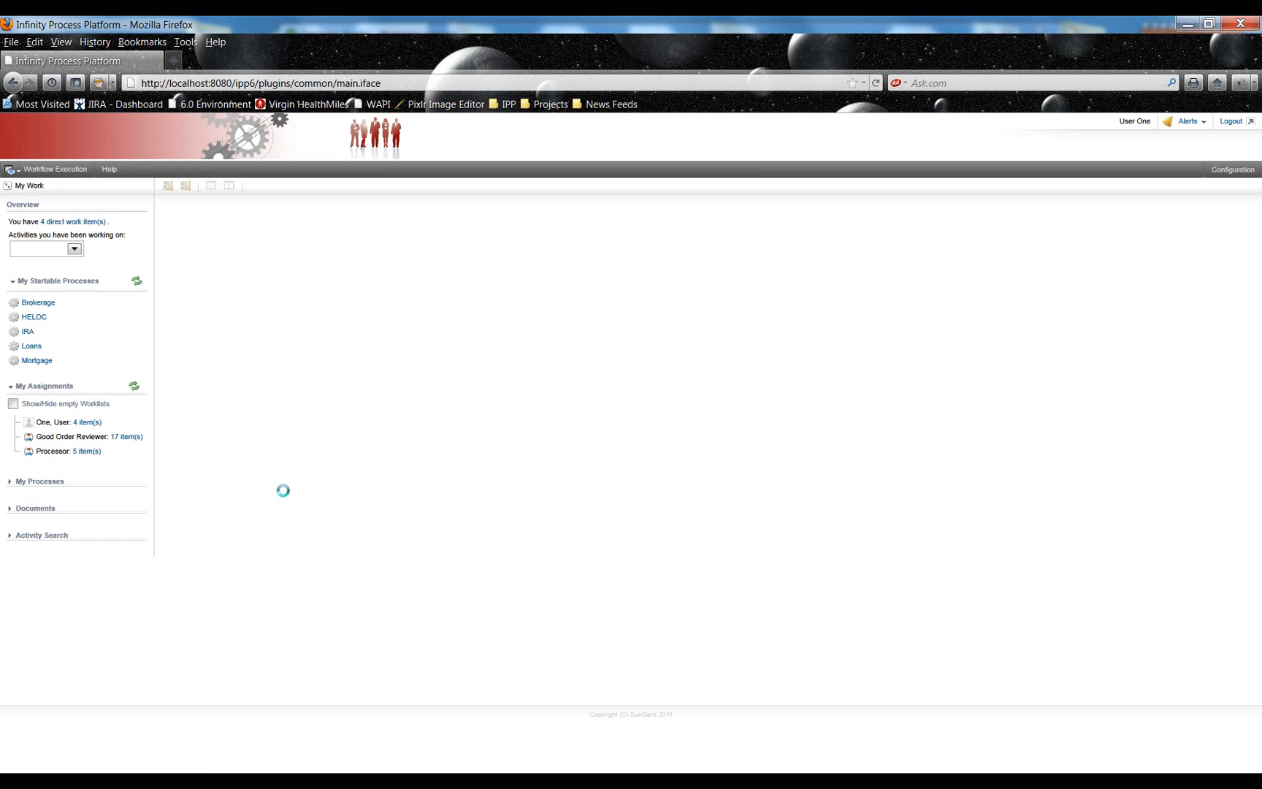
- Open the Good Order Reviewer assignments list of 17 review activities
click(72, 436)
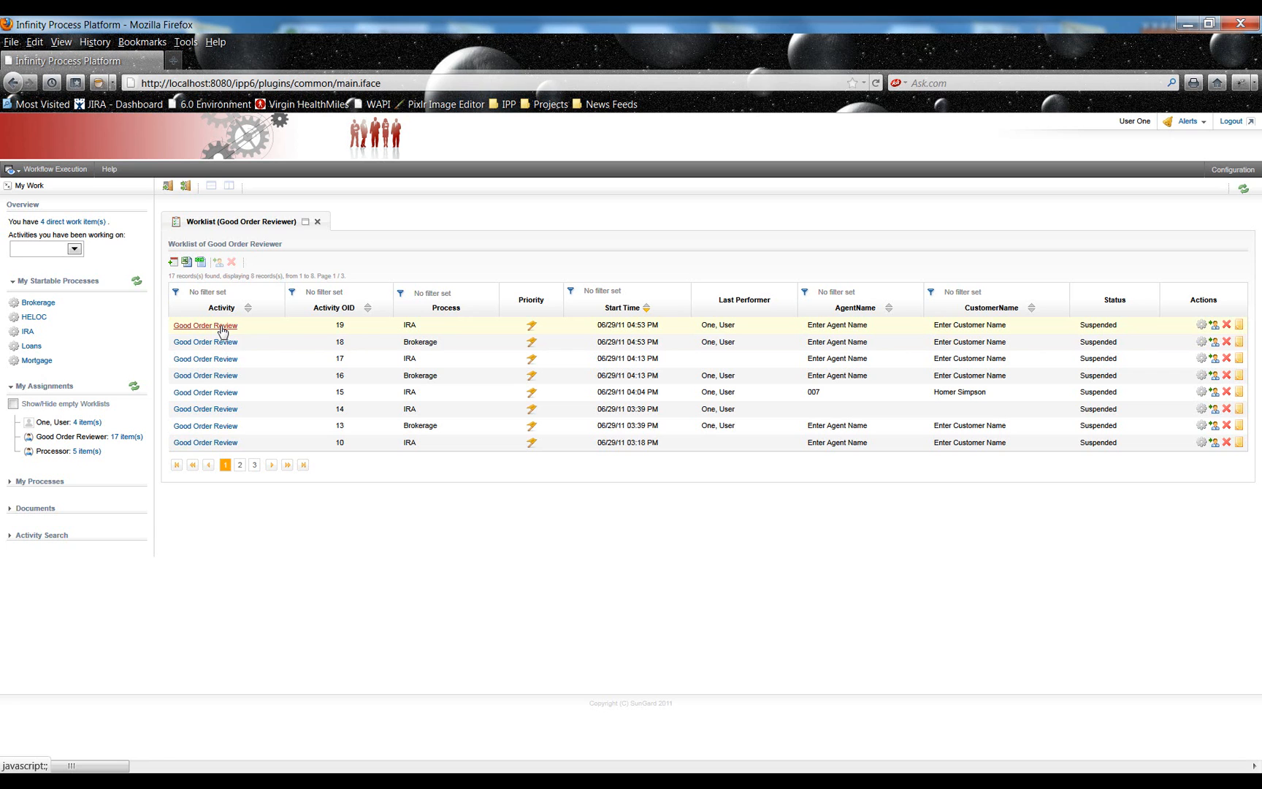
- Open the Good Order Review activity with OID 19 from the worklist
click(205, 325)
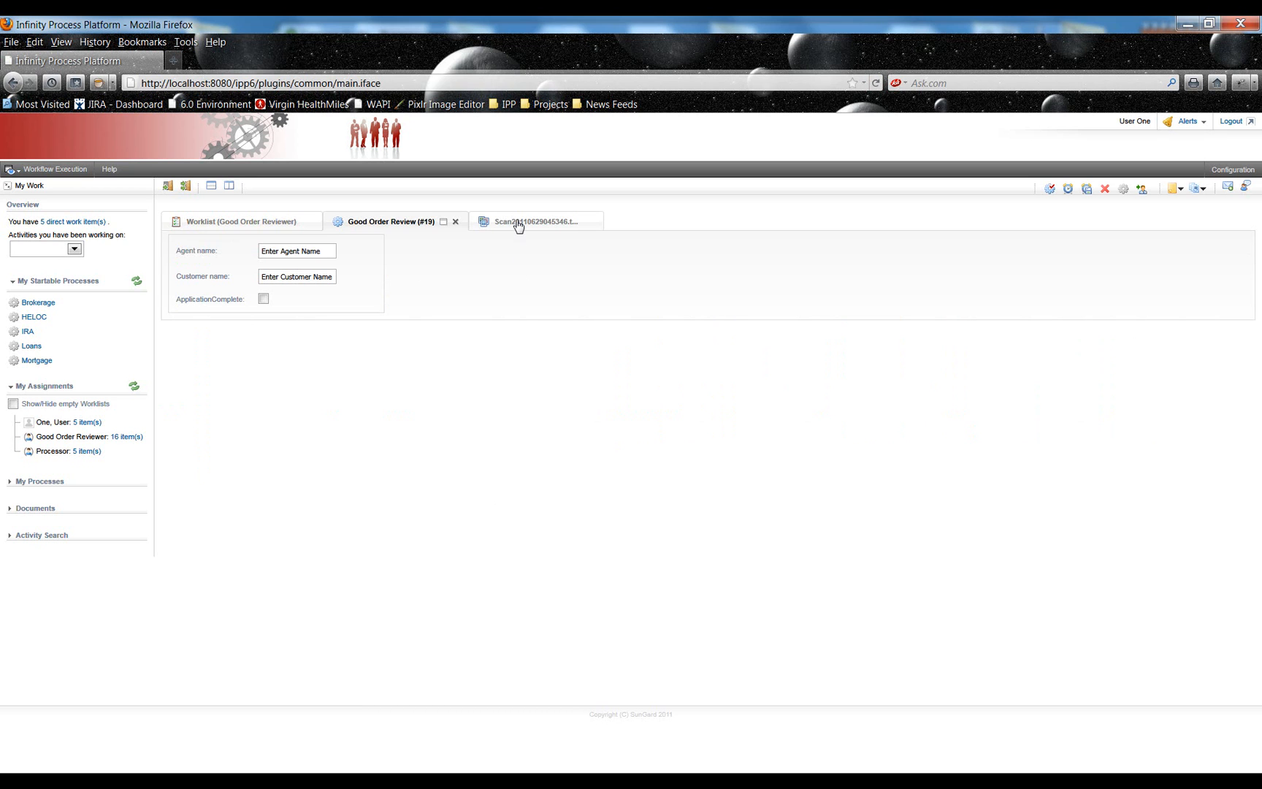
mouse_move(522, 258)
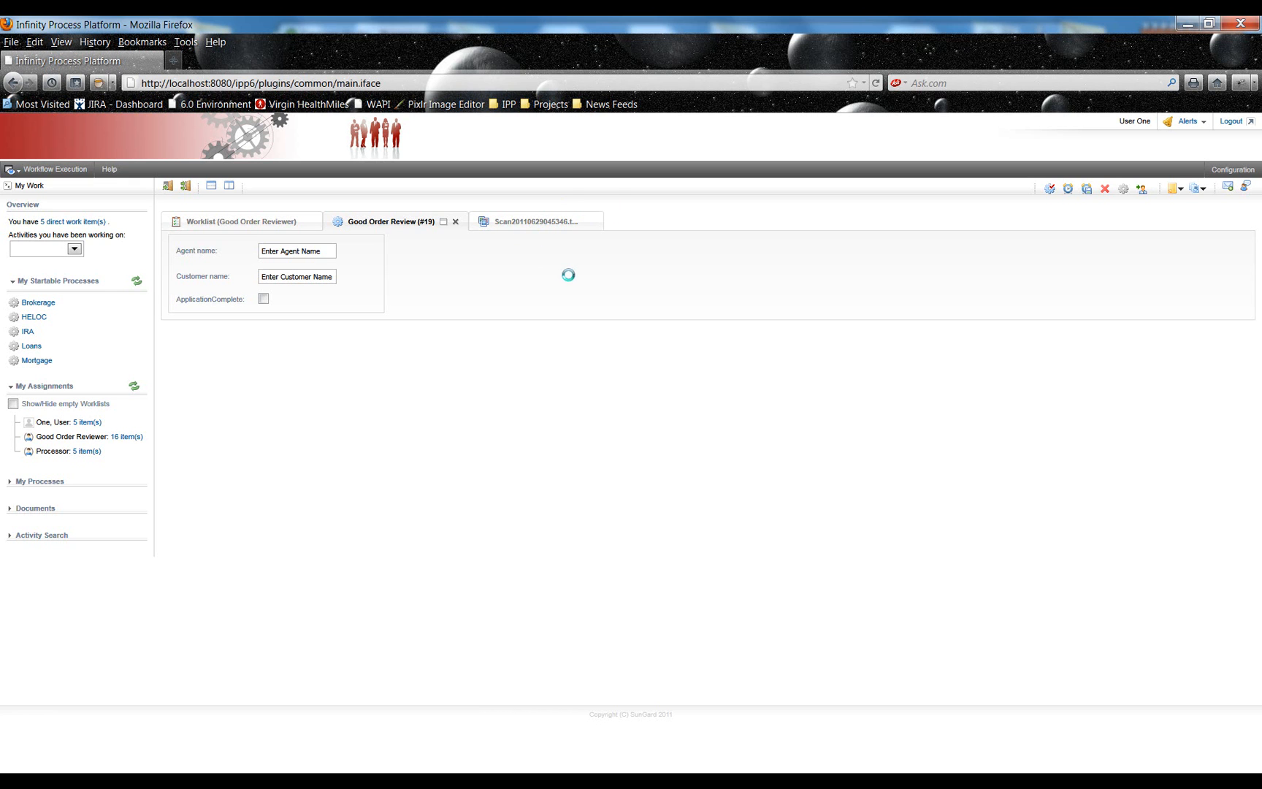
- View the four-page scanned IRA Adoption Agreement via the Scan document tab
click(535, 222)
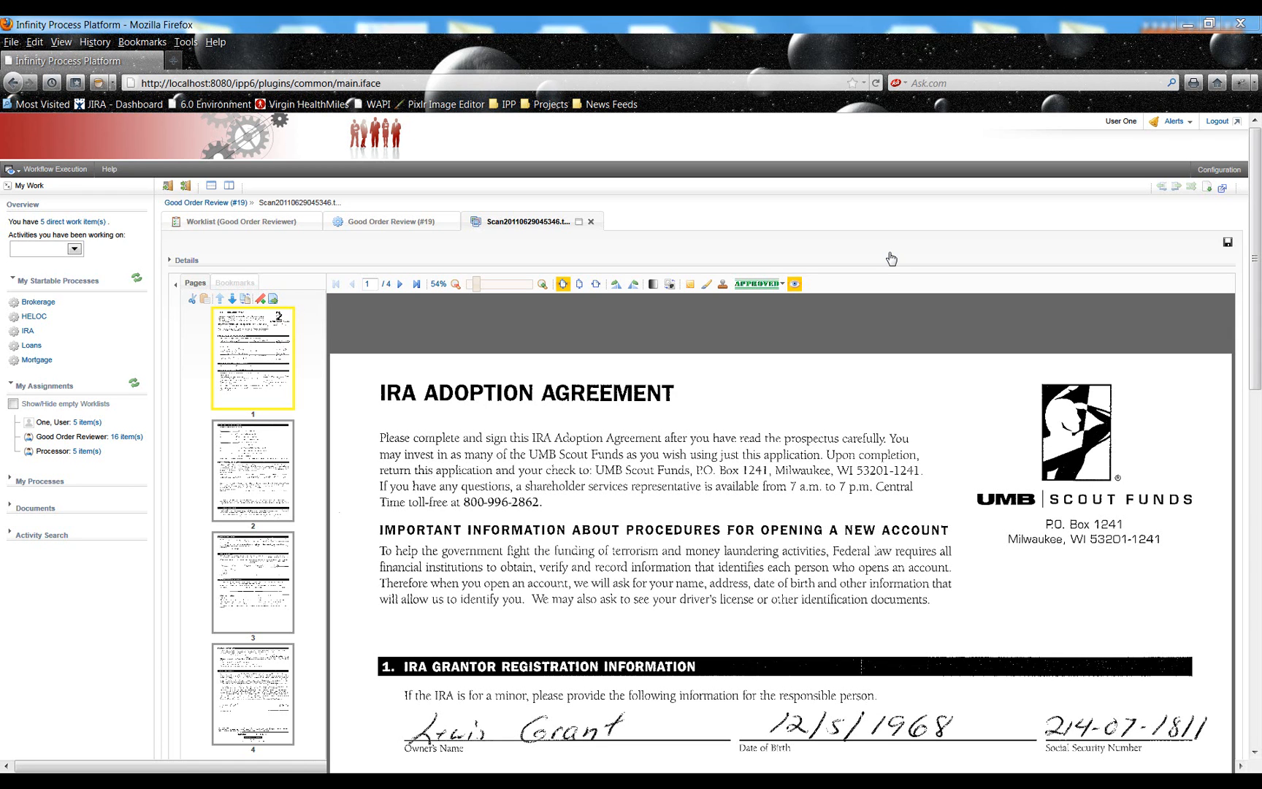
mouse_move(652, 242)
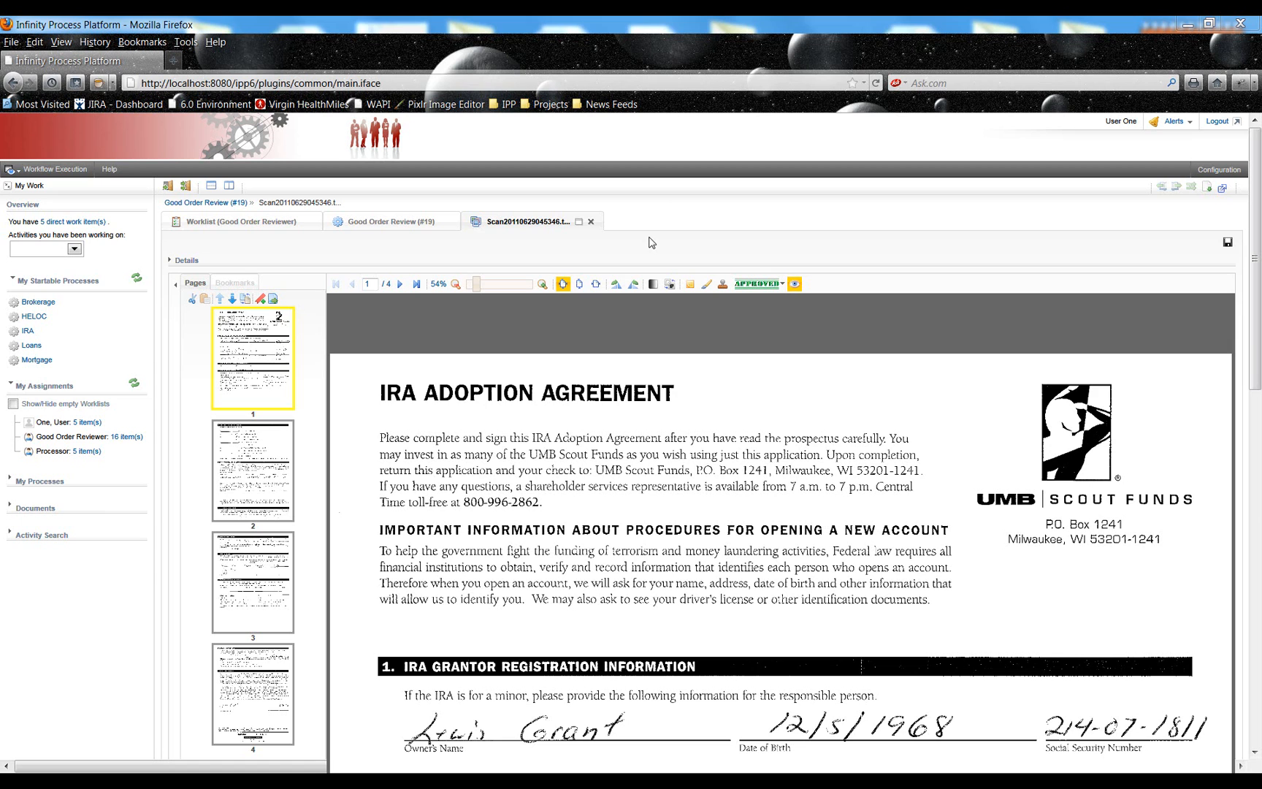
mouse_move(784, 461)
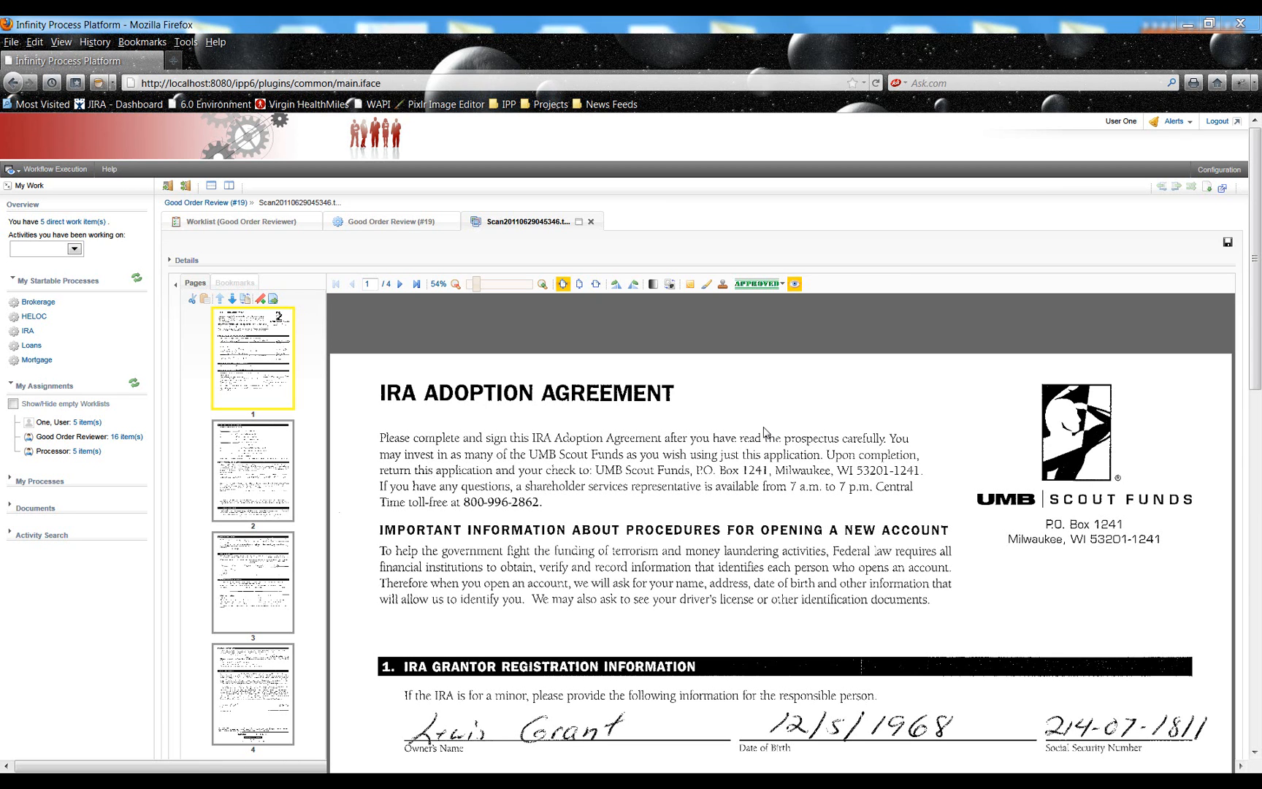
mouse_move(199, 410)
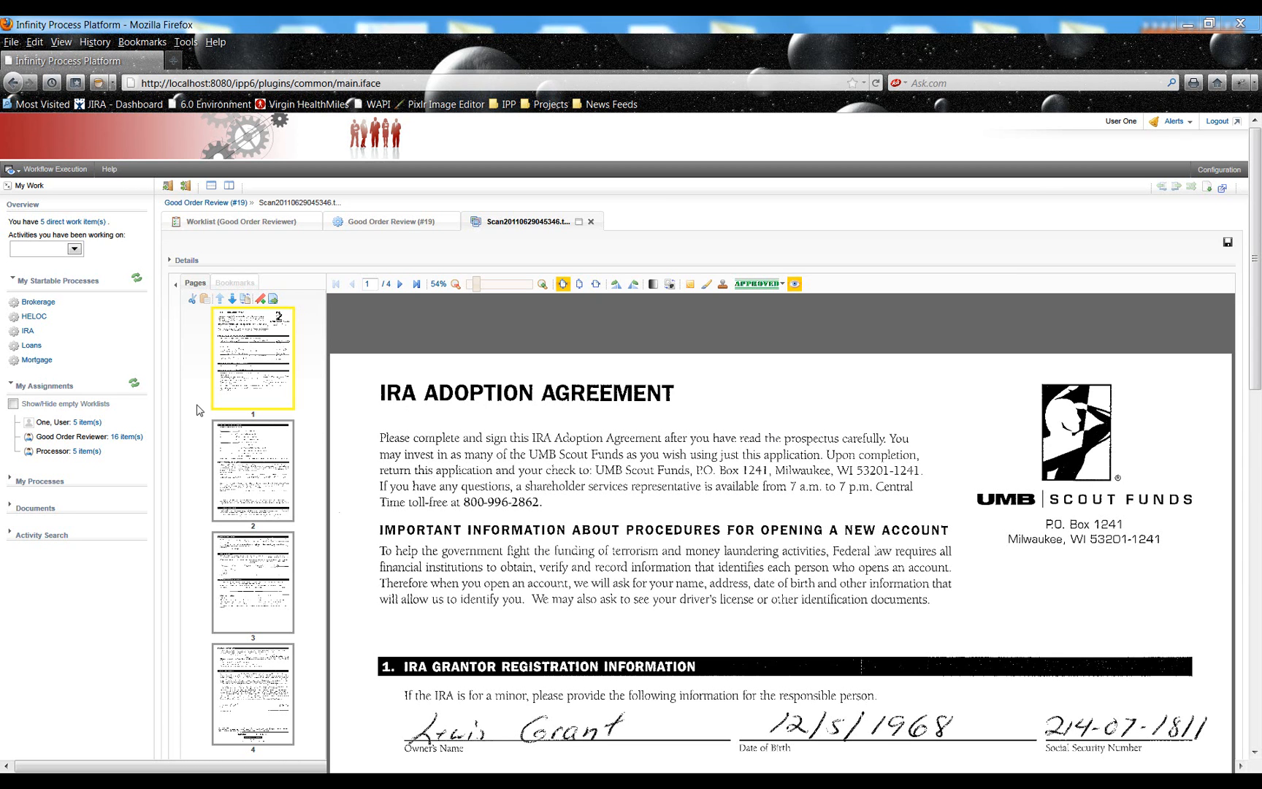
mouse_move(191, 403)
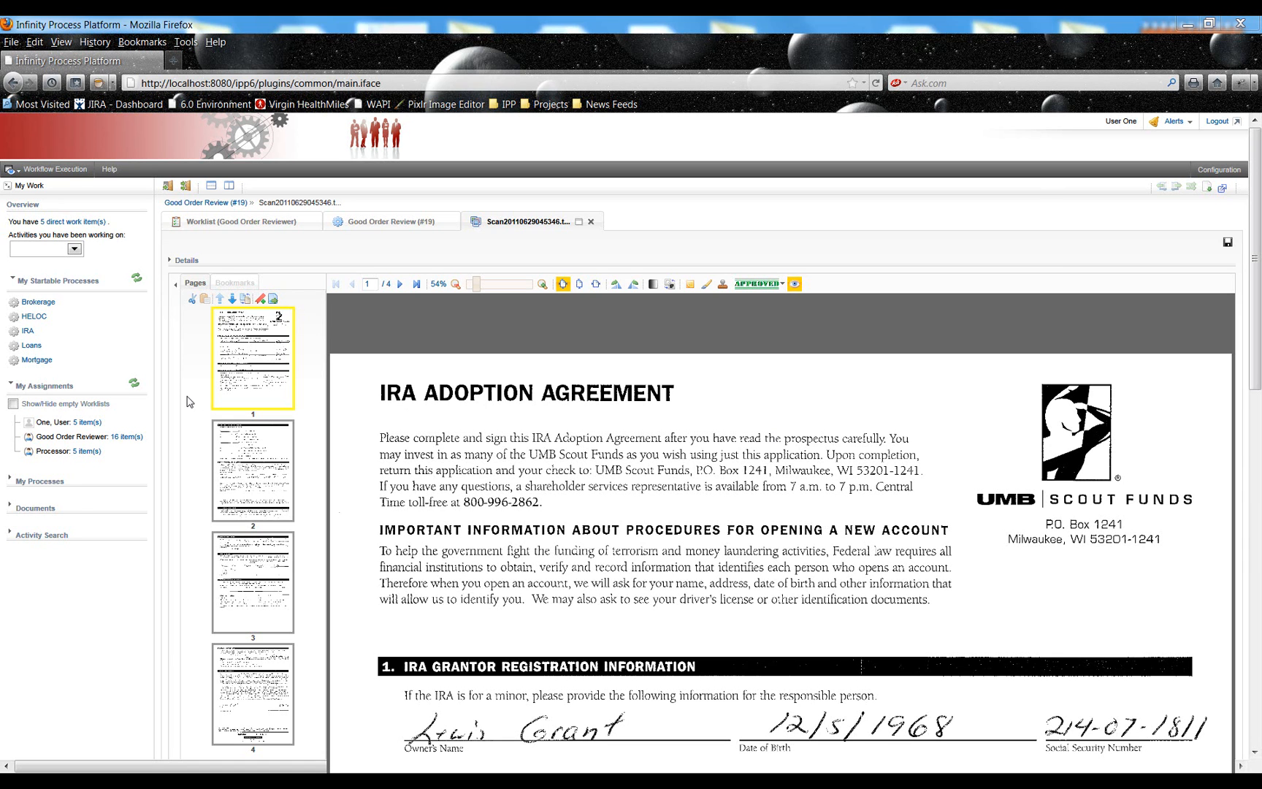
mouse_move(193, 358)
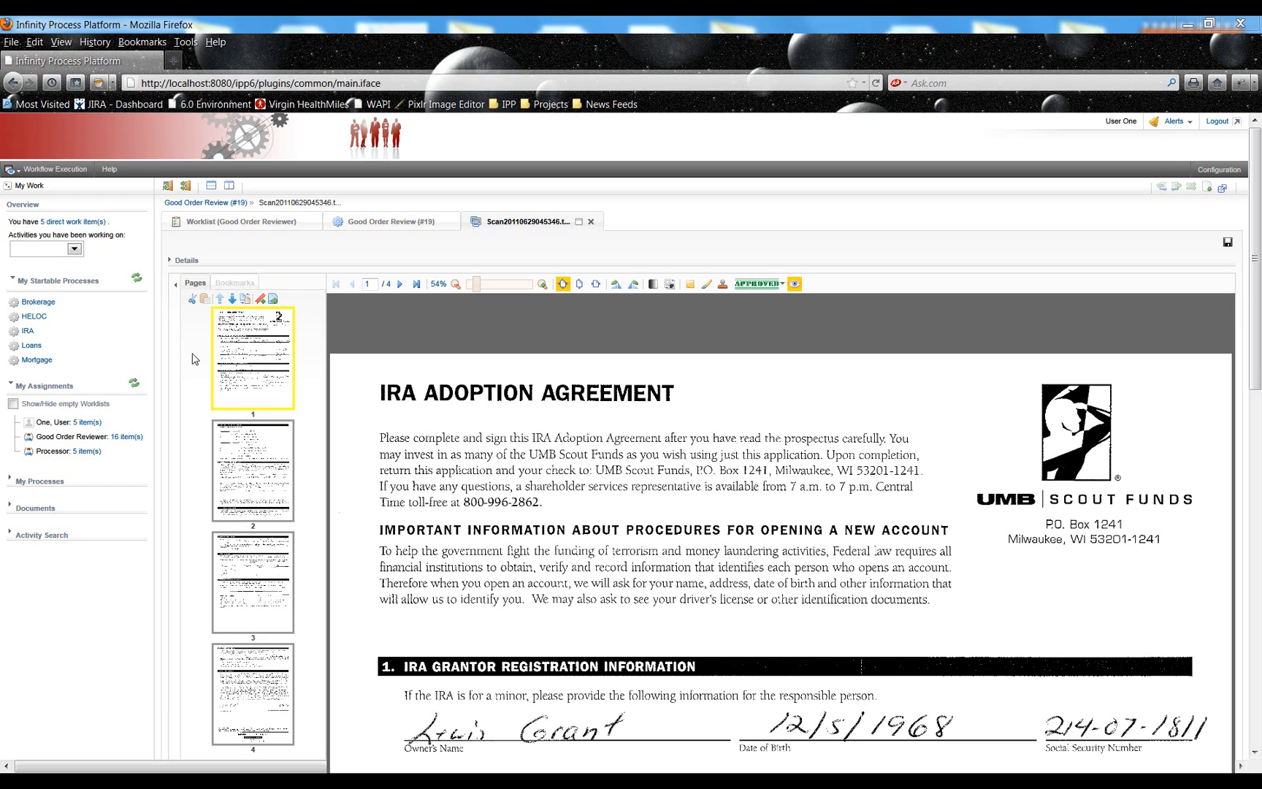
mouse_move(328, 508)
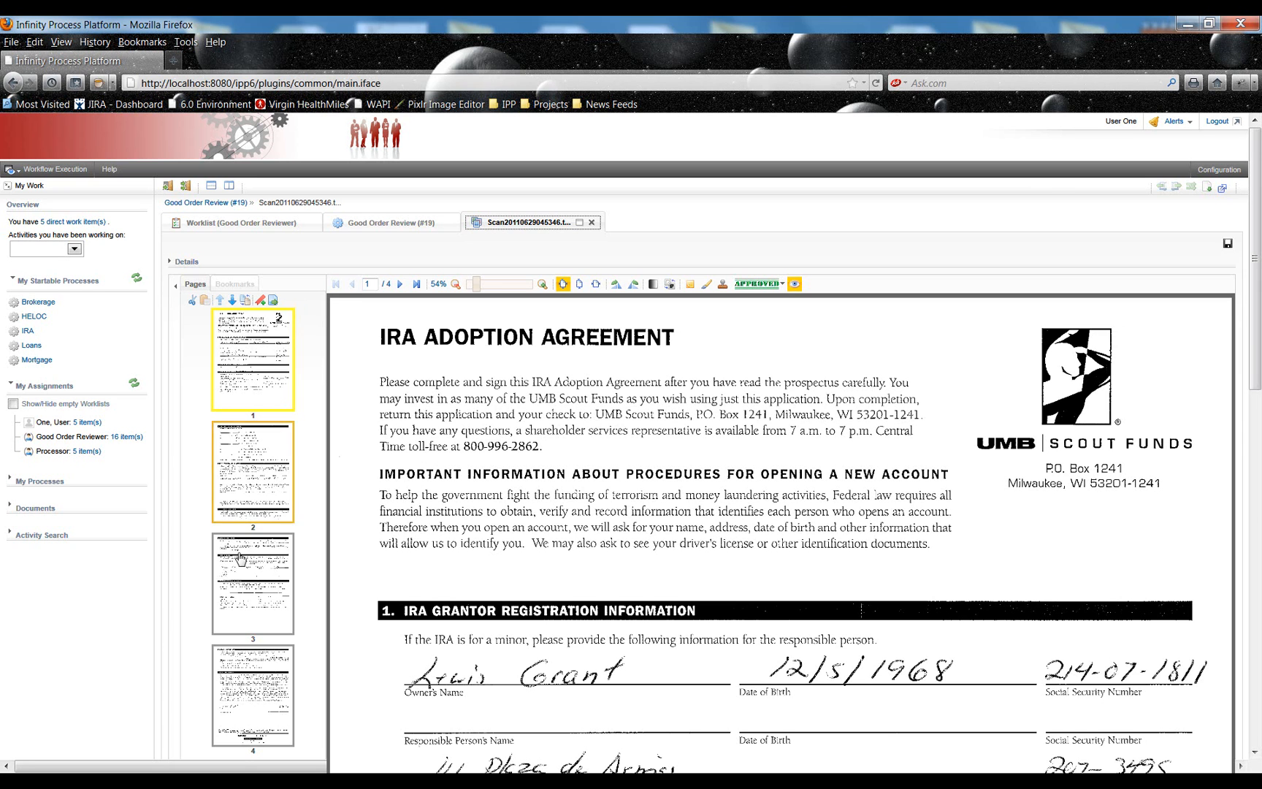
click(253, 581)
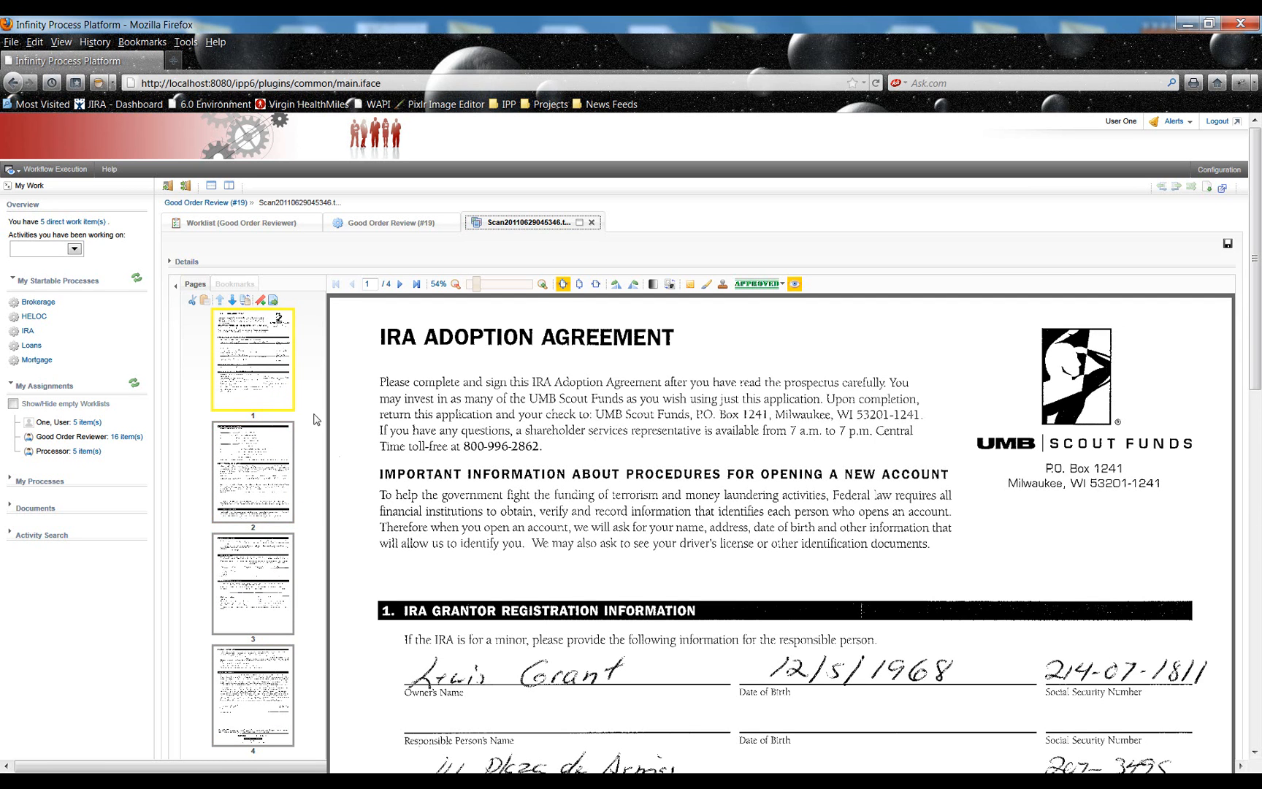
mouse_move(191, 423)
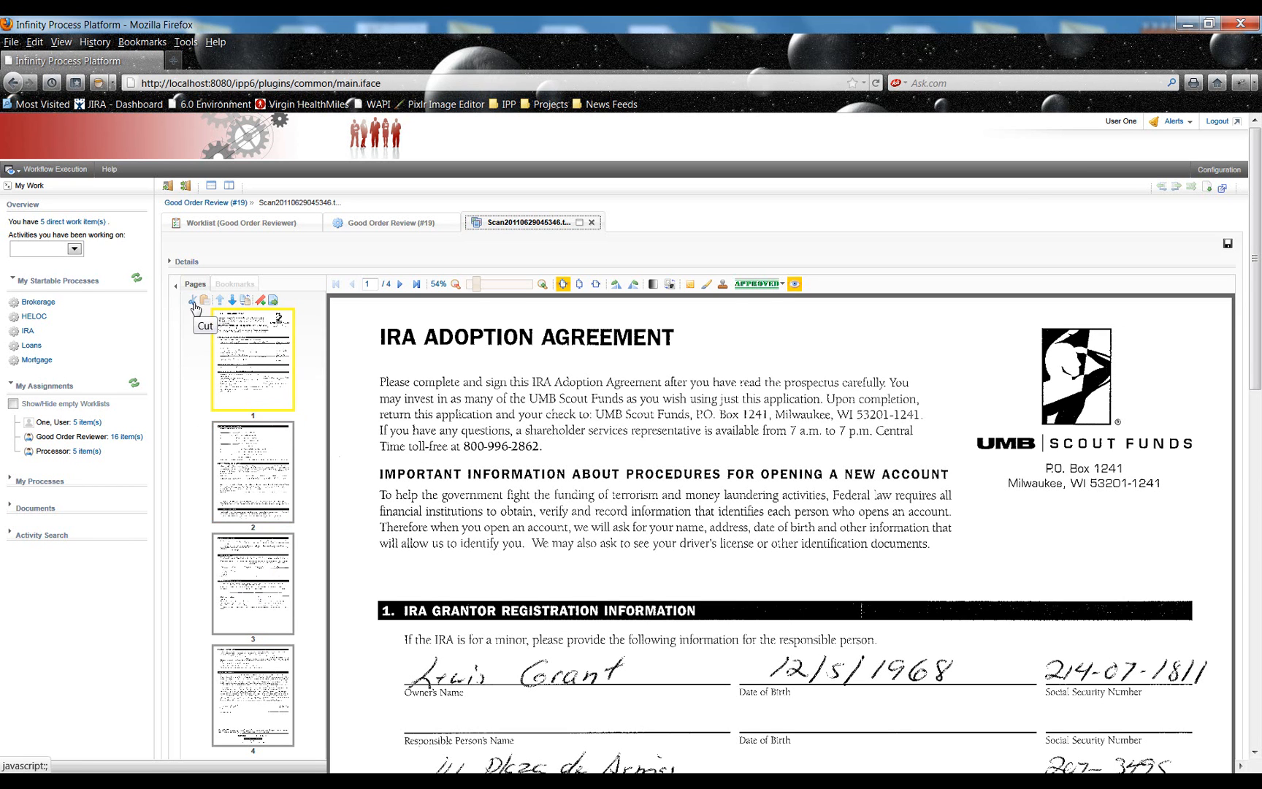
mouse_move(187, 458)
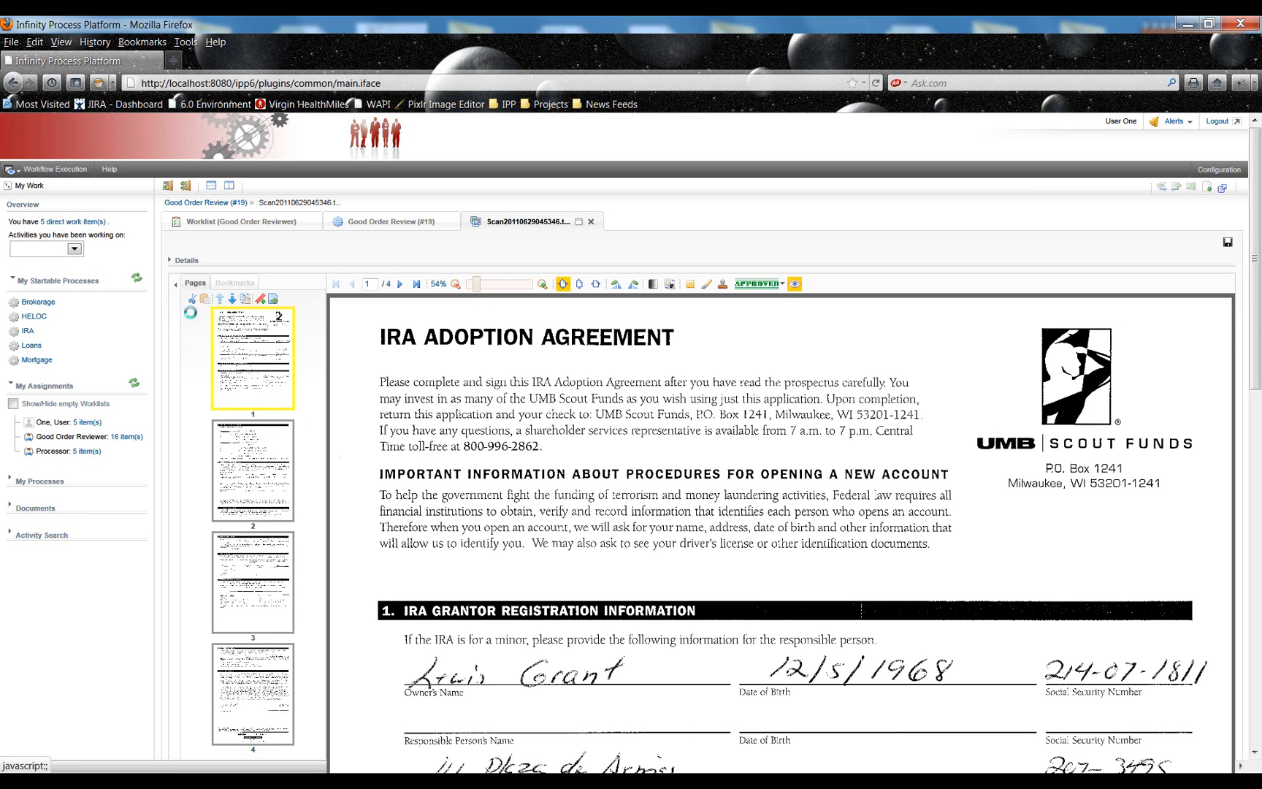
click(252, 579)
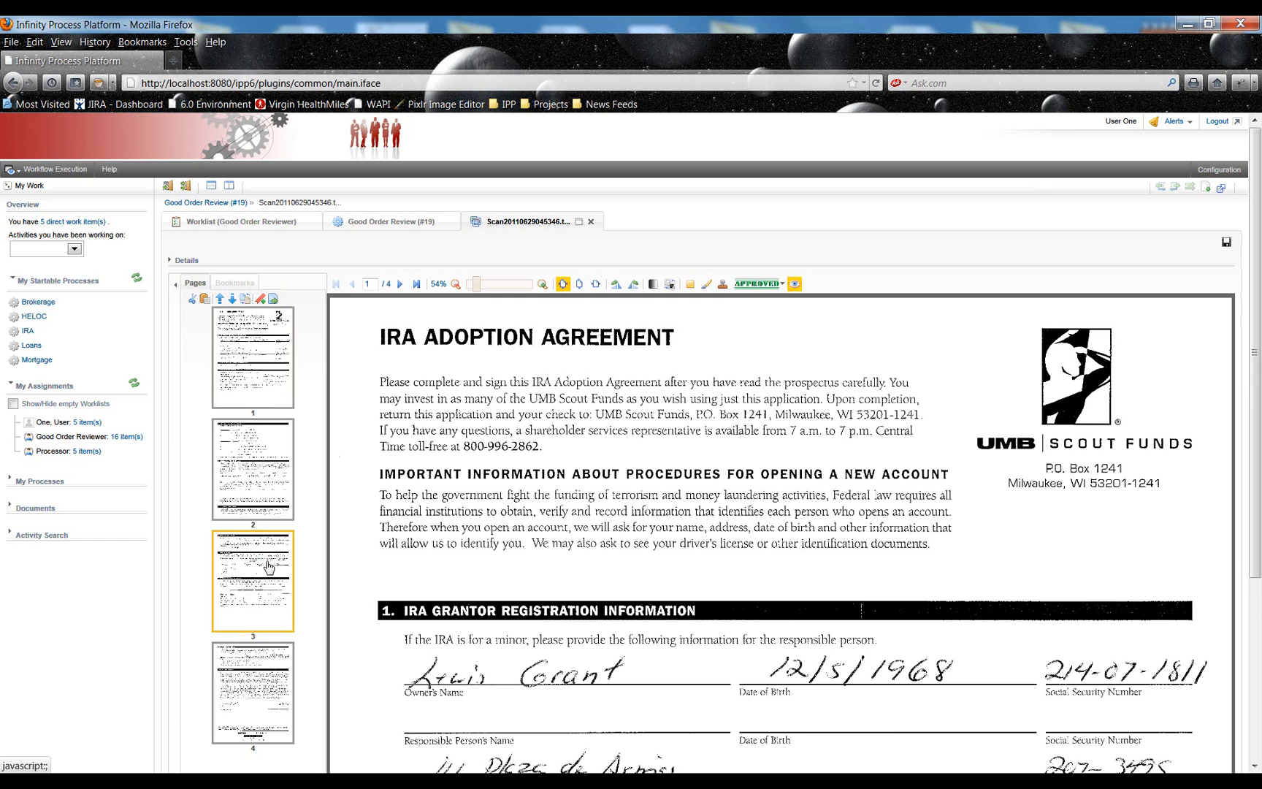
click(252, 469)
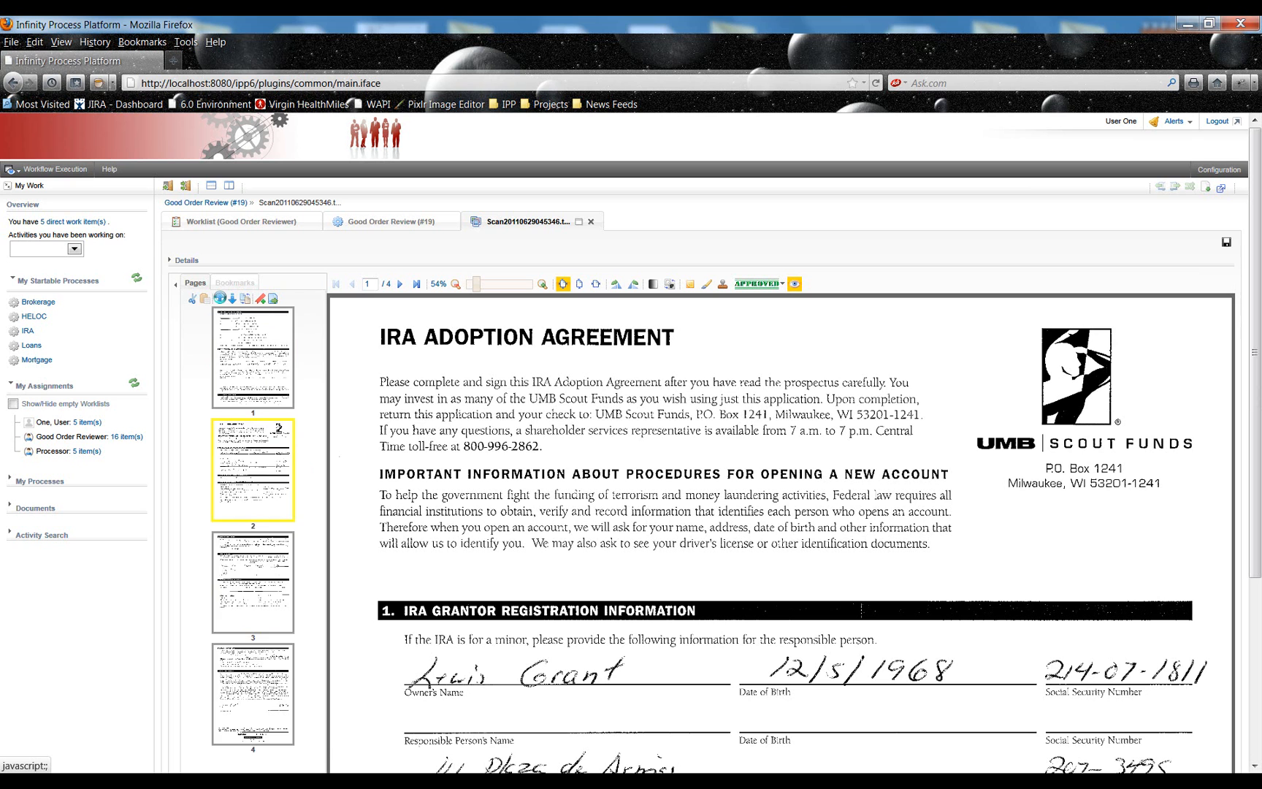
click(251, 355)
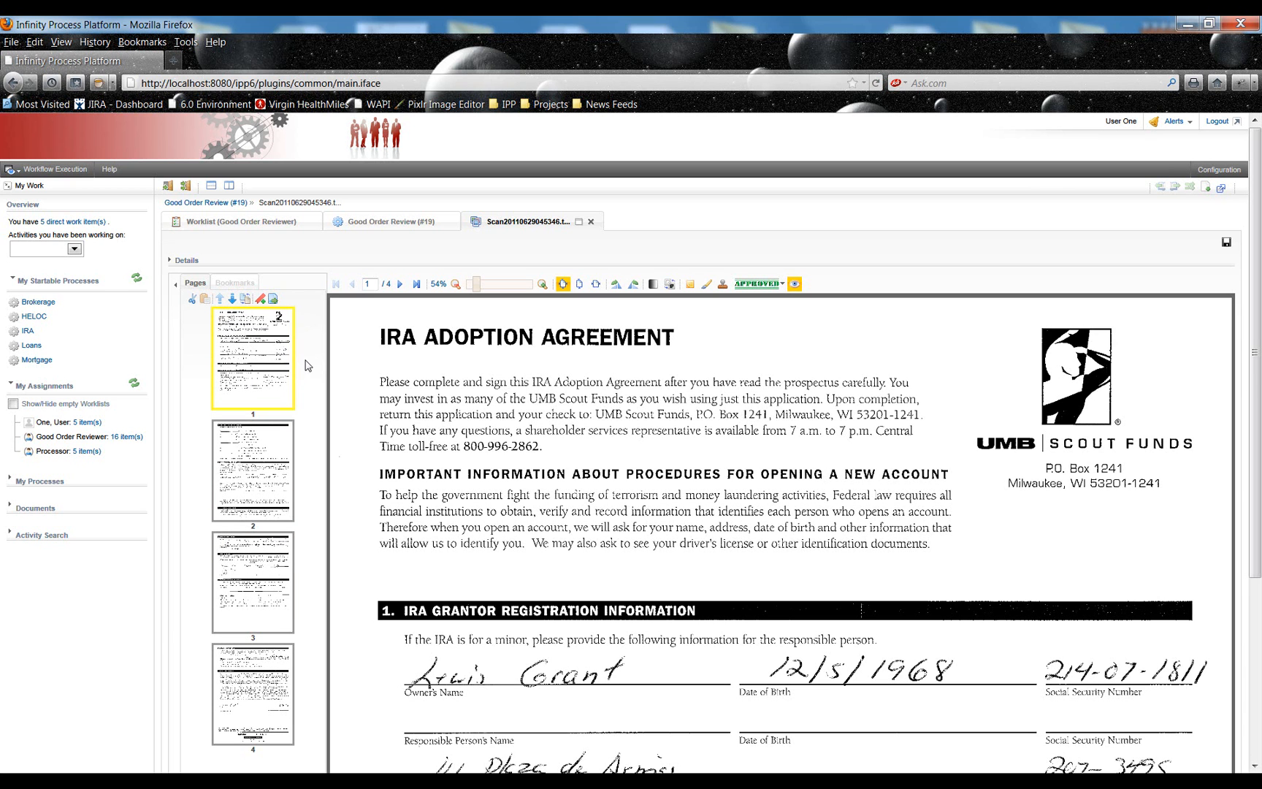
mouse_move(247, 300)
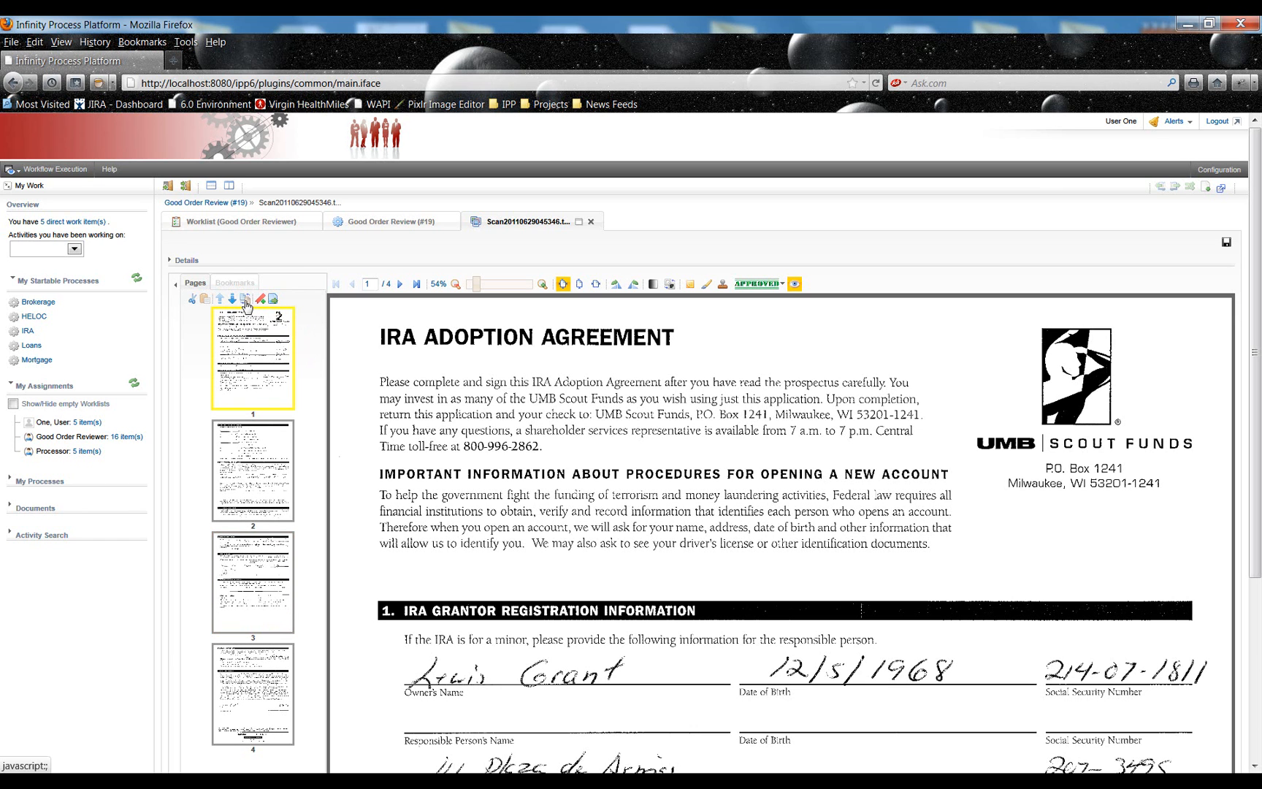
click(246, 299)
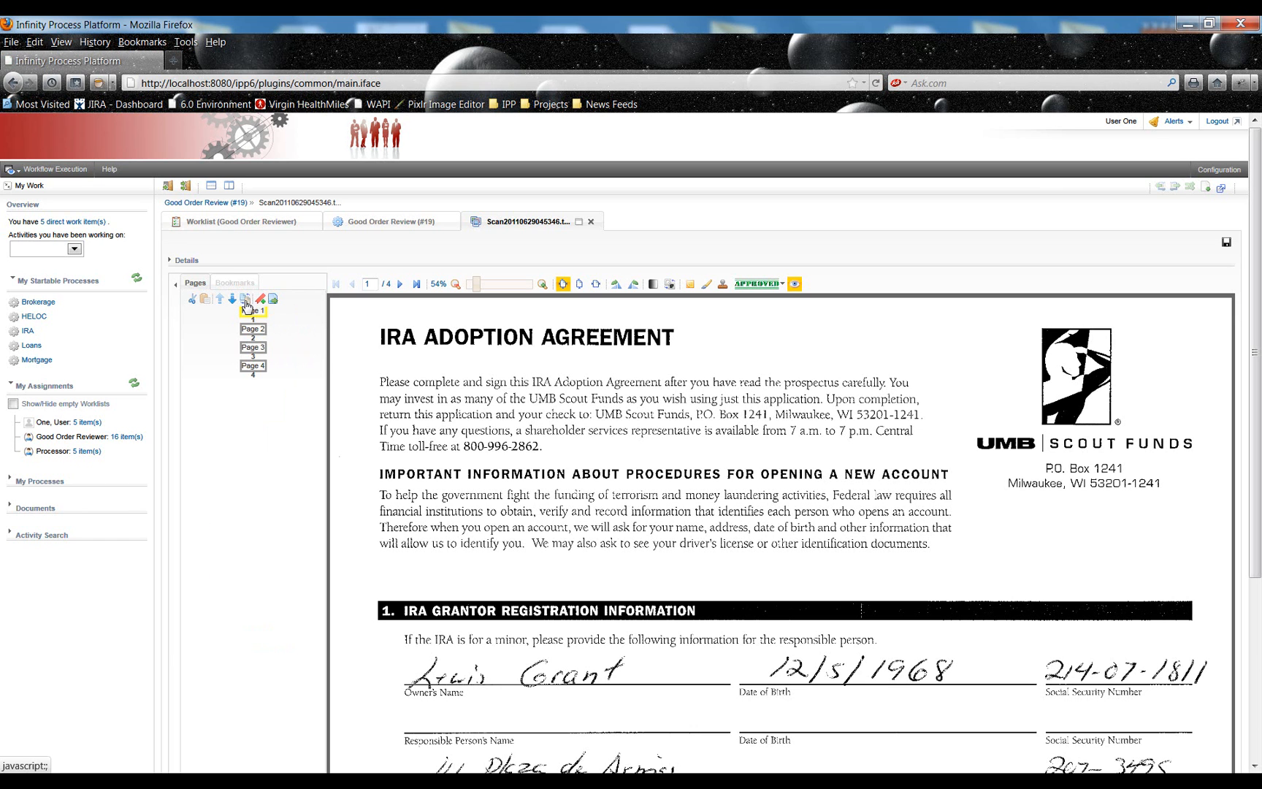
click(246, 299)
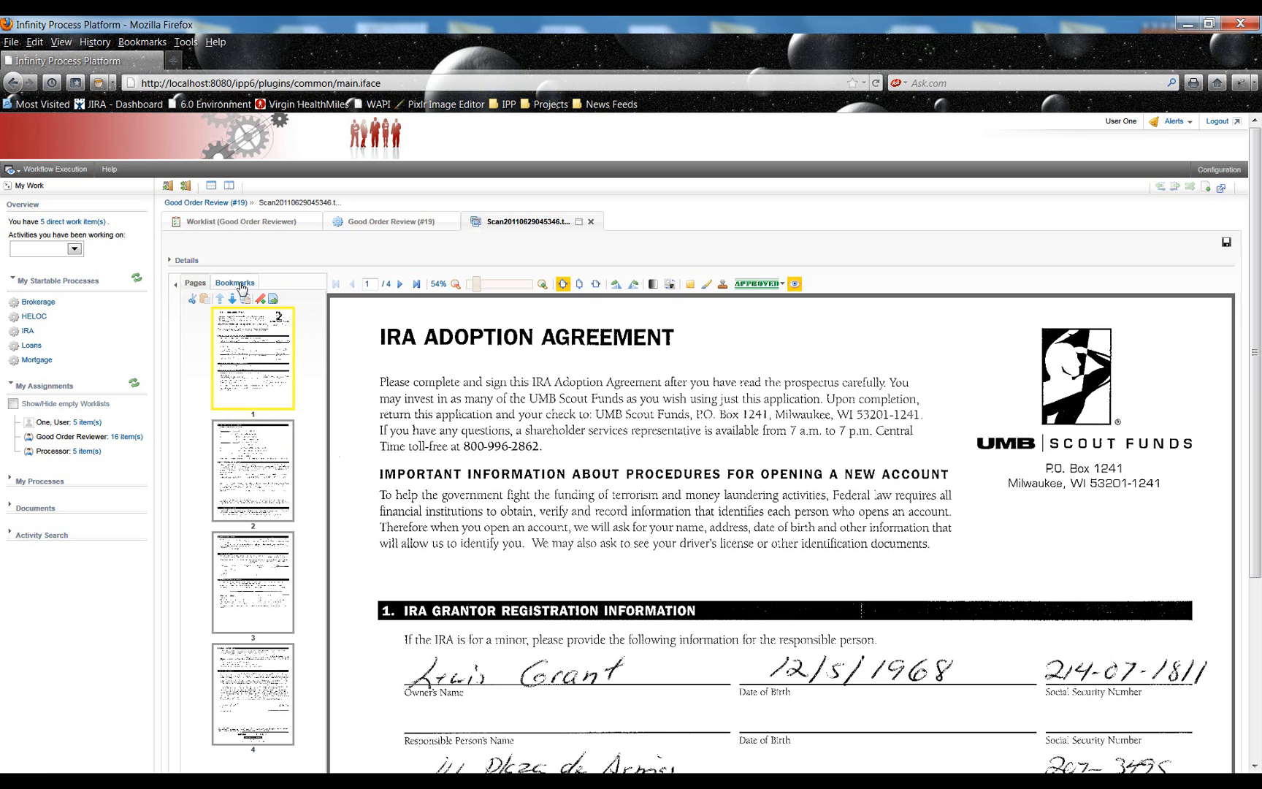
click(234, 282)
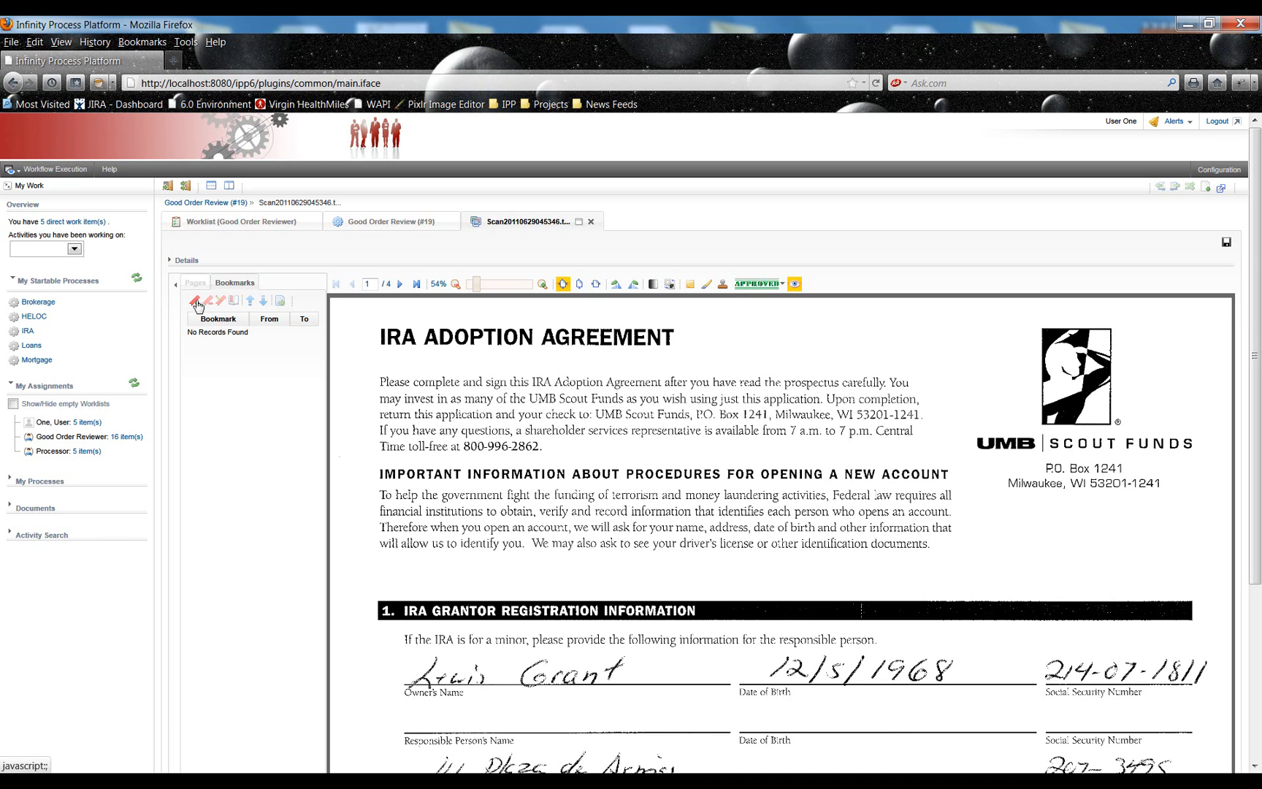
click(197, 304)
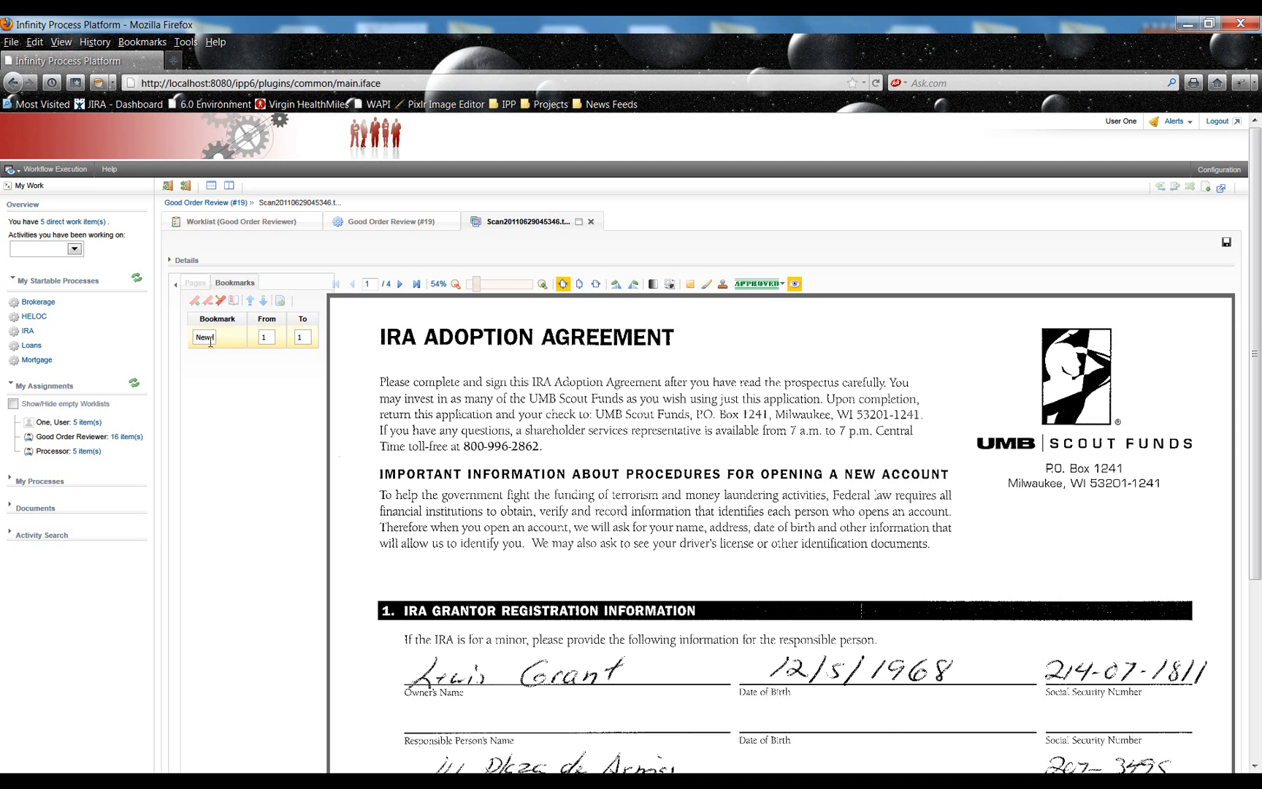
double_click(204, 337)
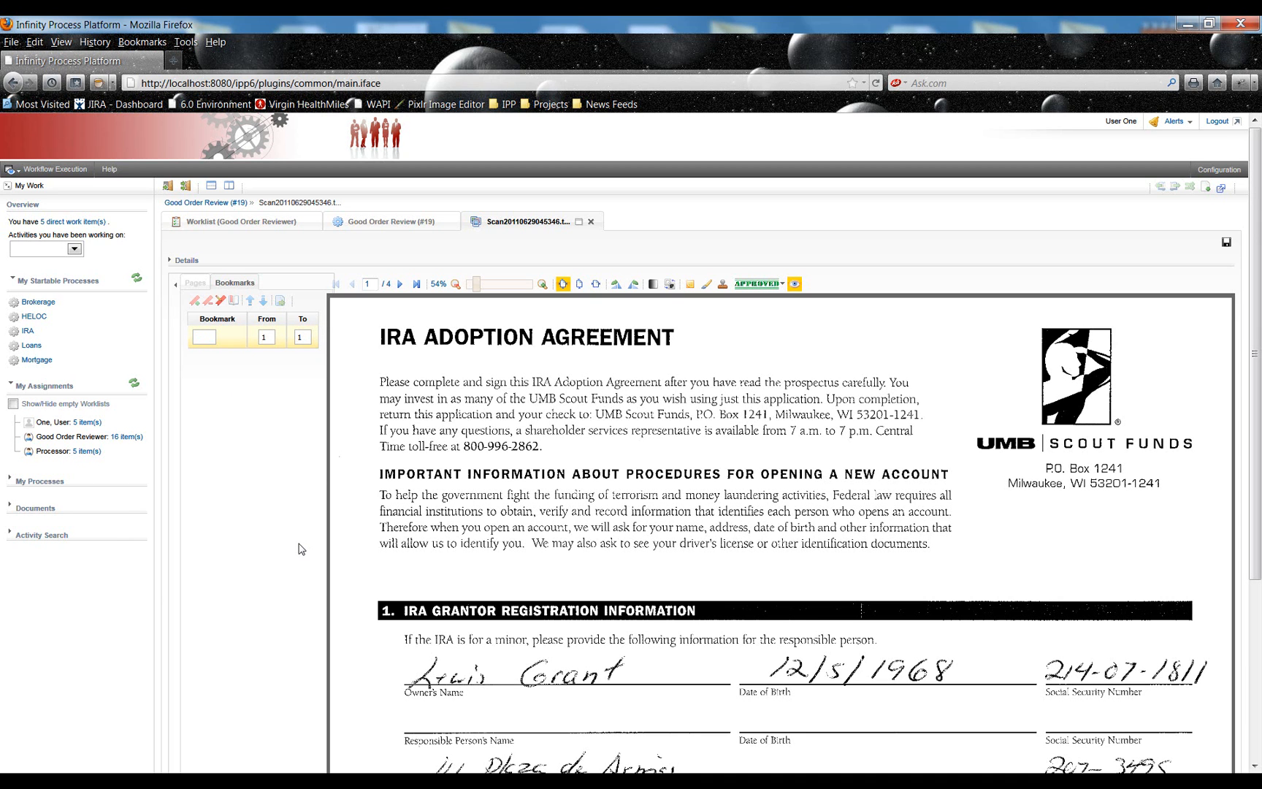
text(Sing)
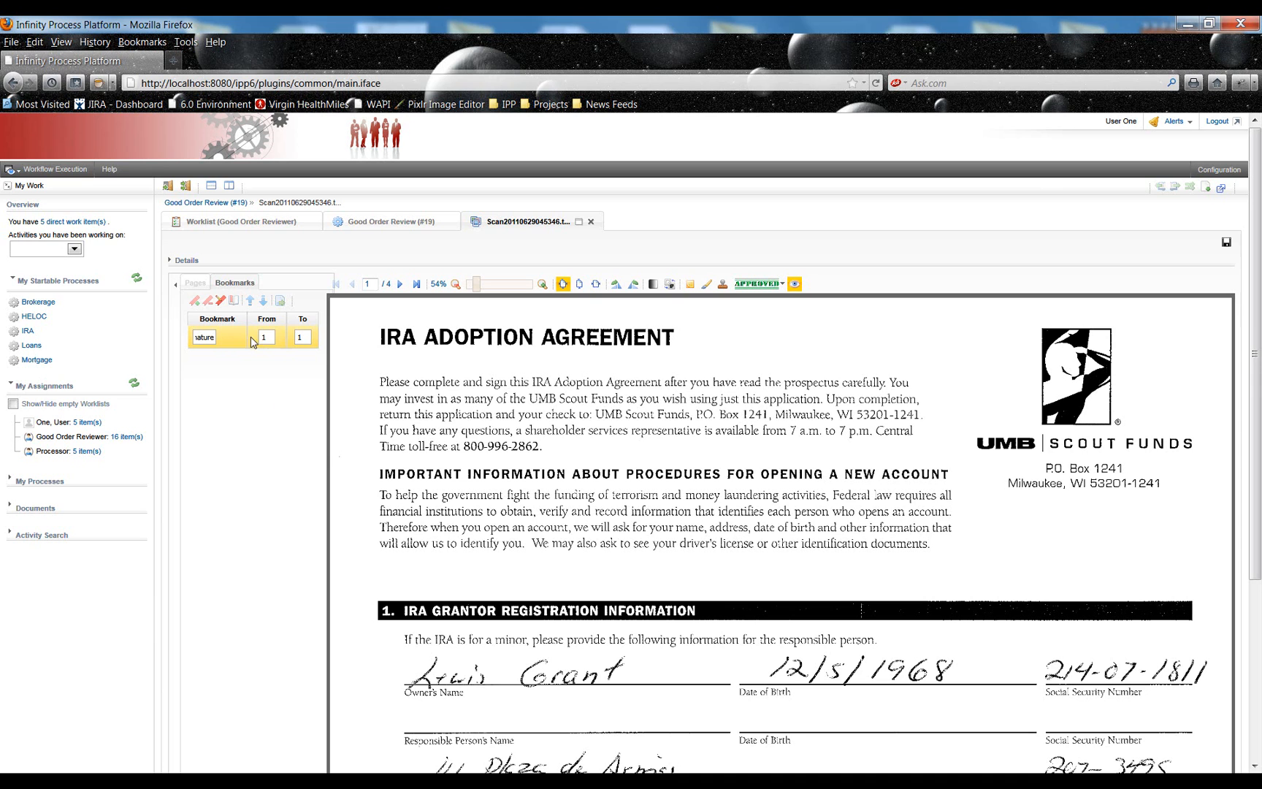
click(269, 337)
text(3)
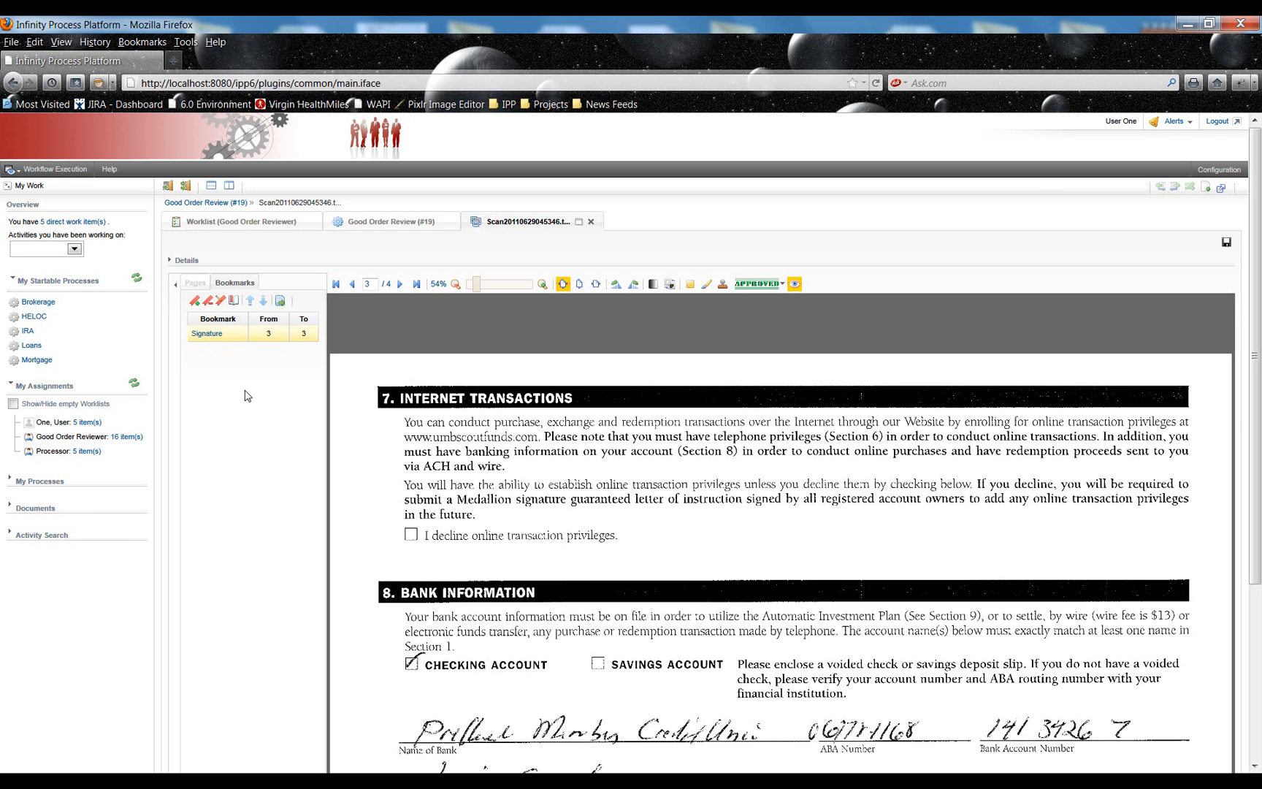
mouse_move(232, 300)
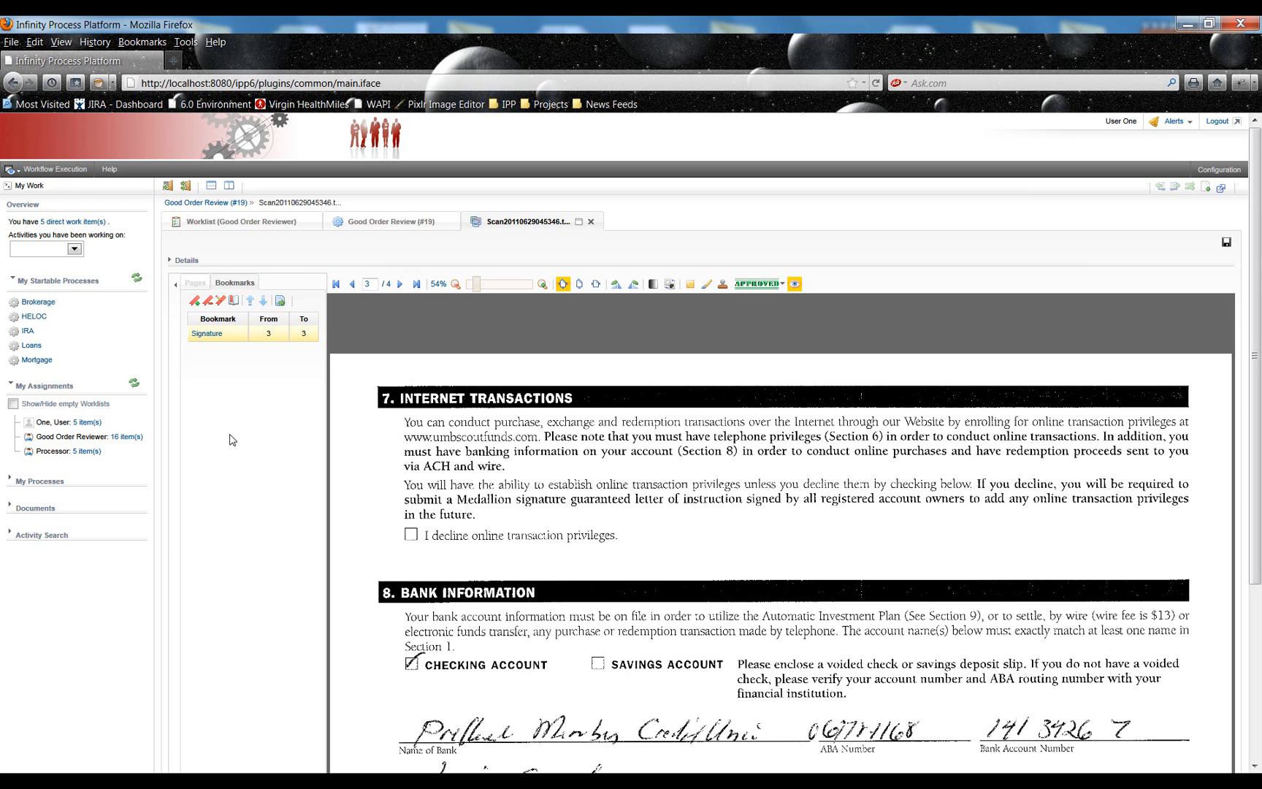
mouse_move(218, 344)
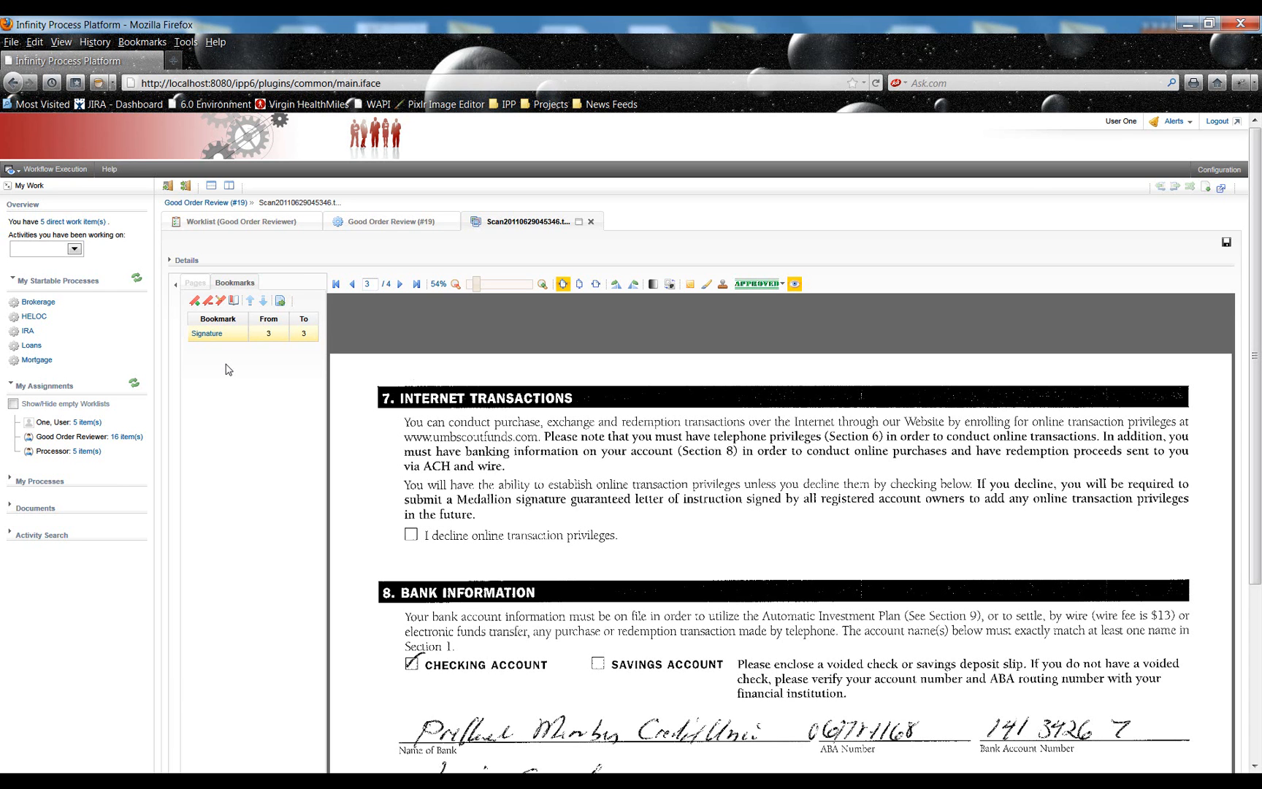
mouse_move(253, 325)
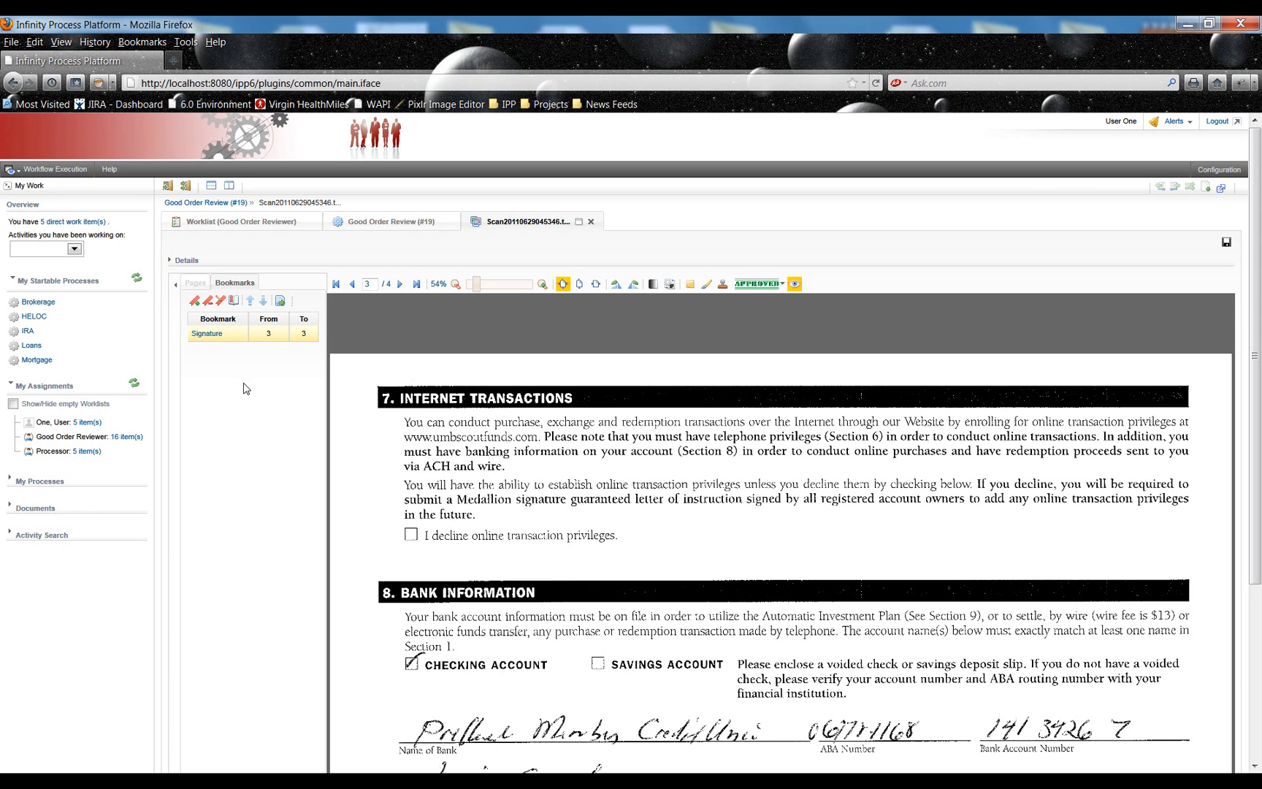
- Save the annotated TIFF scan with its page 3 Signature bookmark
click(205, 333)
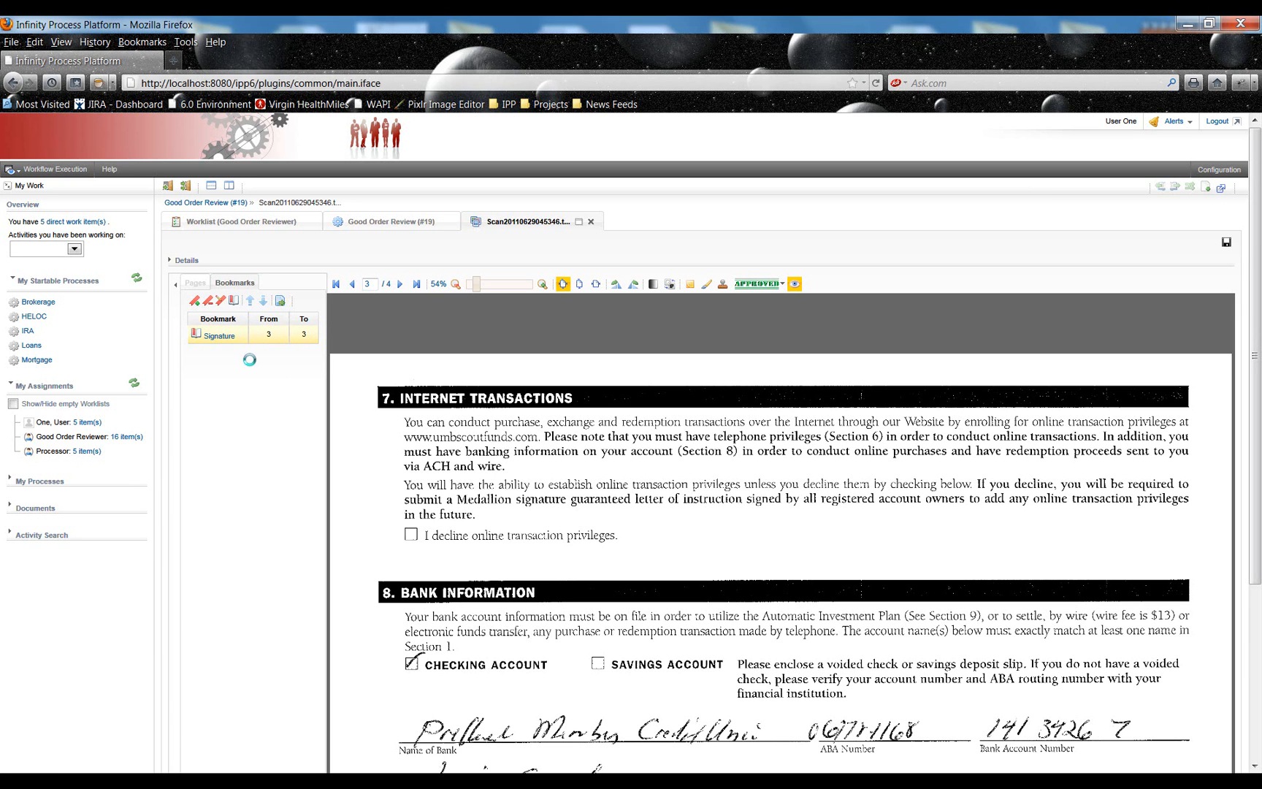
click(218, 334)
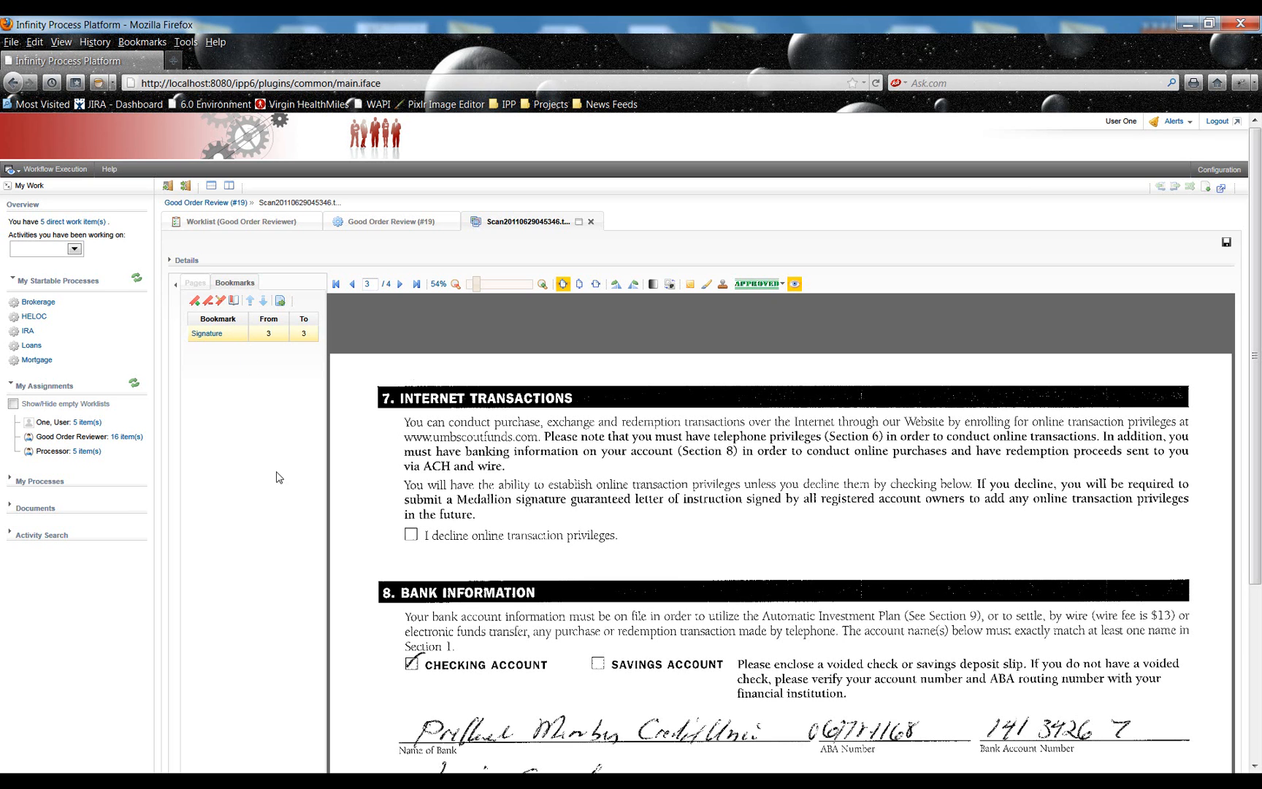
mouse_move(213, 382)
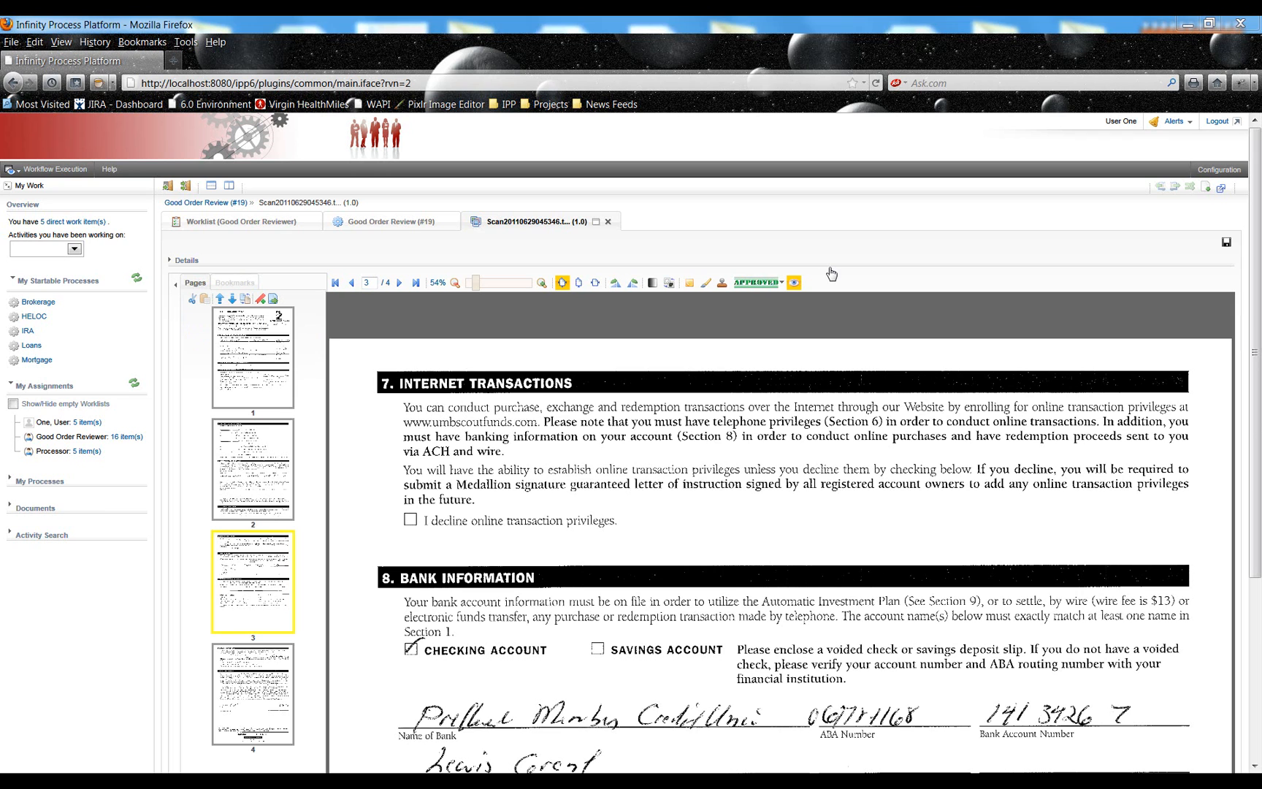
mouse_move(707, 409)
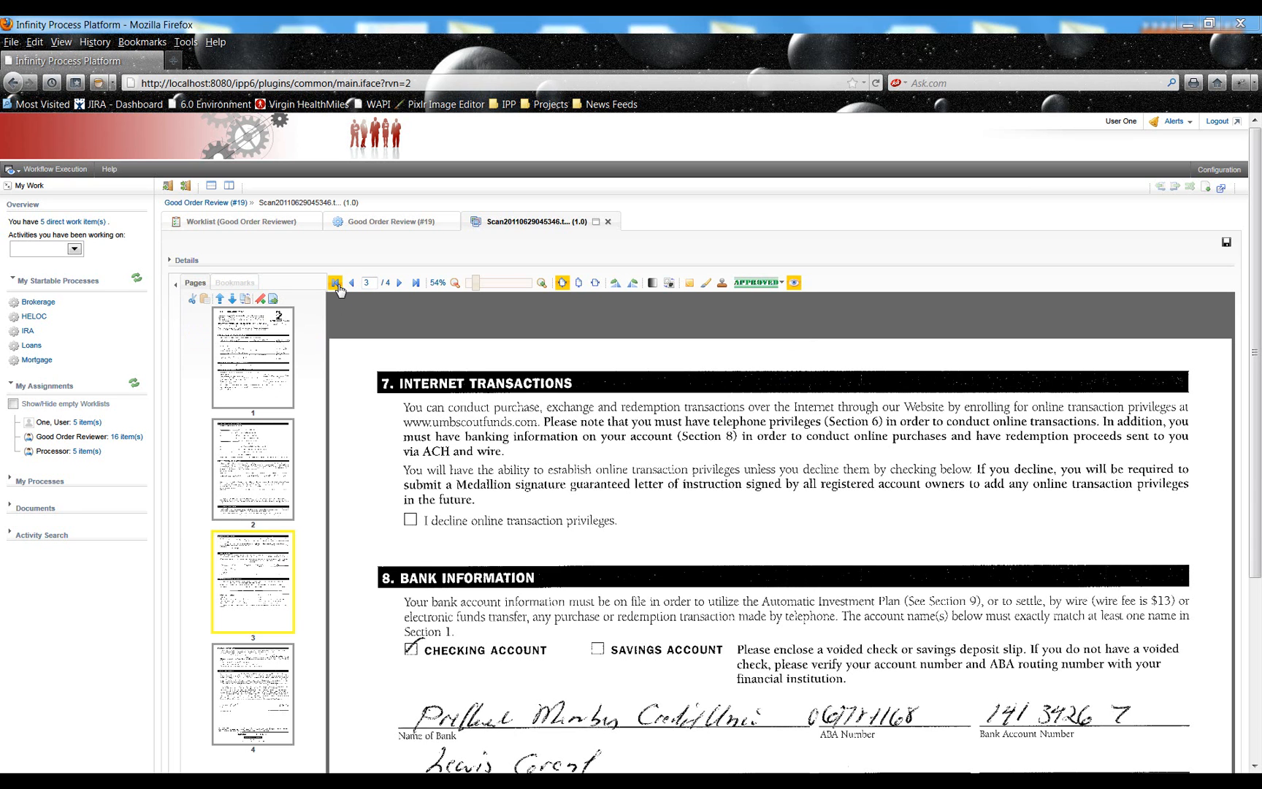
- Jump to page 1 of the reloaded scan using First Page
click(334, 282)
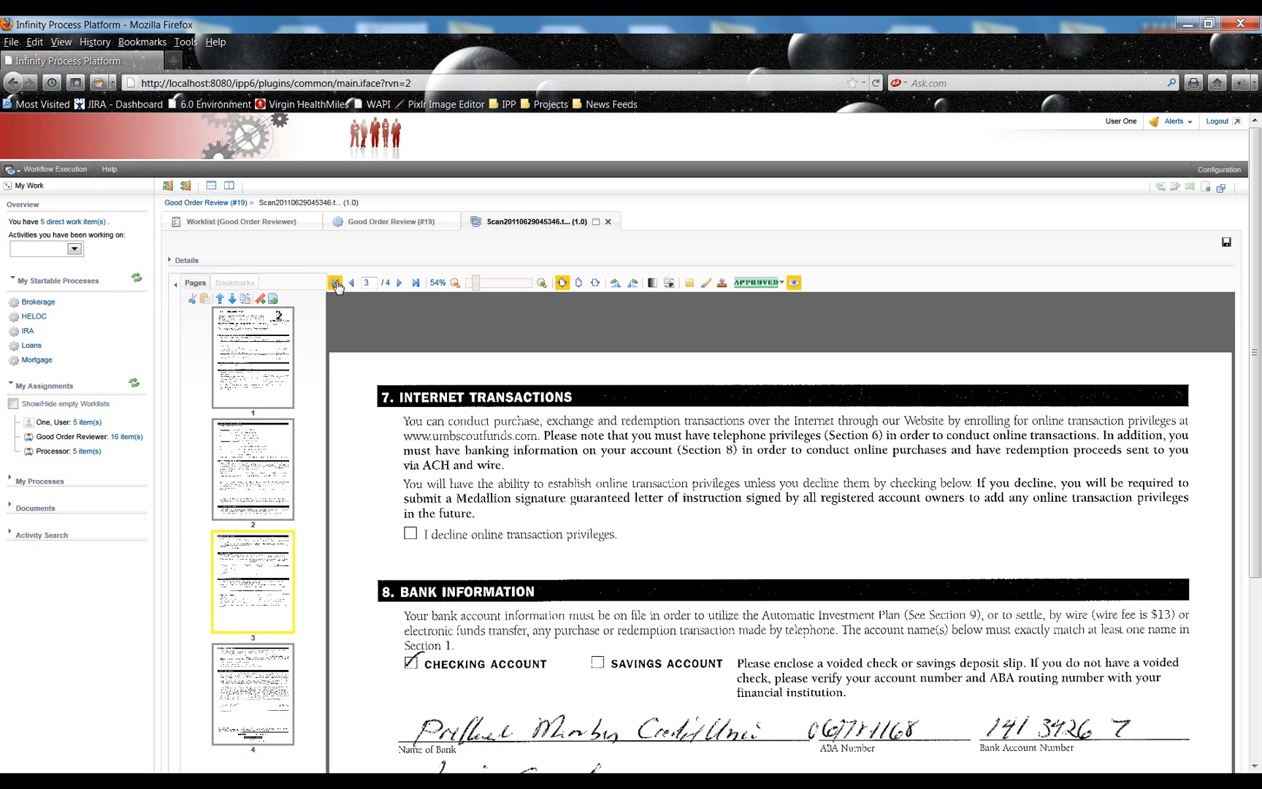
click(337, 282)
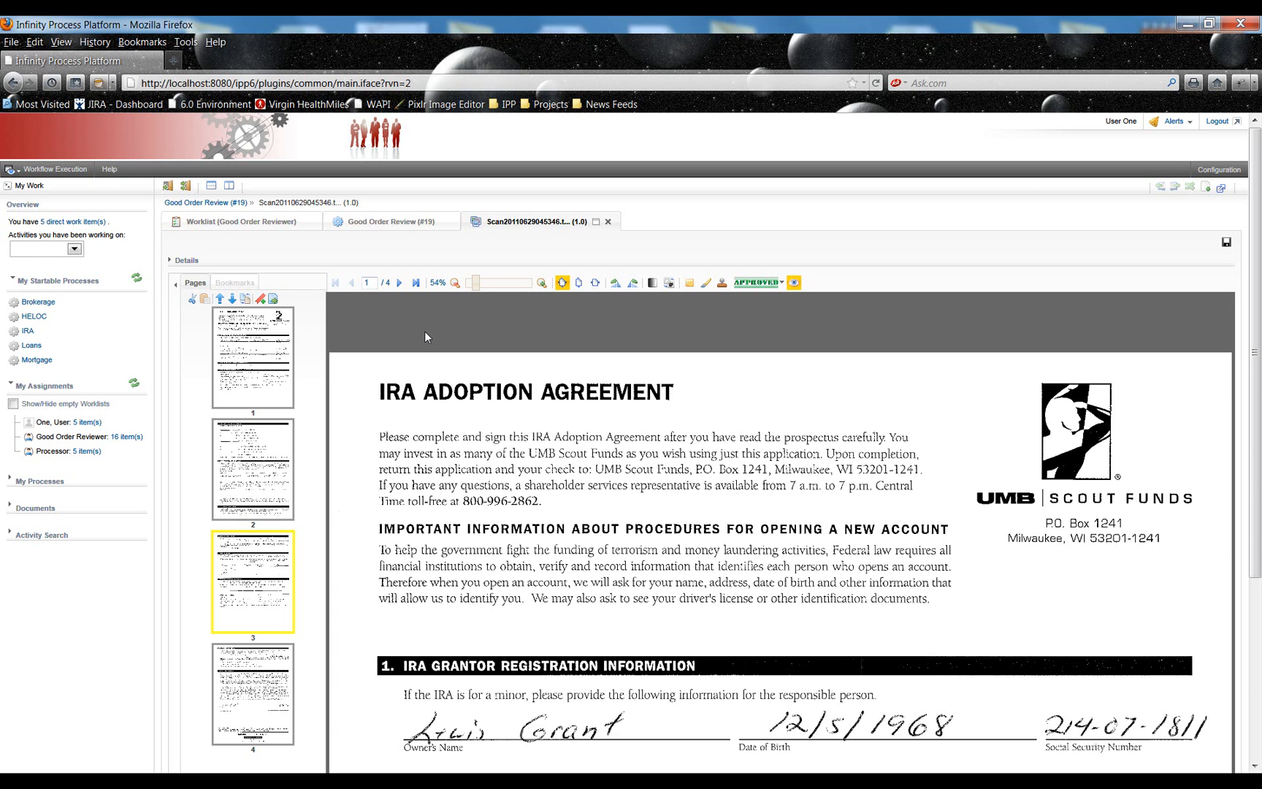
mouse_move(522, 397)
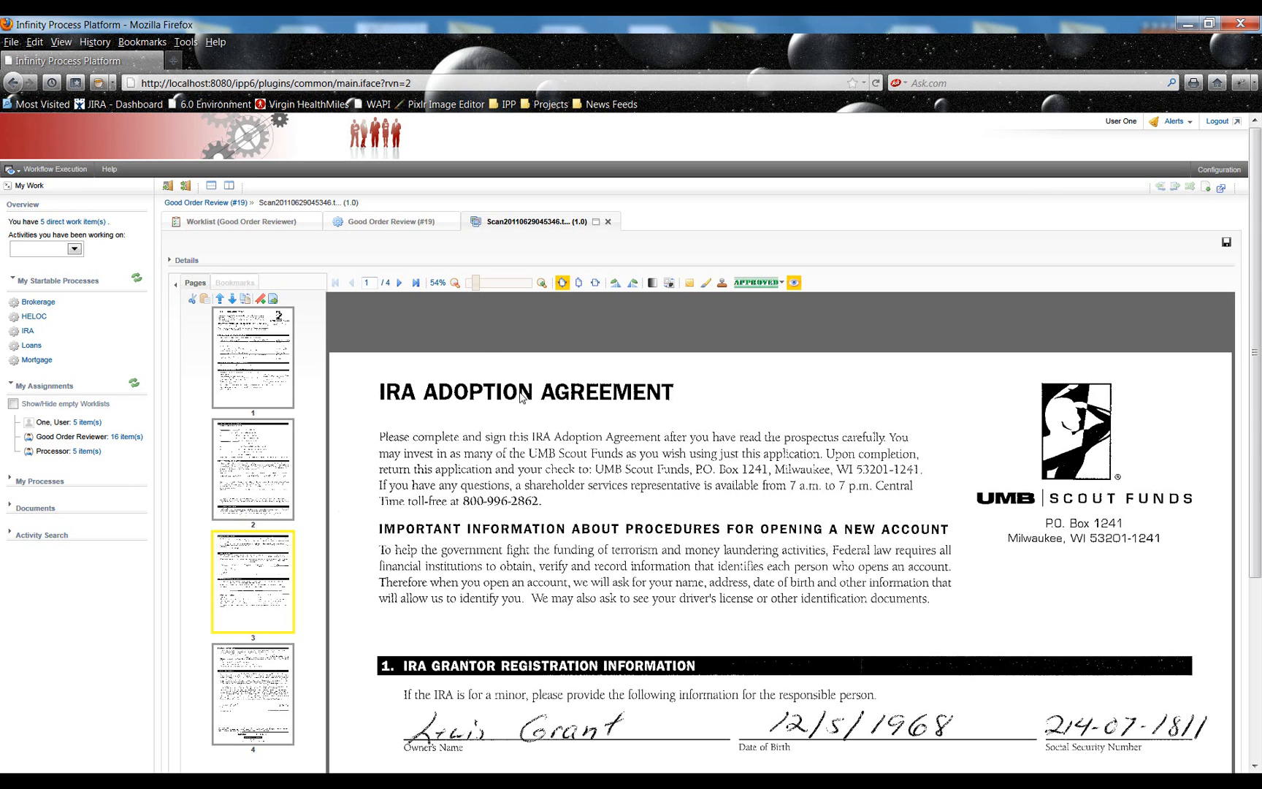
mouse_move(528, 416)
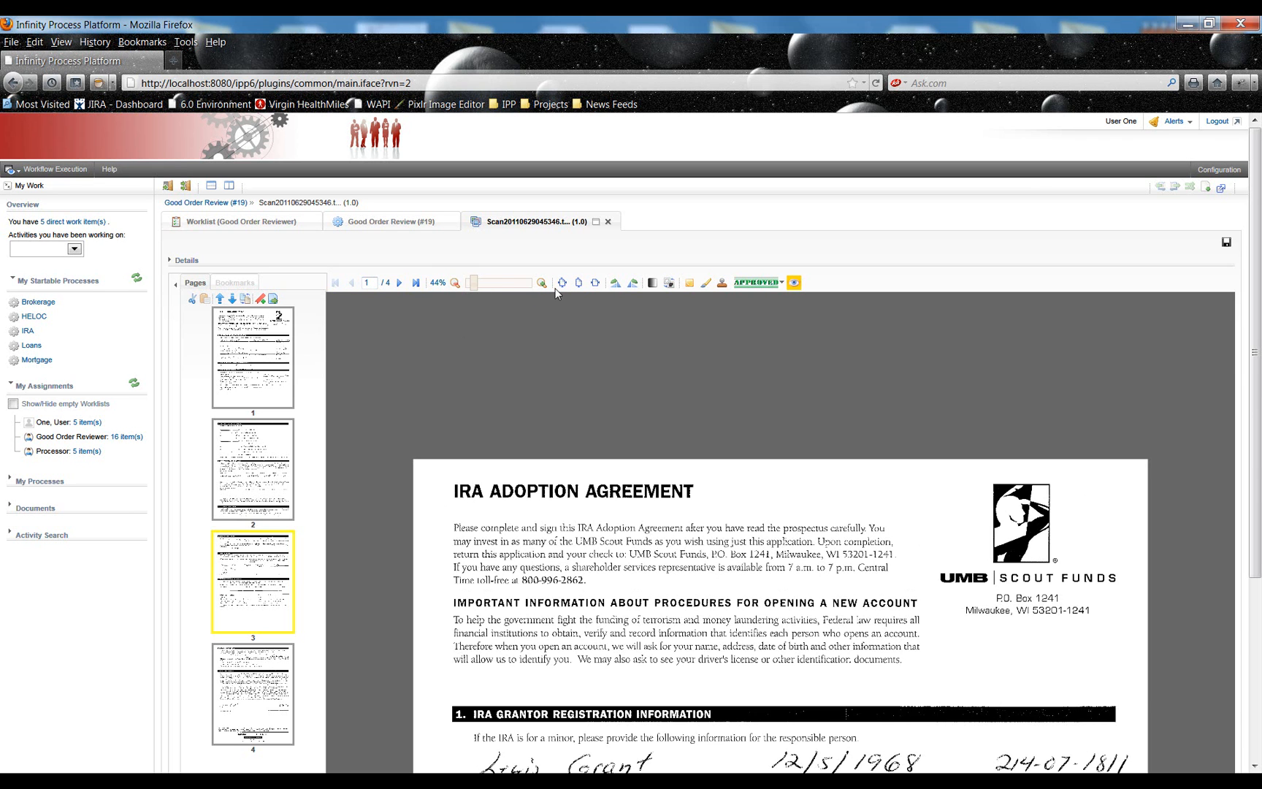
click(542, 282)
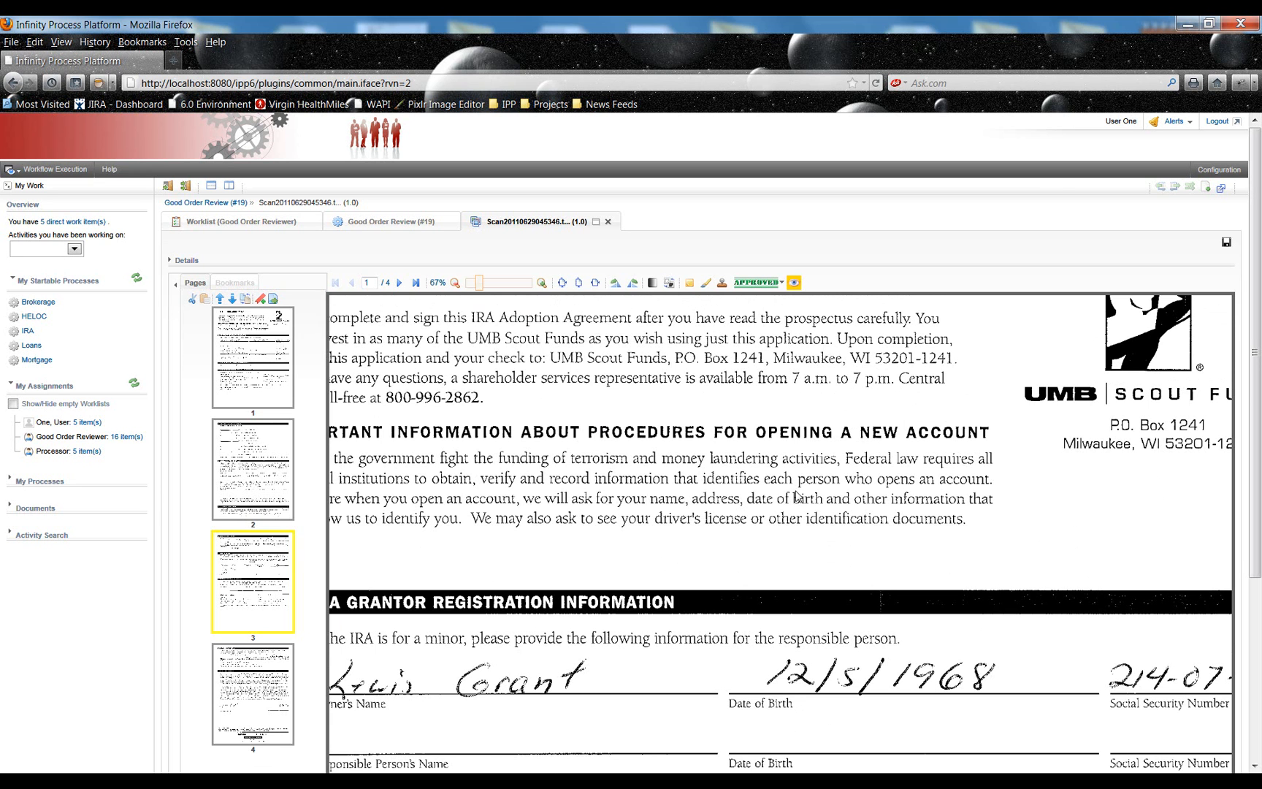
mouse_move(796, 503)
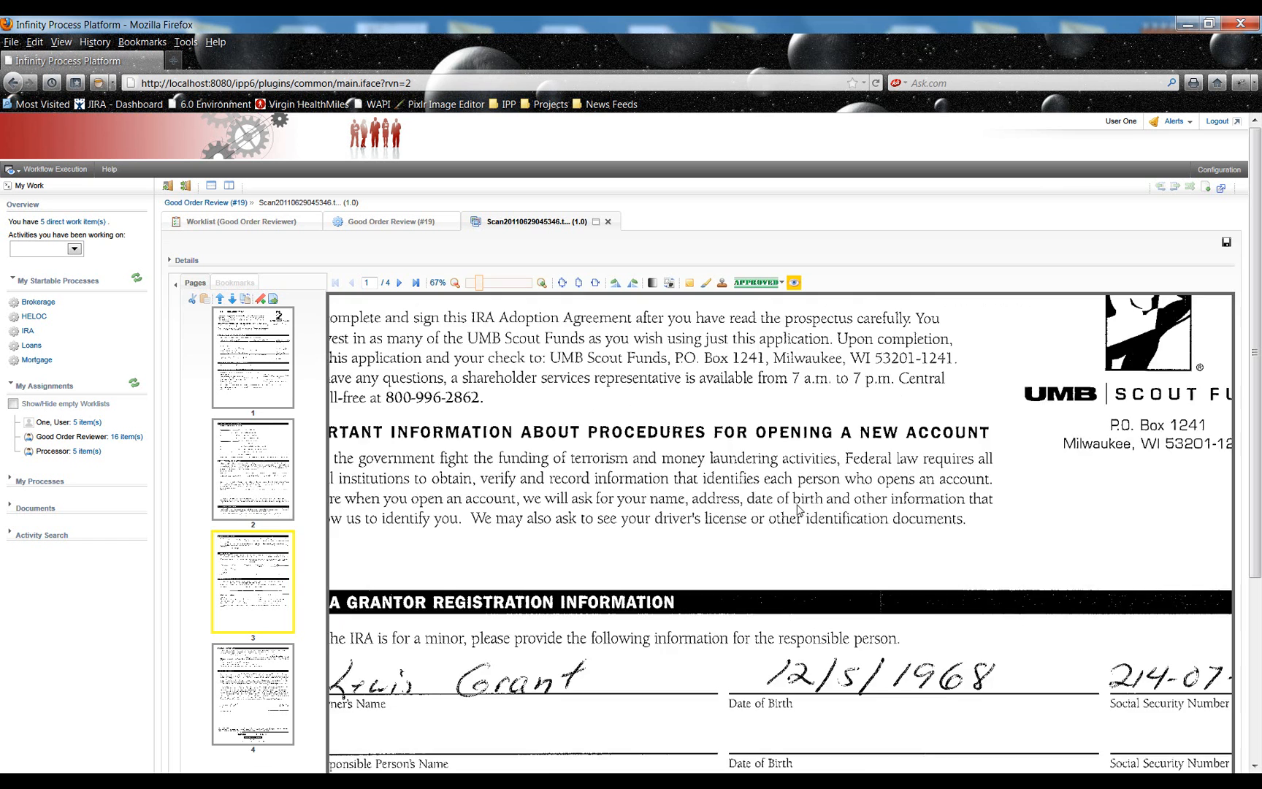
click(455, 283)
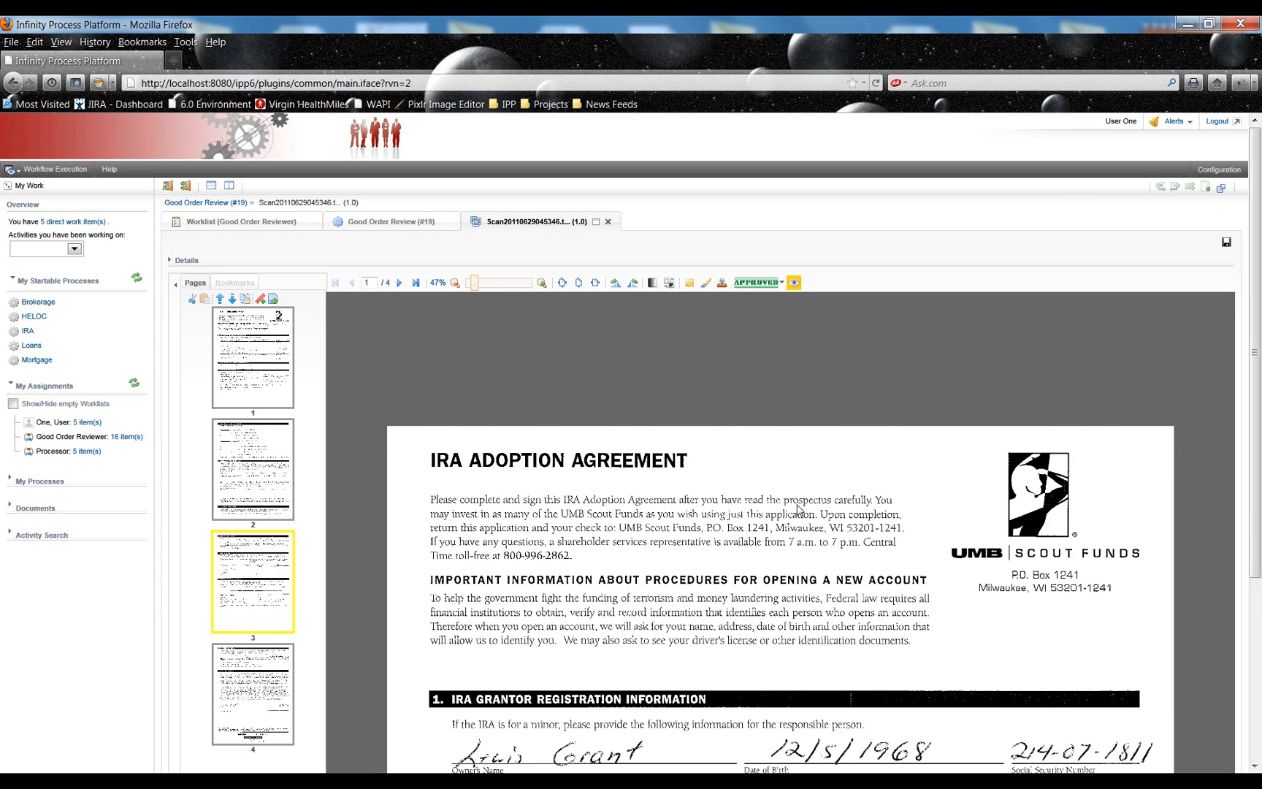
click(541, 282)
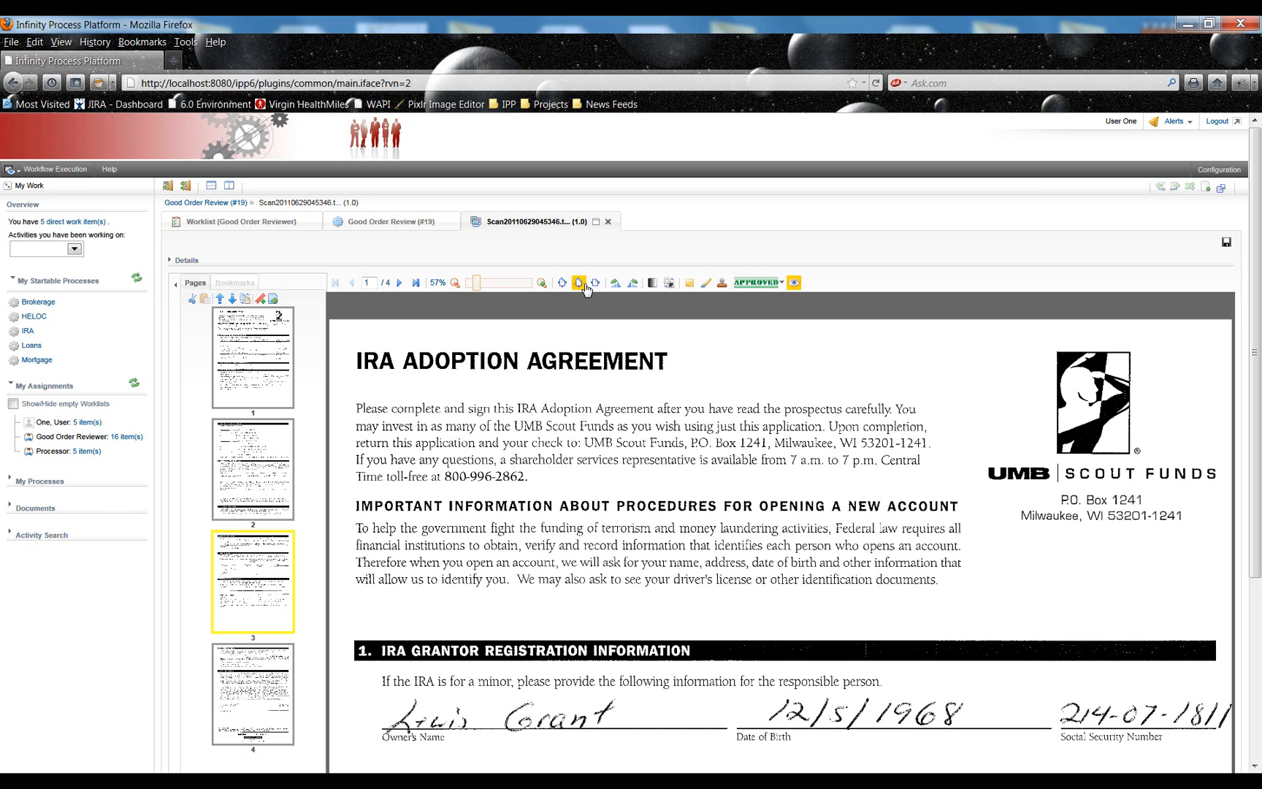
mouse_move(595, 283)
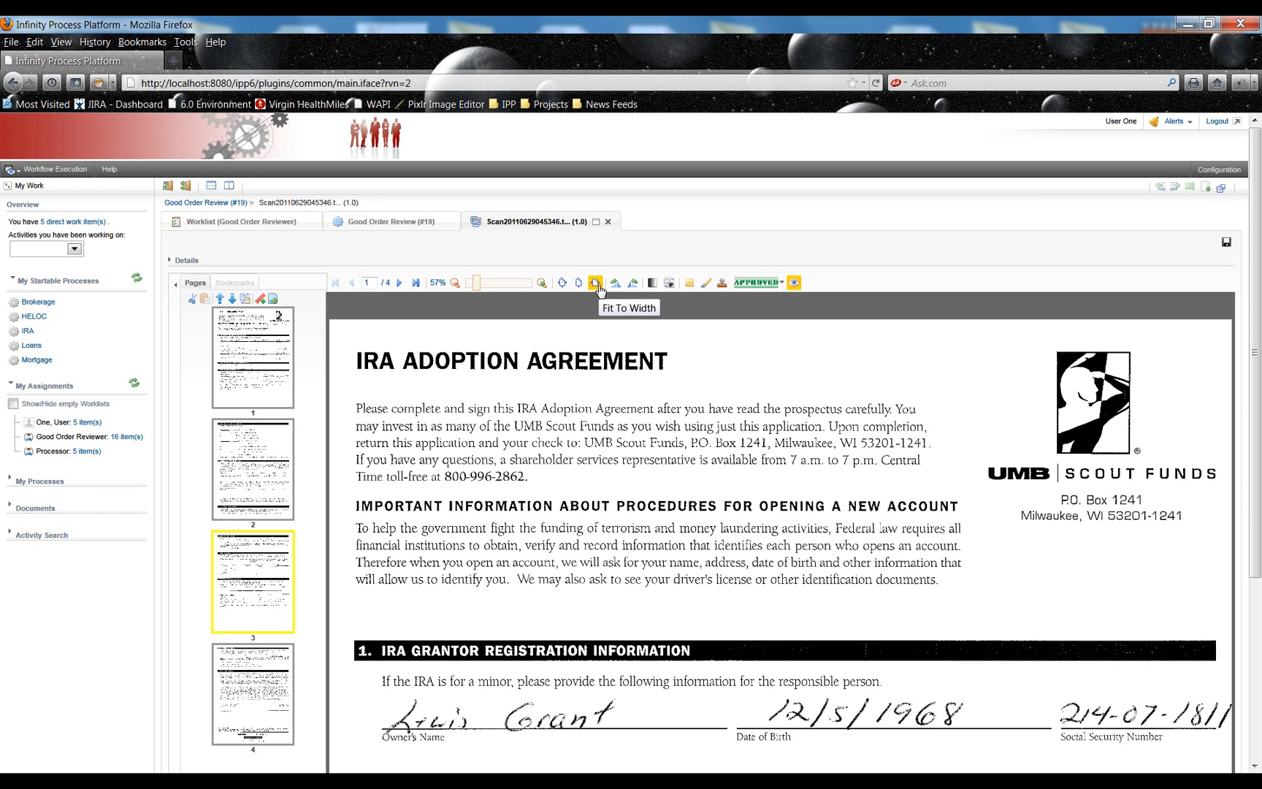
mouse_move(620, 313)
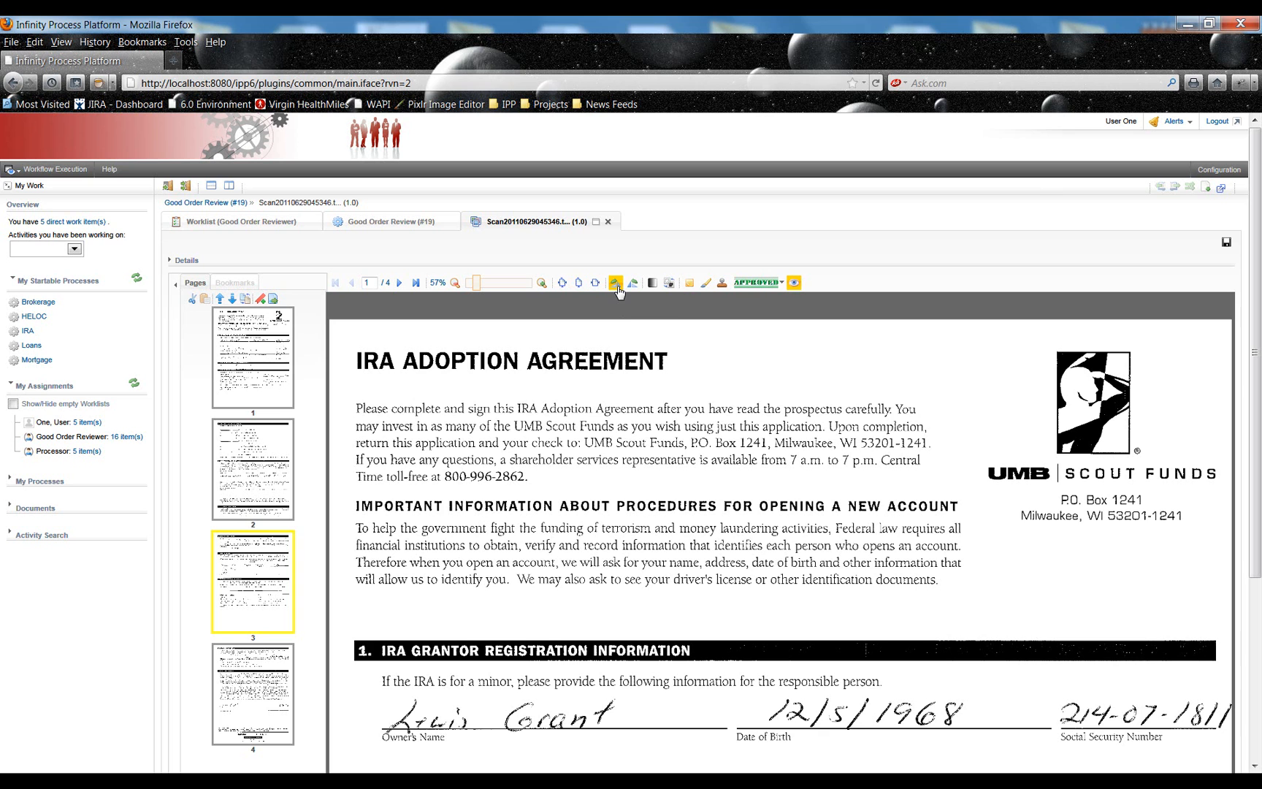
click(616, 282)
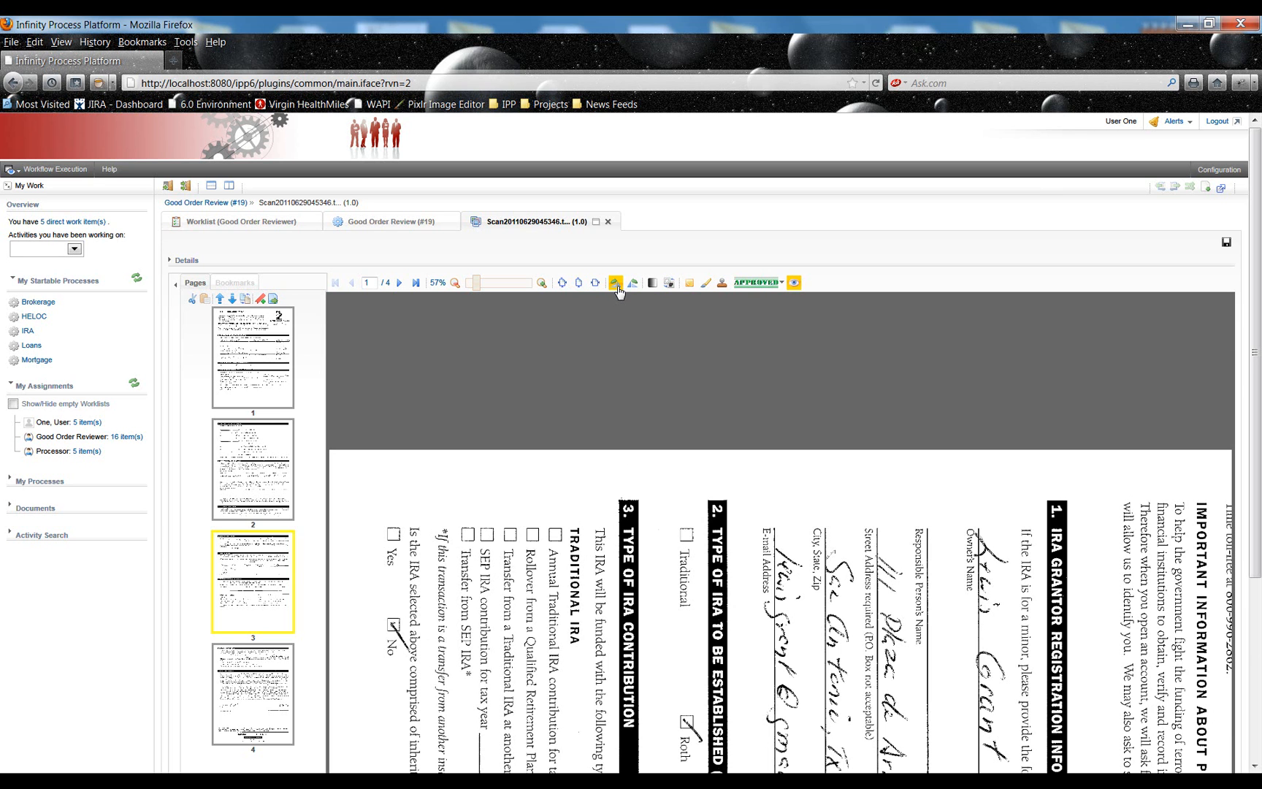
click(615, 282)
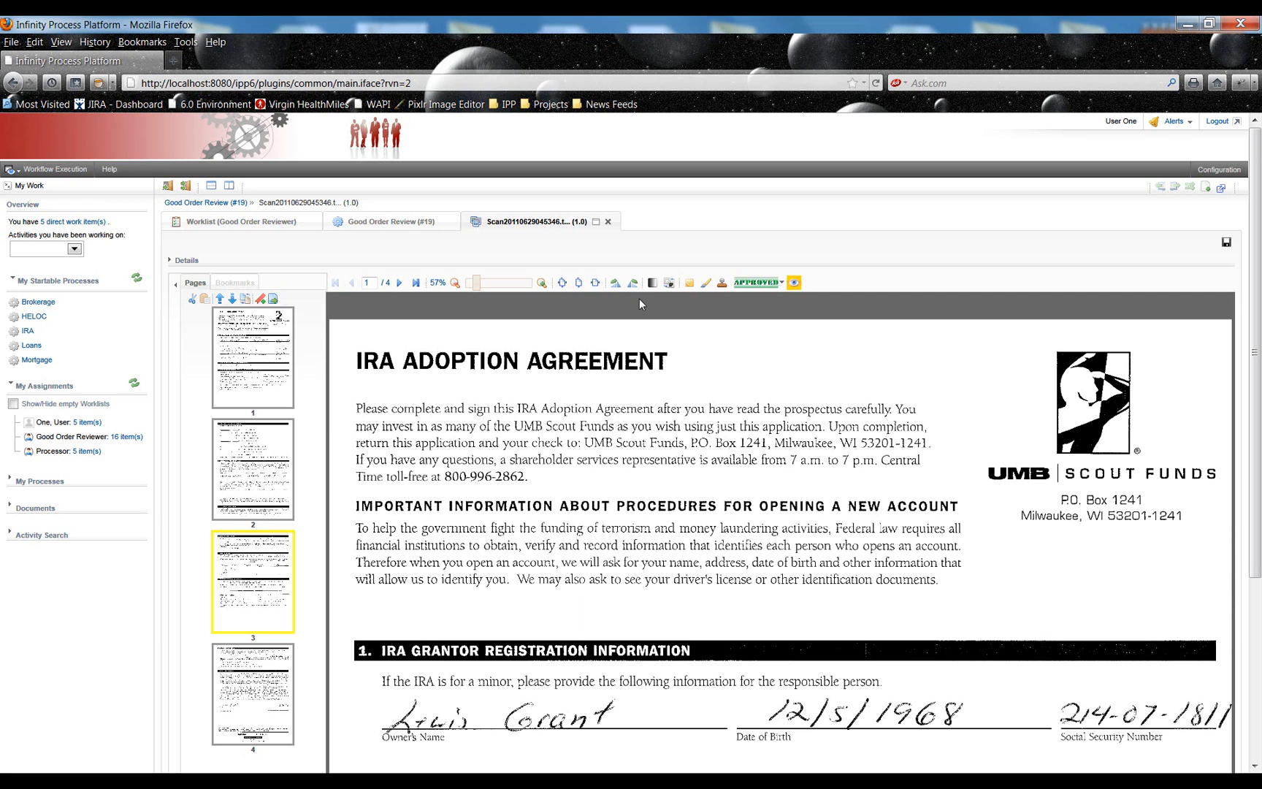
mouse_move(662, 353)
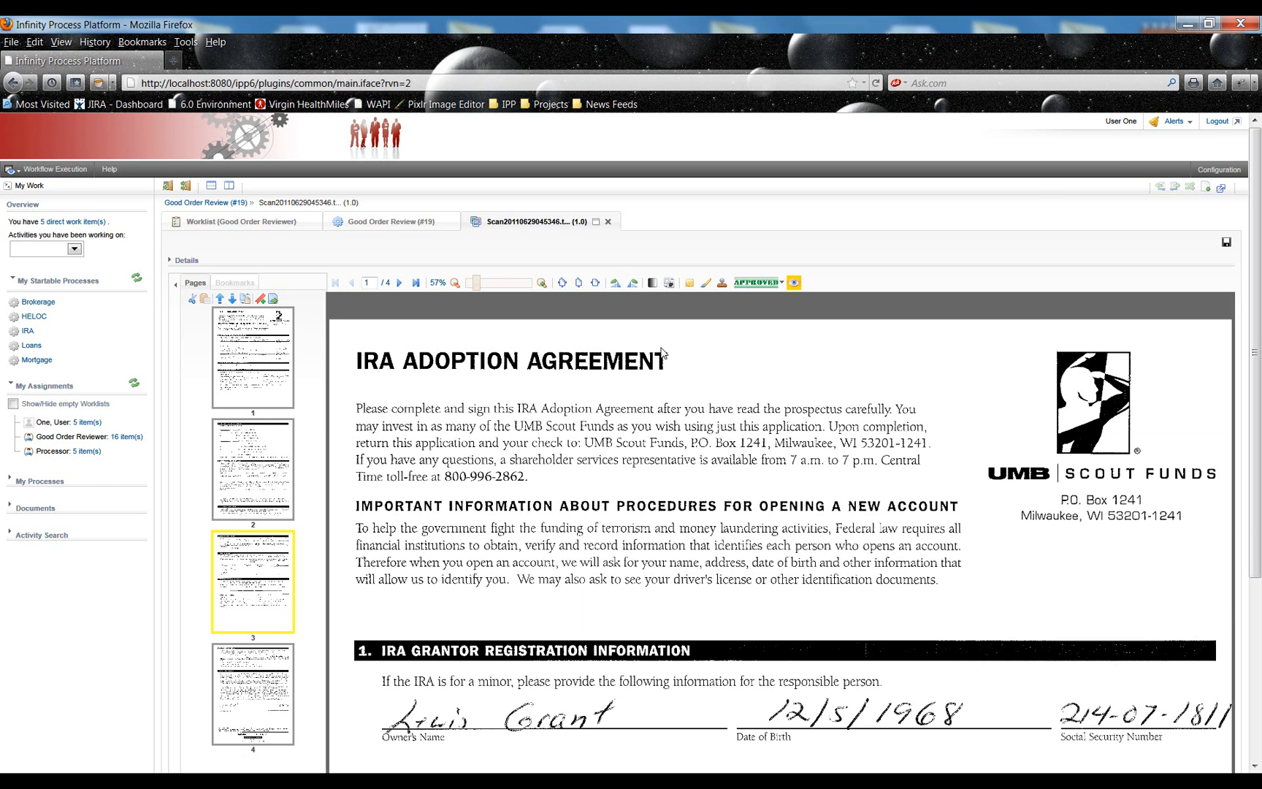
mouse_move(652, 282)
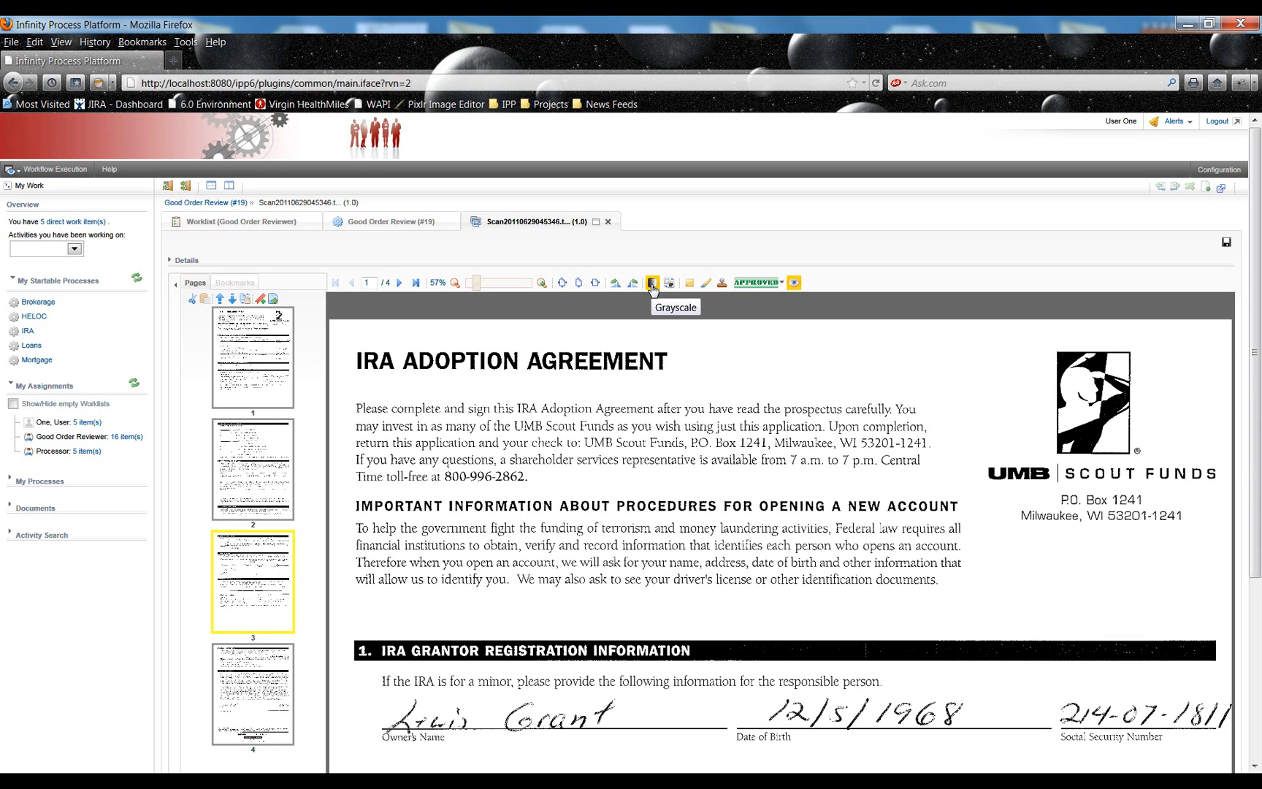
mouse_move(675, 326)
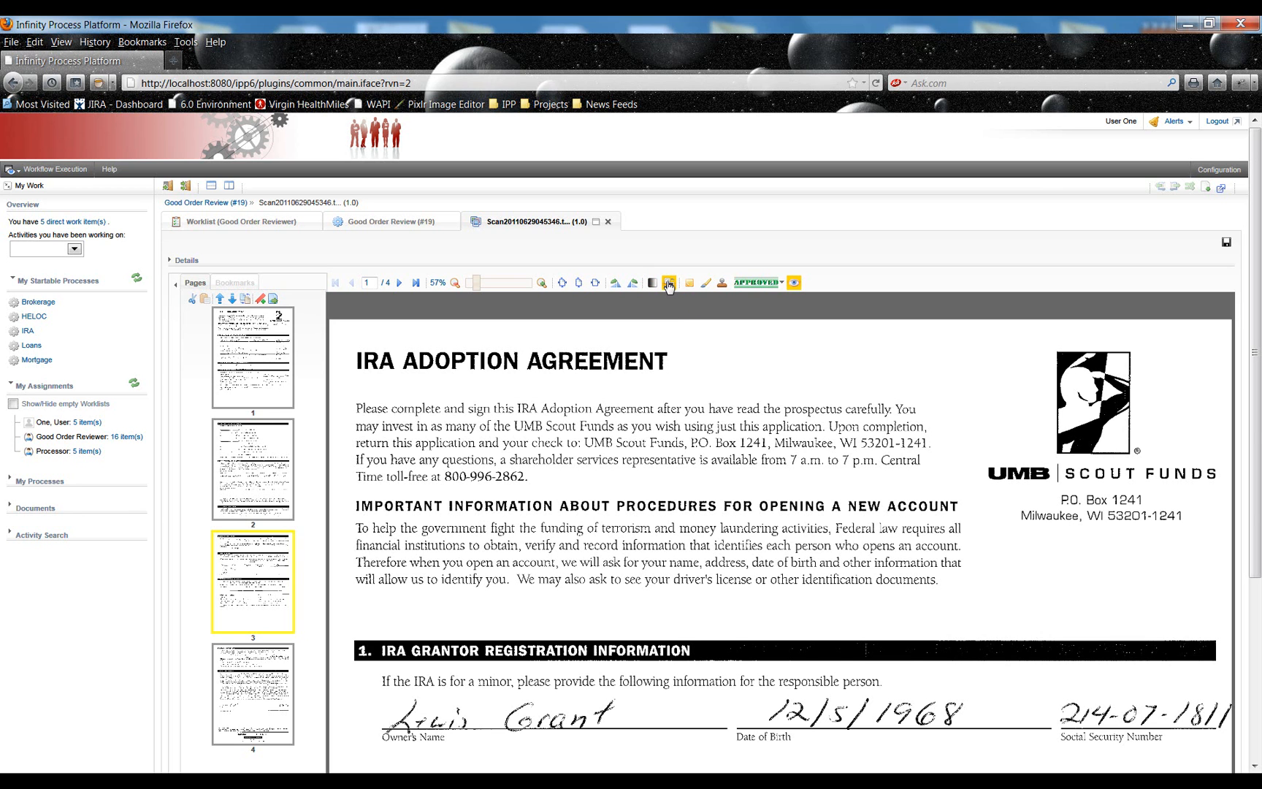
- Invert the colours of page 1 of the IRA Adoption Agreement
click(669, 282)
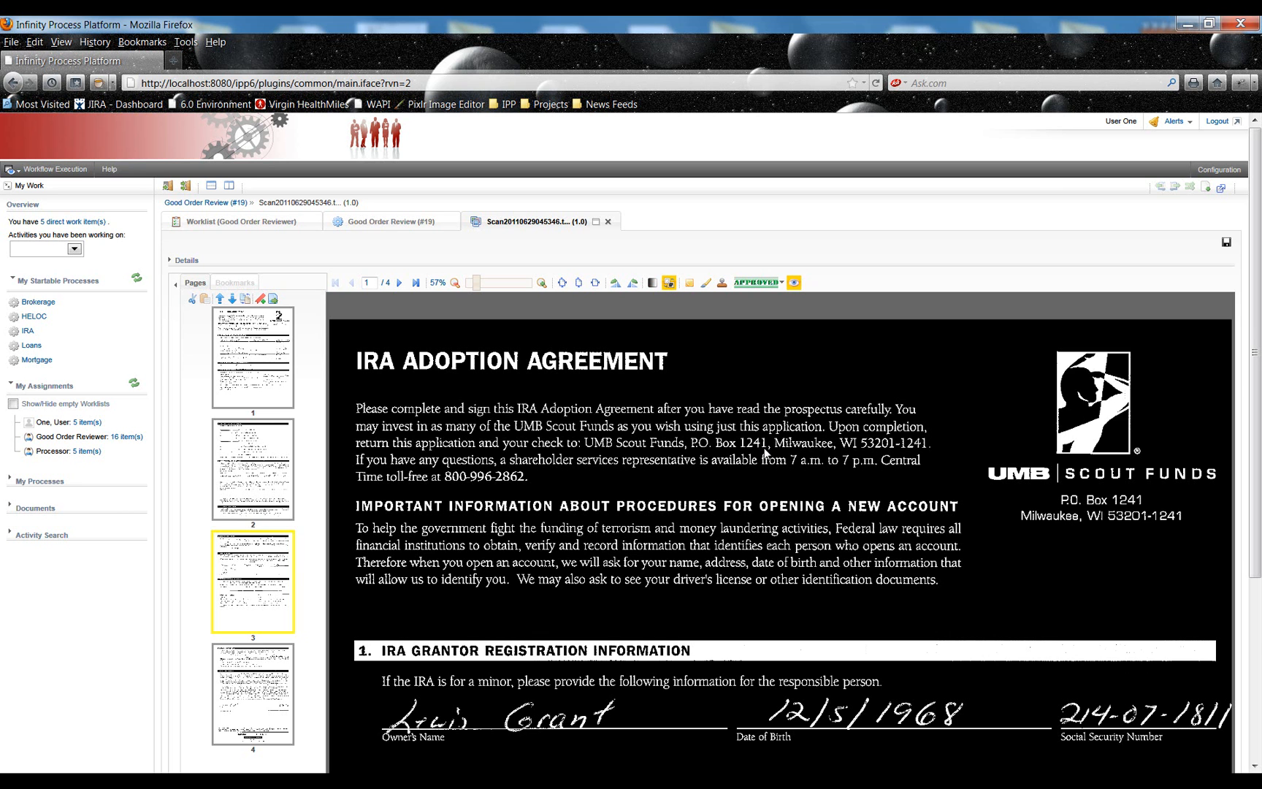
scroll(down, 3)
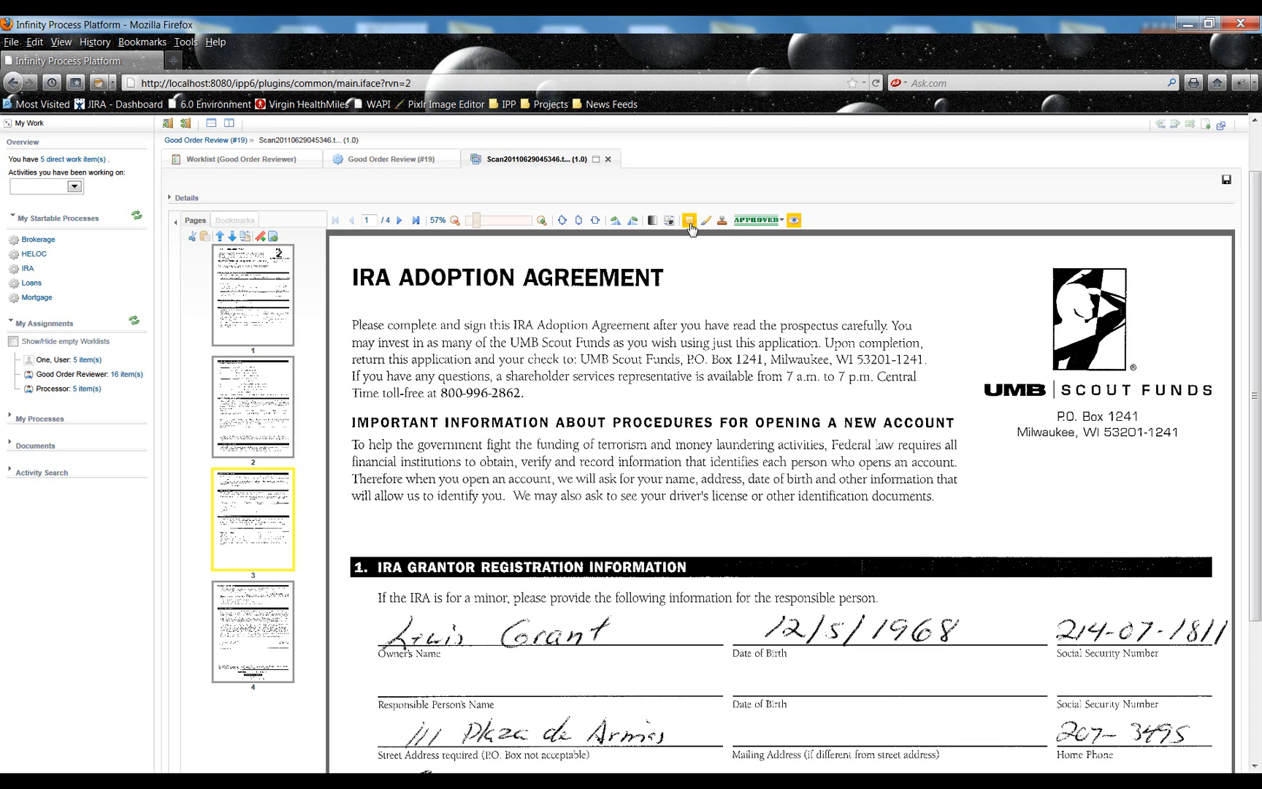
mouse_move(688, 219)
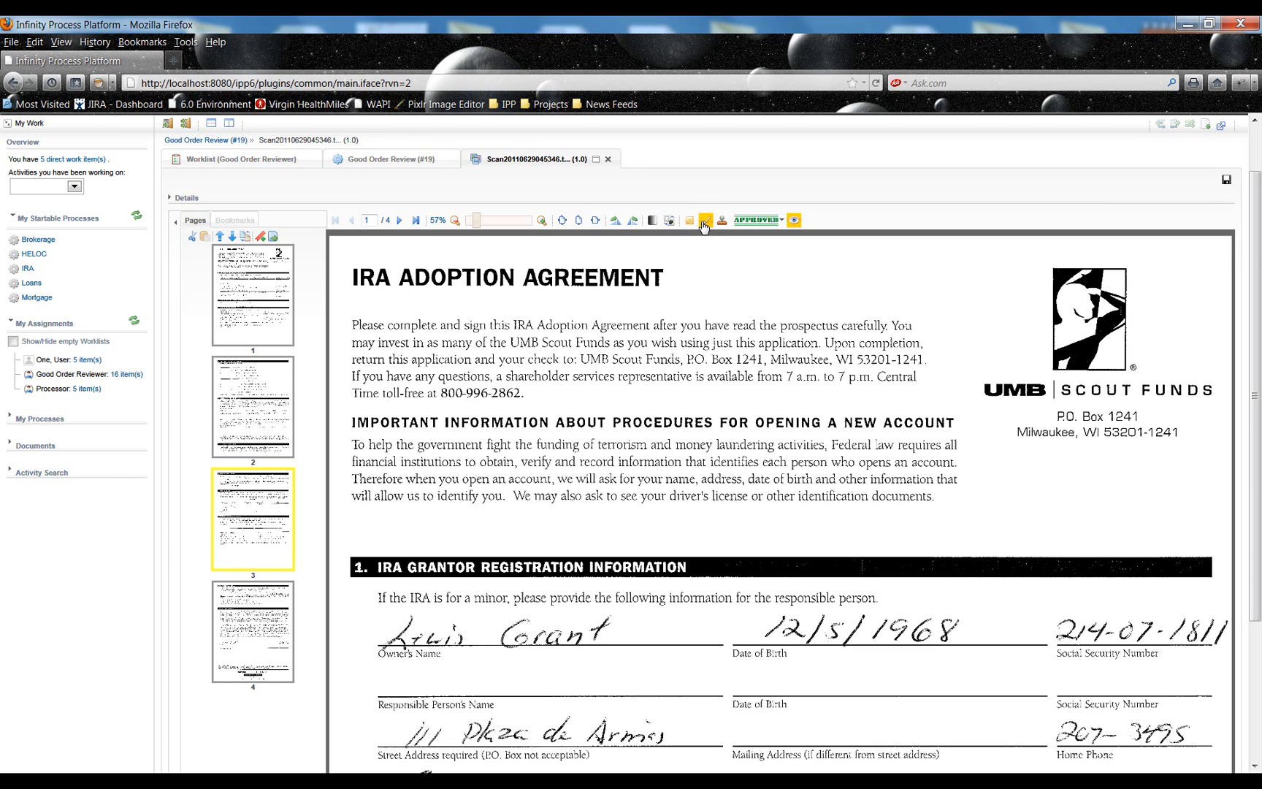
mouse_move(704, 220)
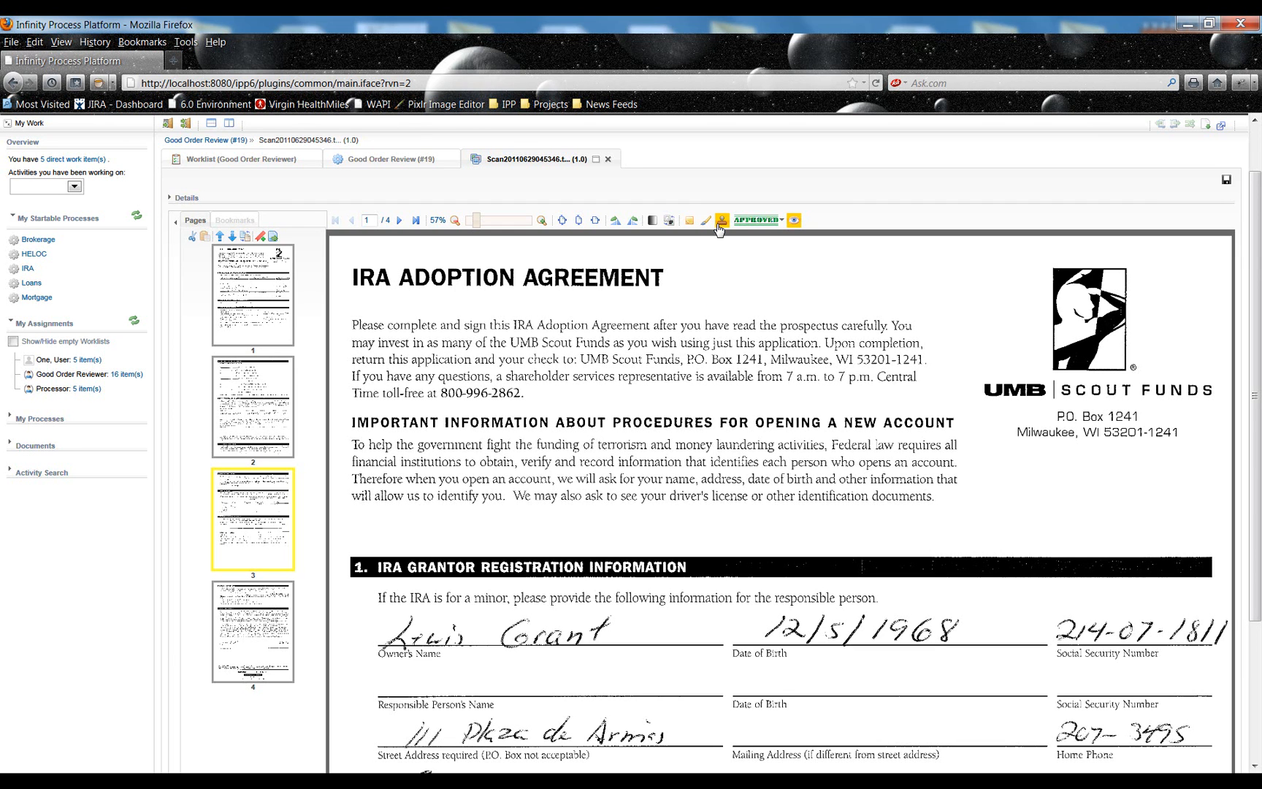
mouse_move(749, 219)
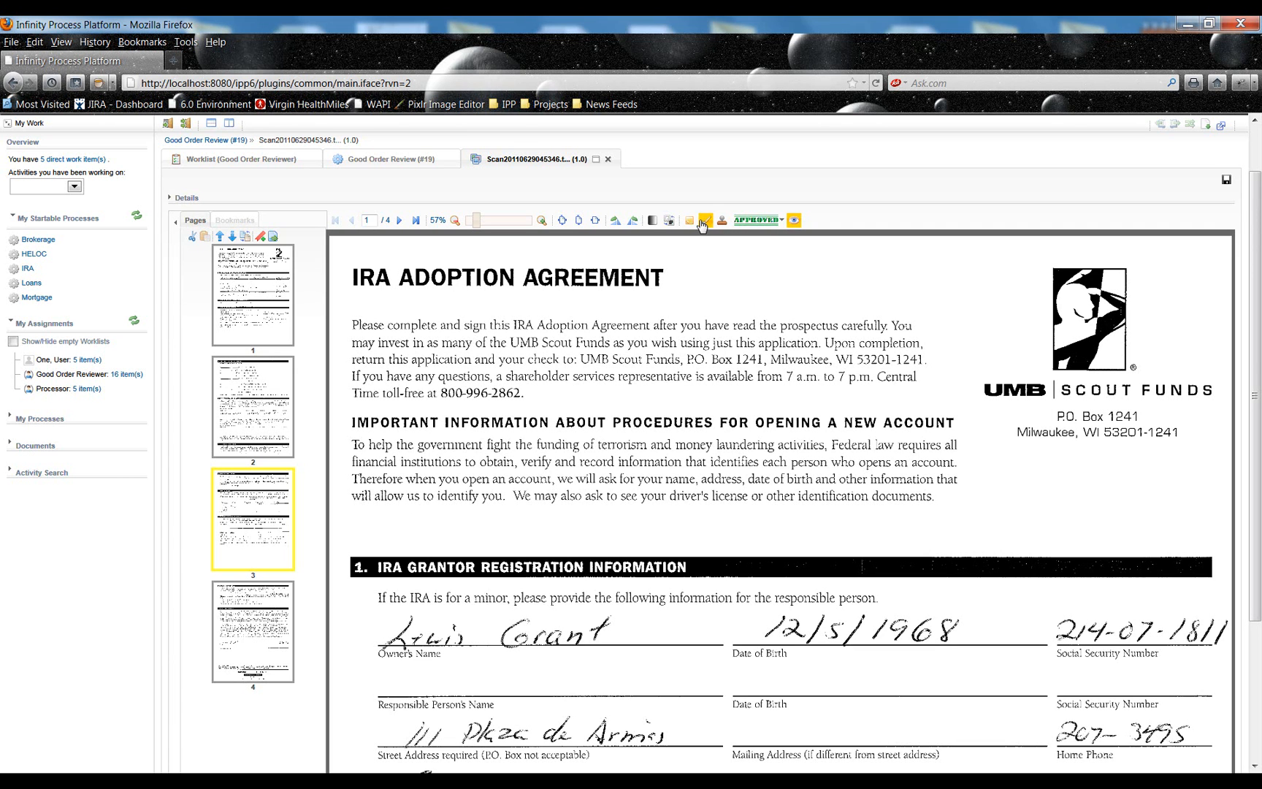
mouse_move(703, 219)
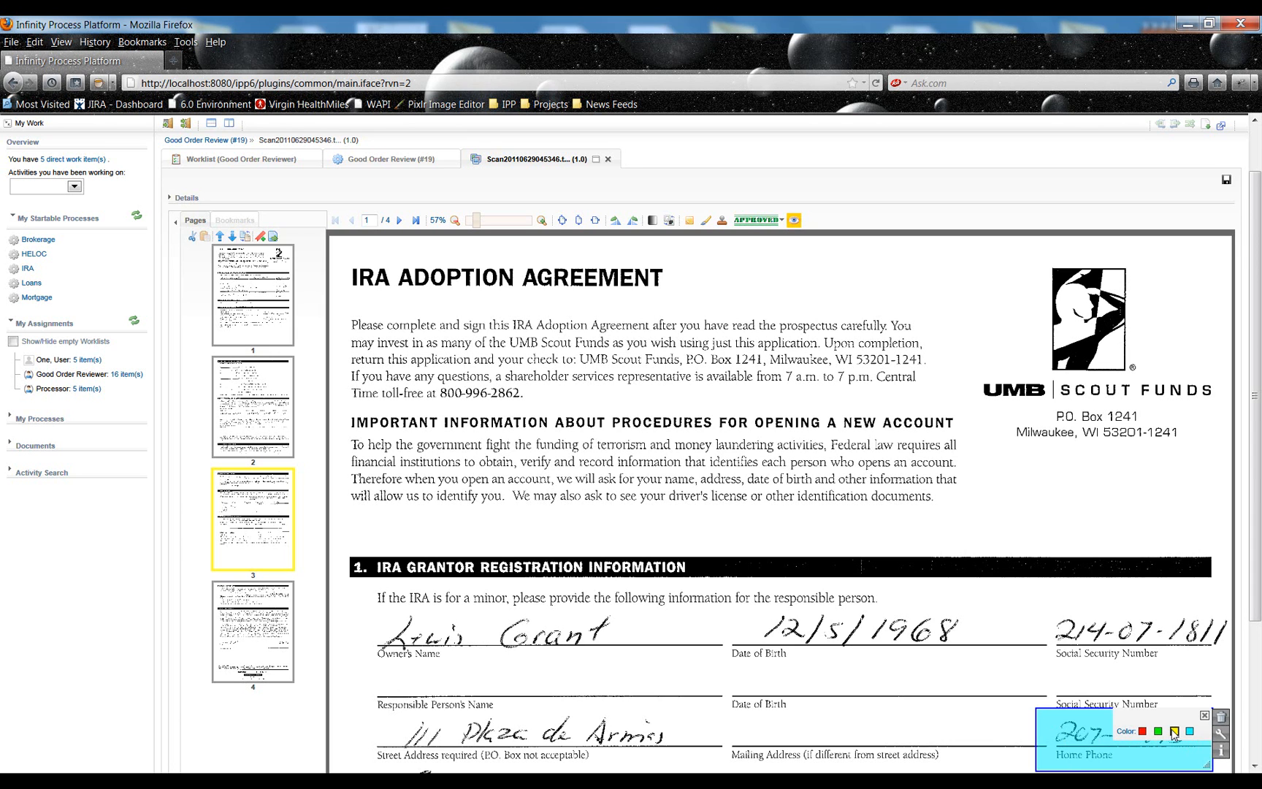
- Set the highlight over the Home Phone number to yellow
click(1172, 732)
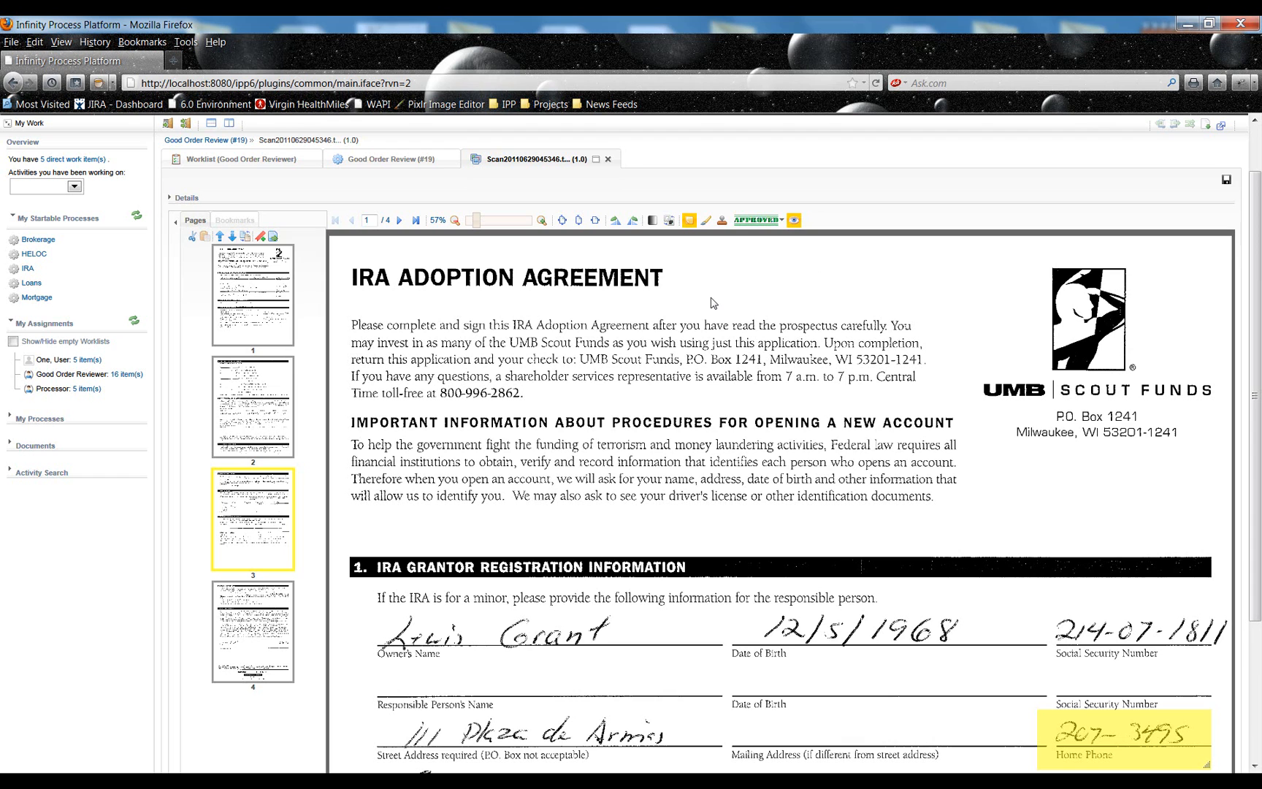
mouse_move(805, 668)
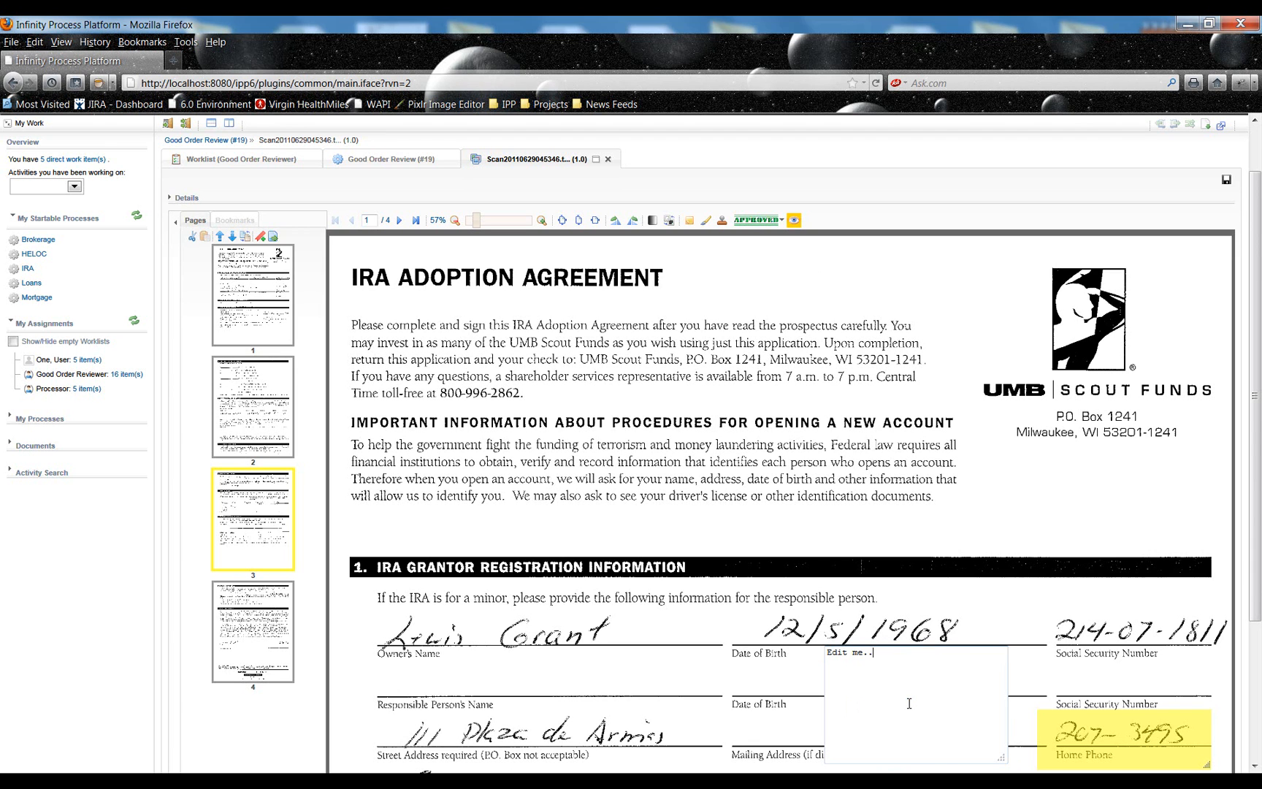
- Type the note 'Missing the Area Code >', choose its colour, and place it beside Home Phone
text(Ed)
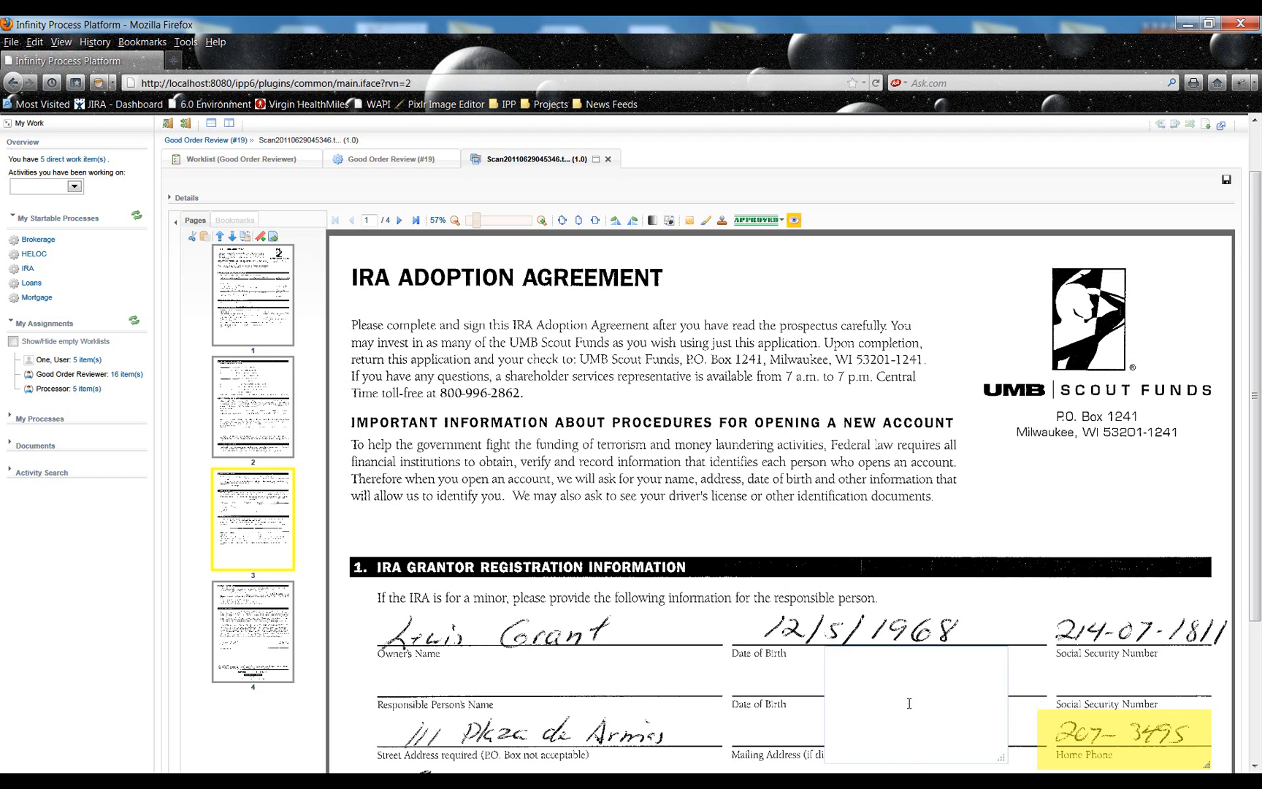
text(Missing the Area)
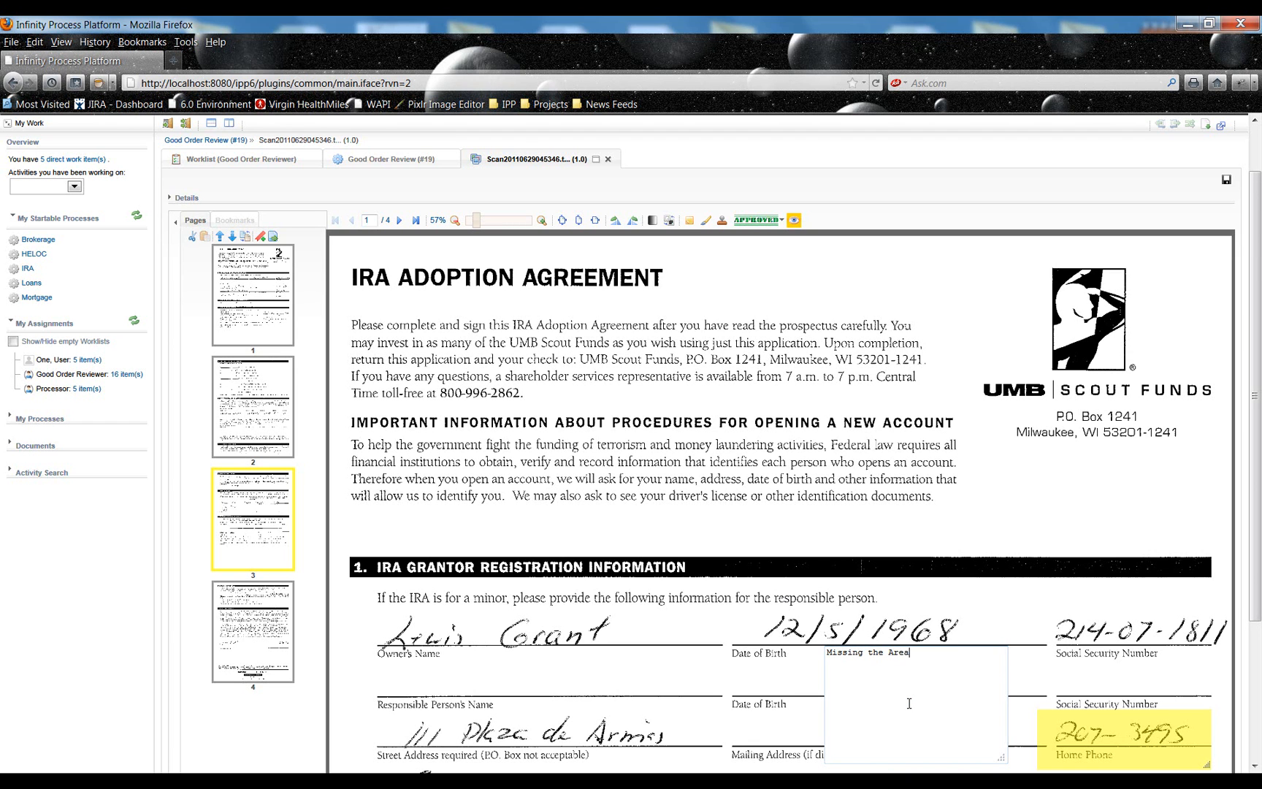
text(Code >)
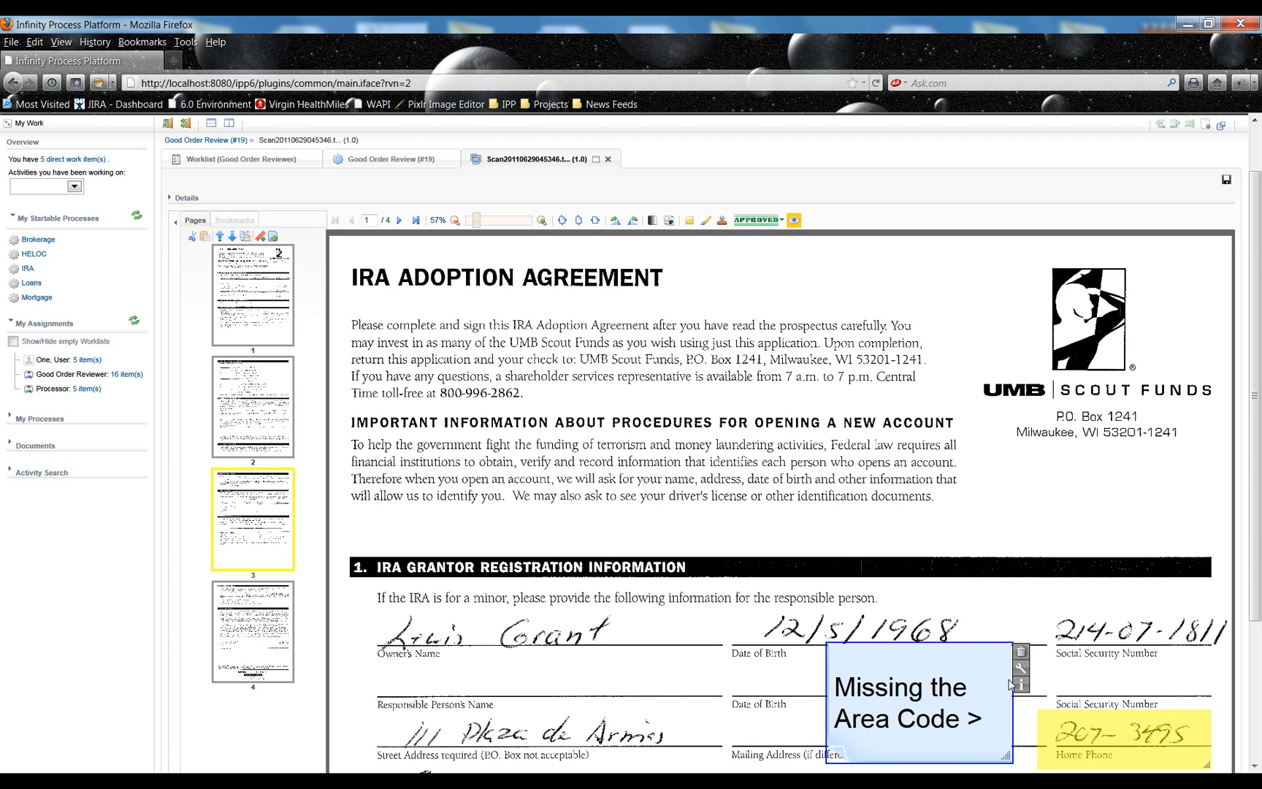
mouse_move(1020, 672)
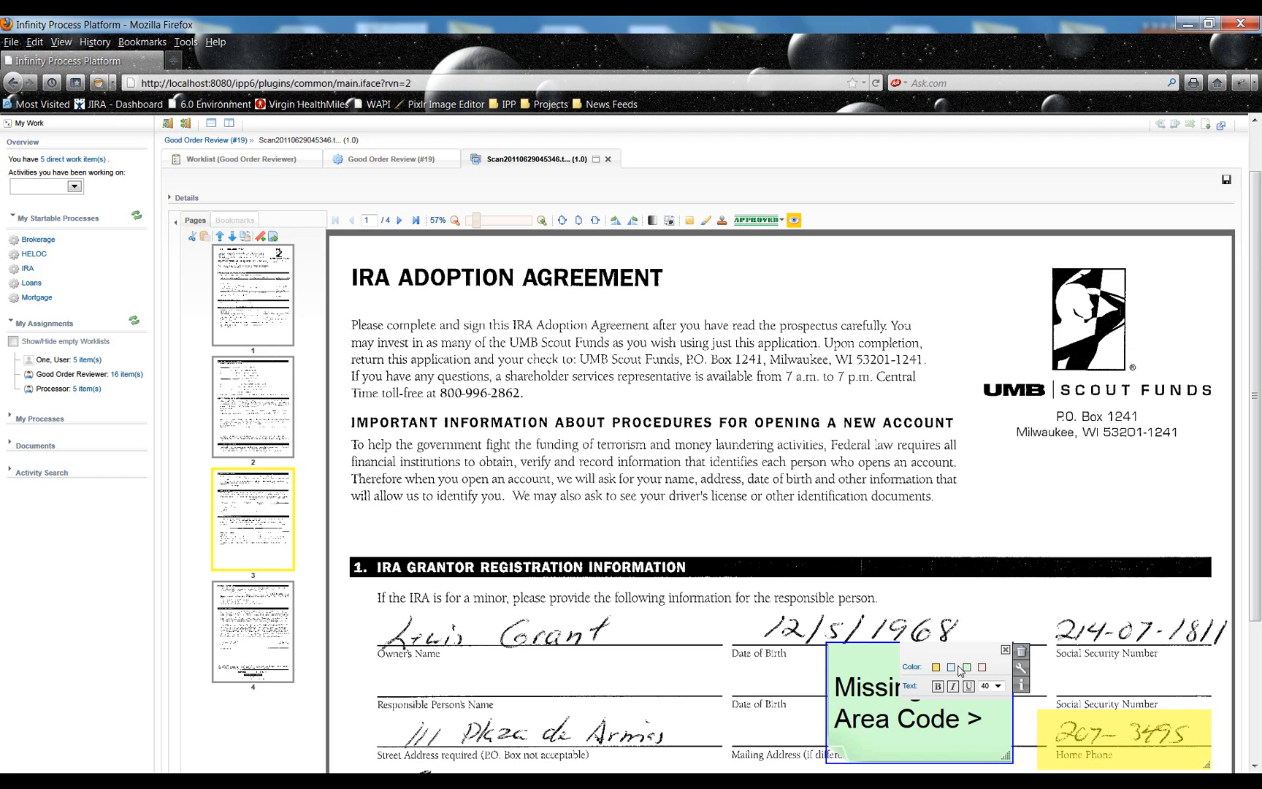
click(939, 665)
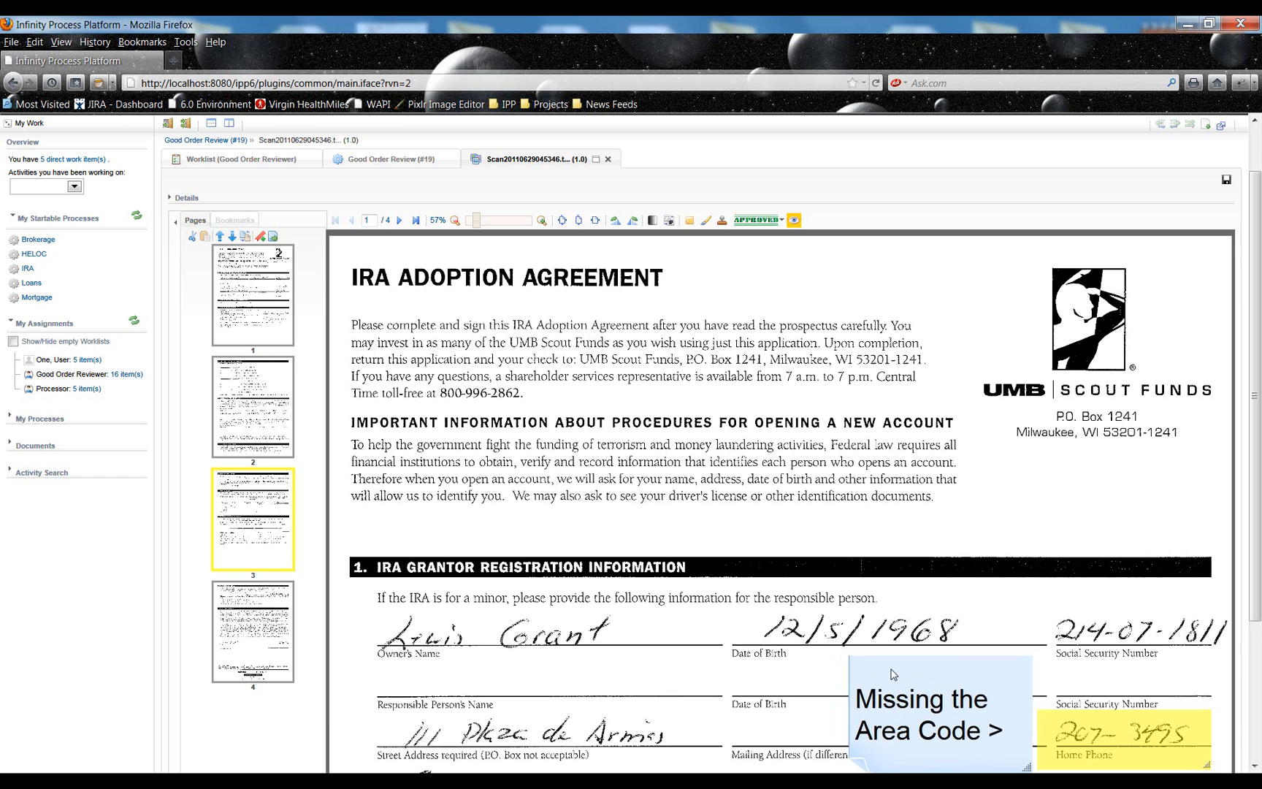
drag(917, 712, 744, 475)
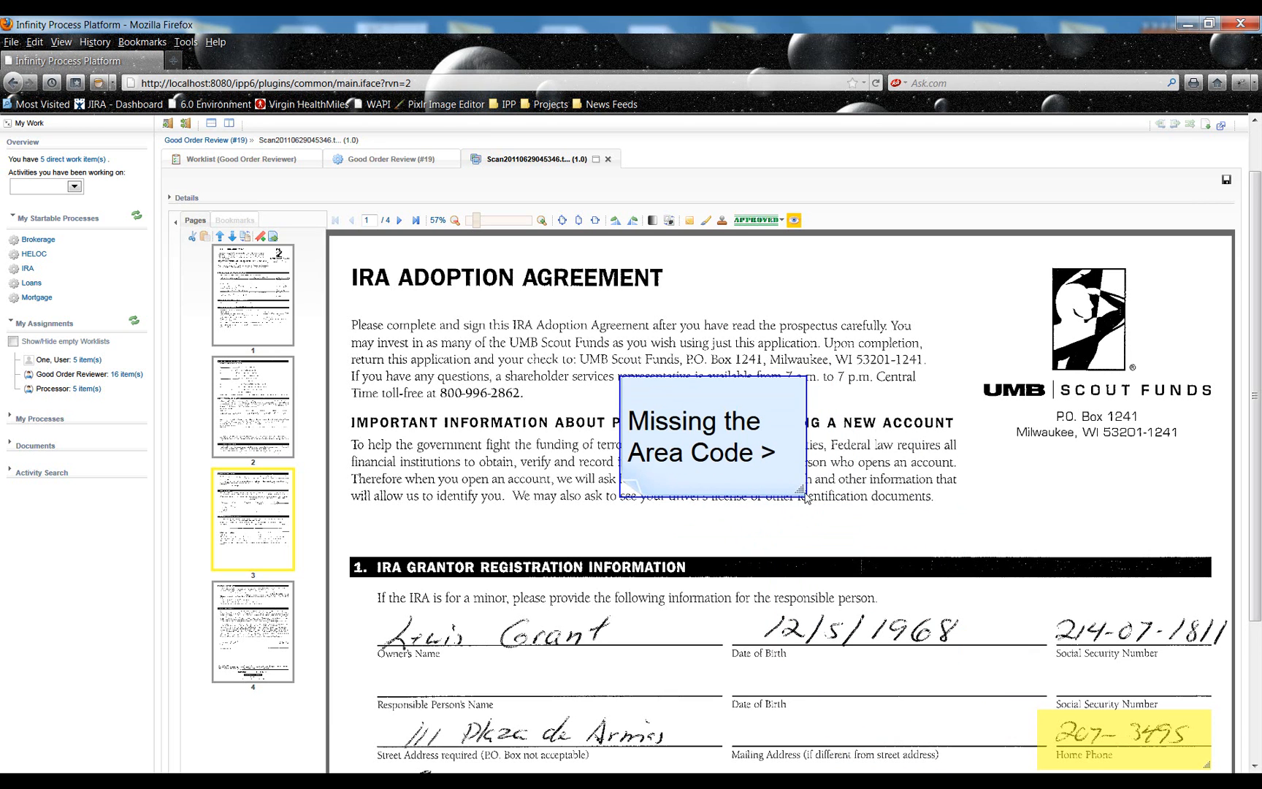
drag(804, 495, 784, 513)
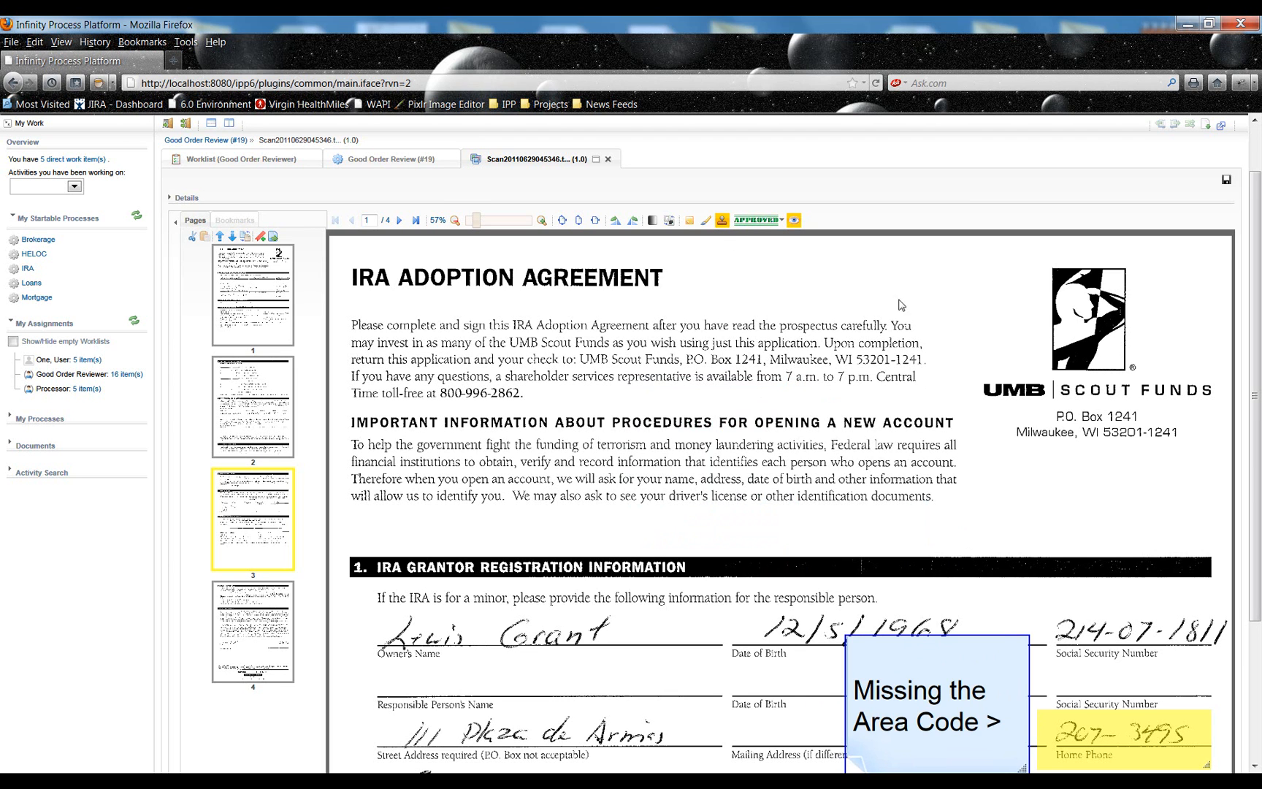
- Place a green APPROVED stamp beside the page 1 title and enlarge it
click(753, 219)
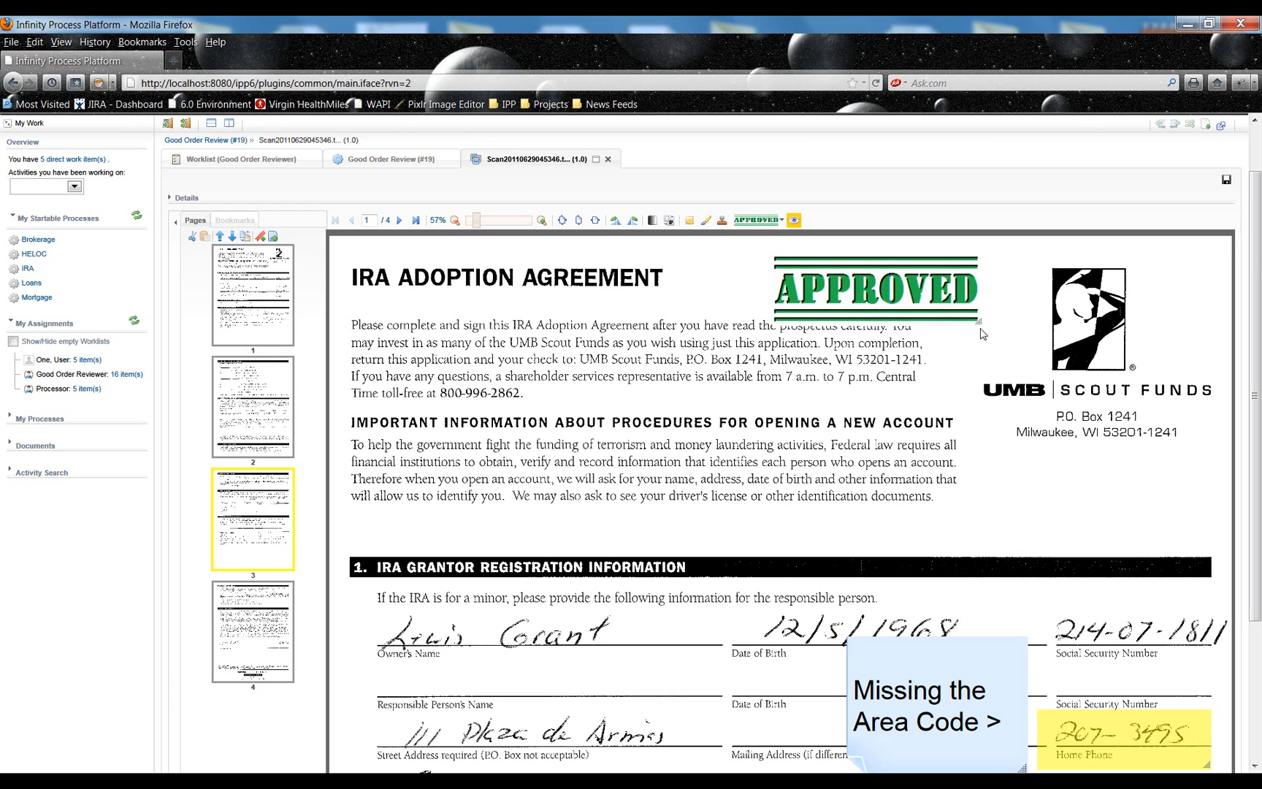
drag(874, 290, 957, 290)
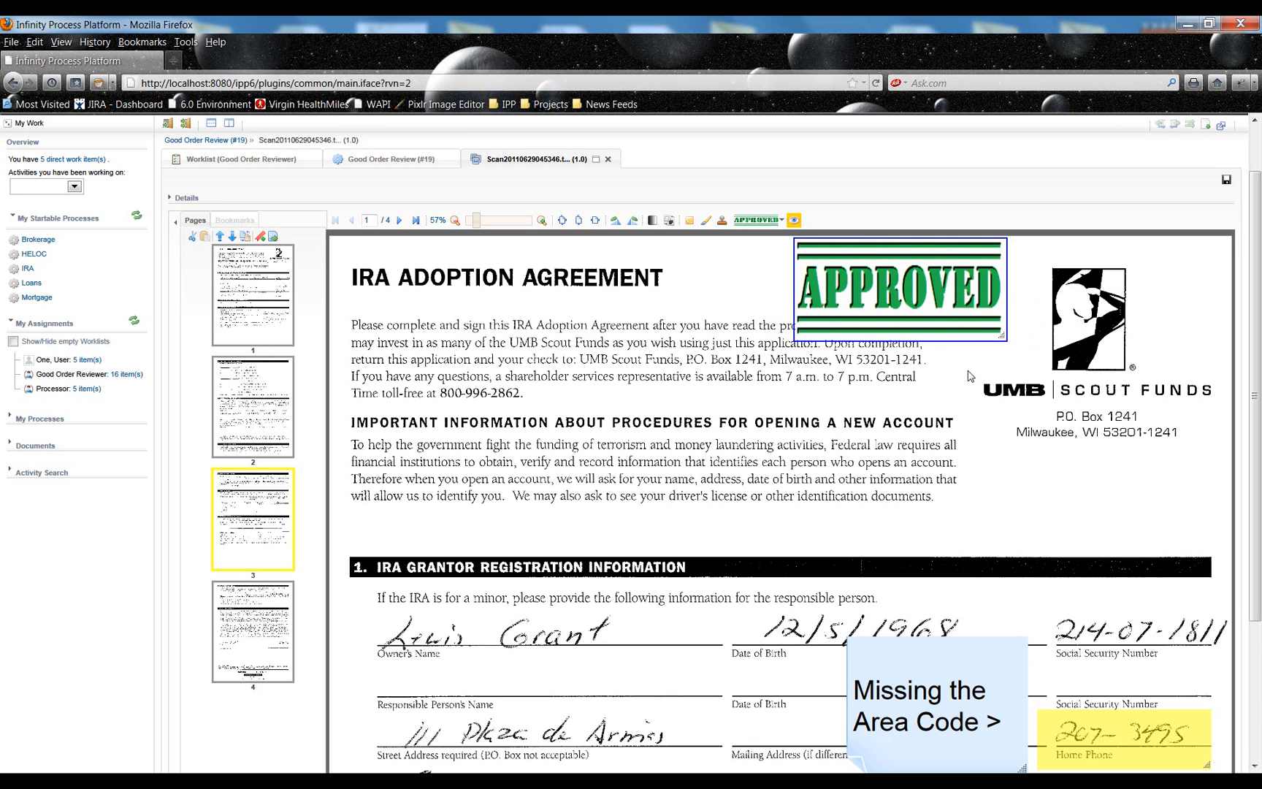
mouse_move(957, 328)
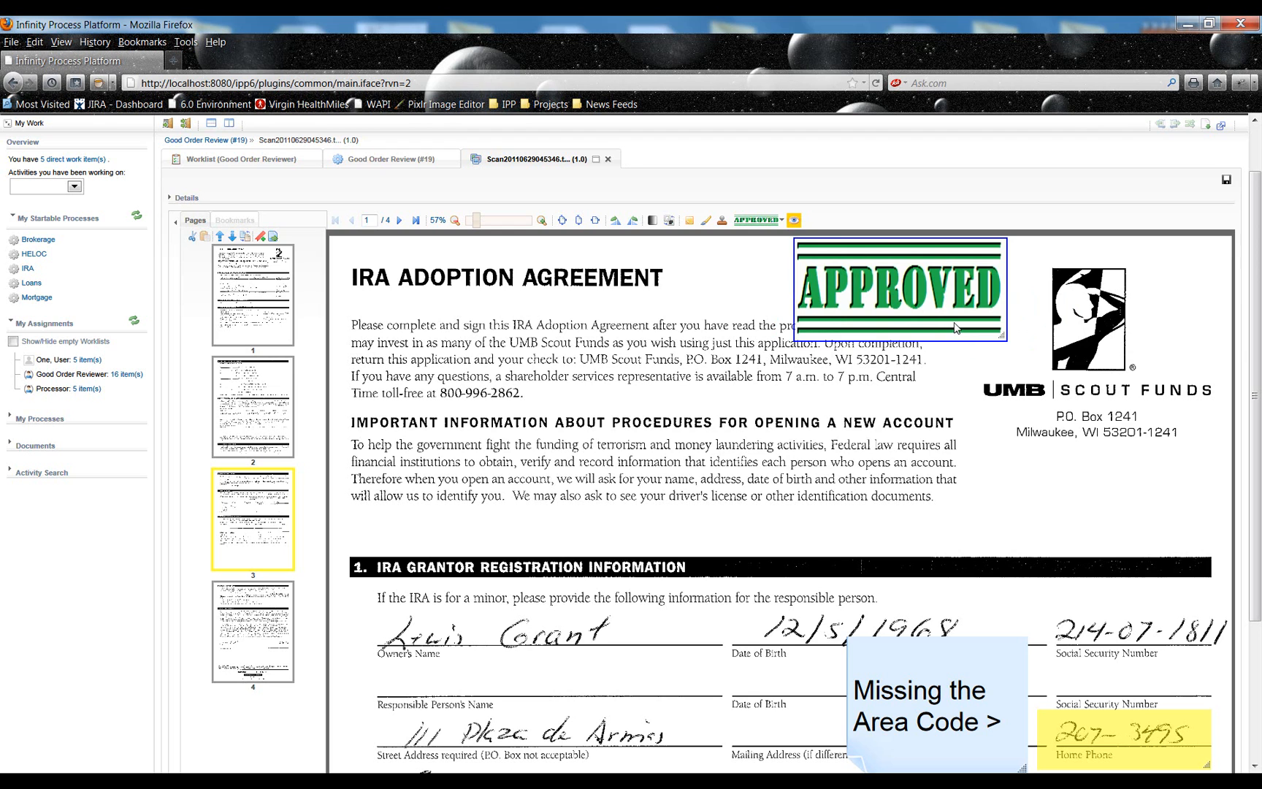
mouse_move(731, 241)
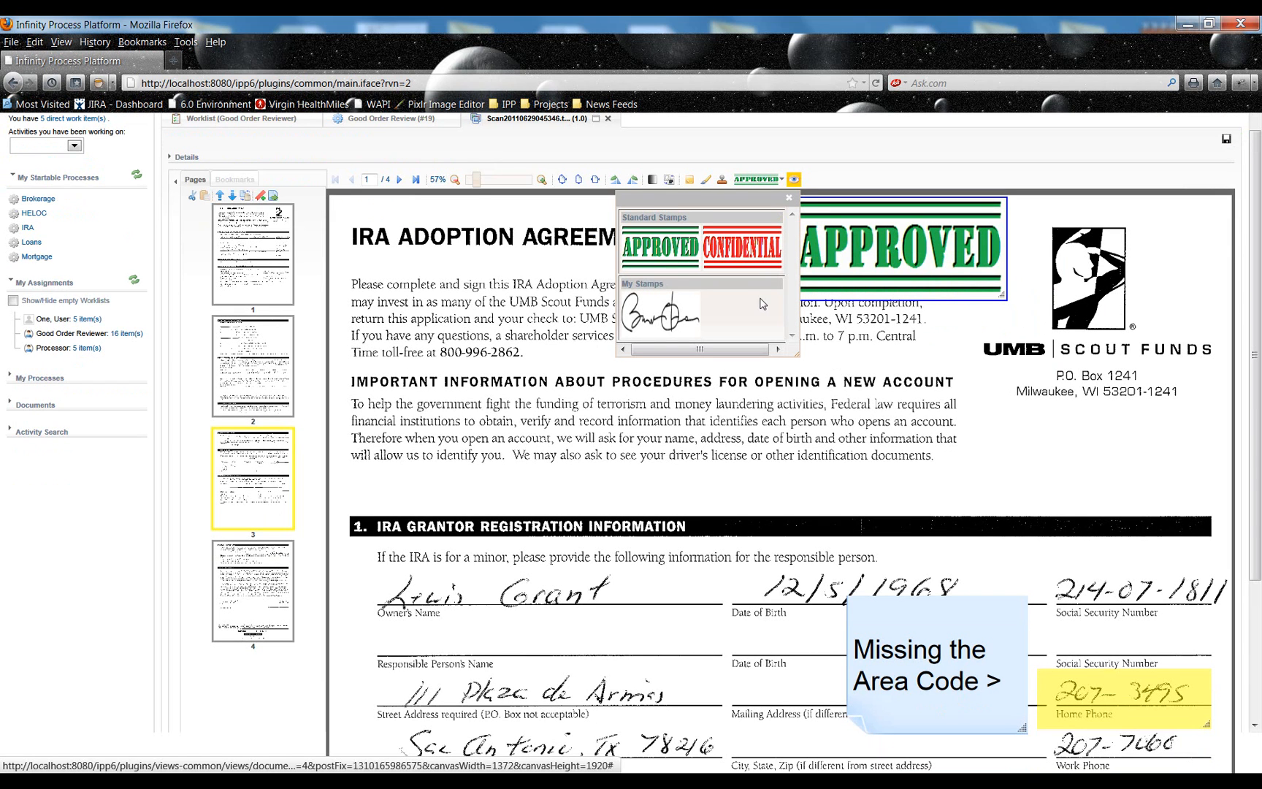
mouse_move(686, 300)
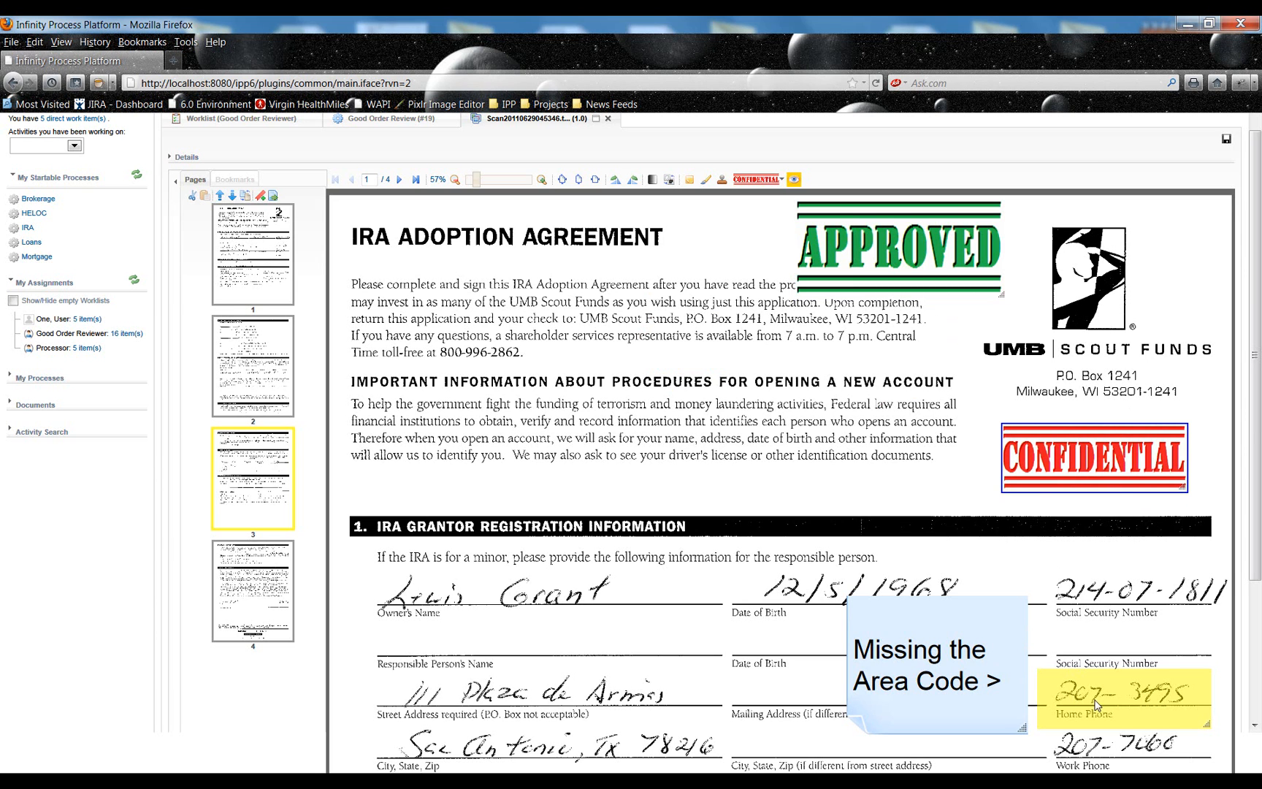
mouse_move(925, 228)
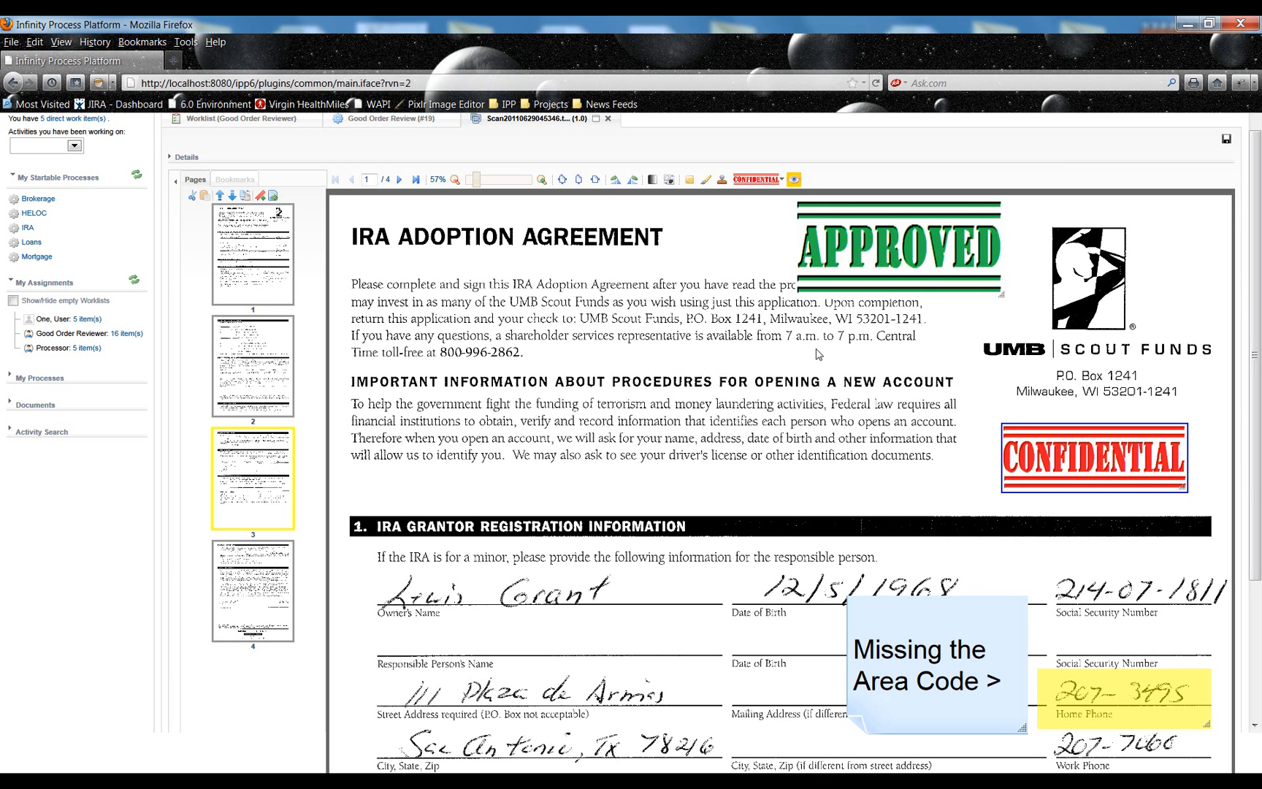
mouse_move(793, 179)
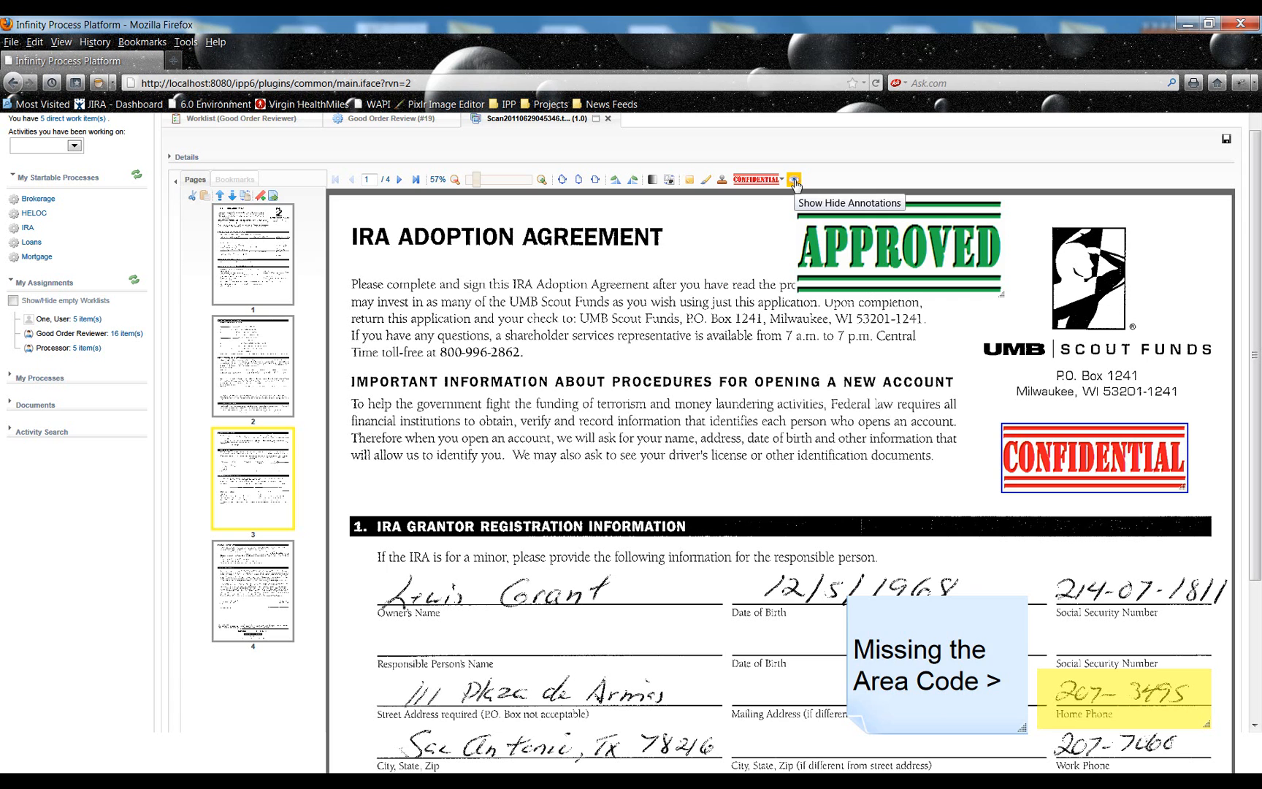
click(793, 179)
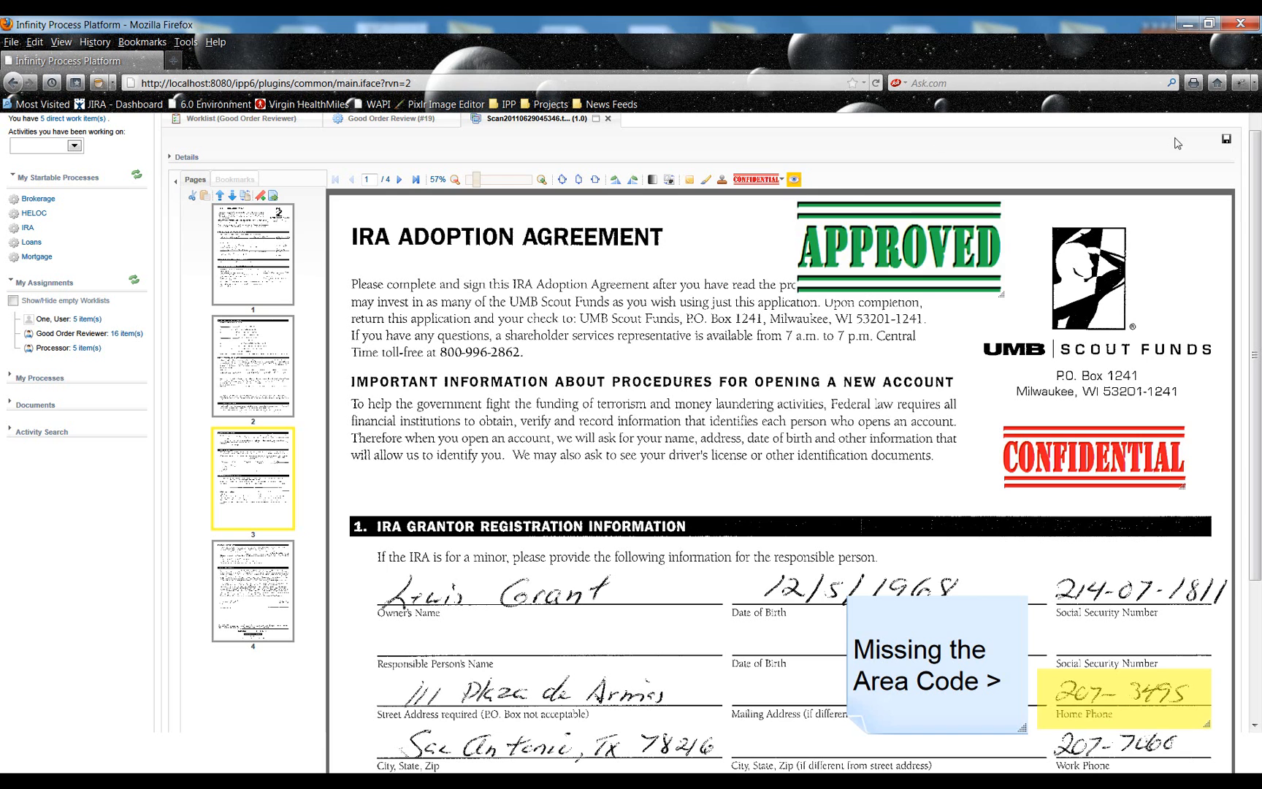
mouse_move(1181, 160)
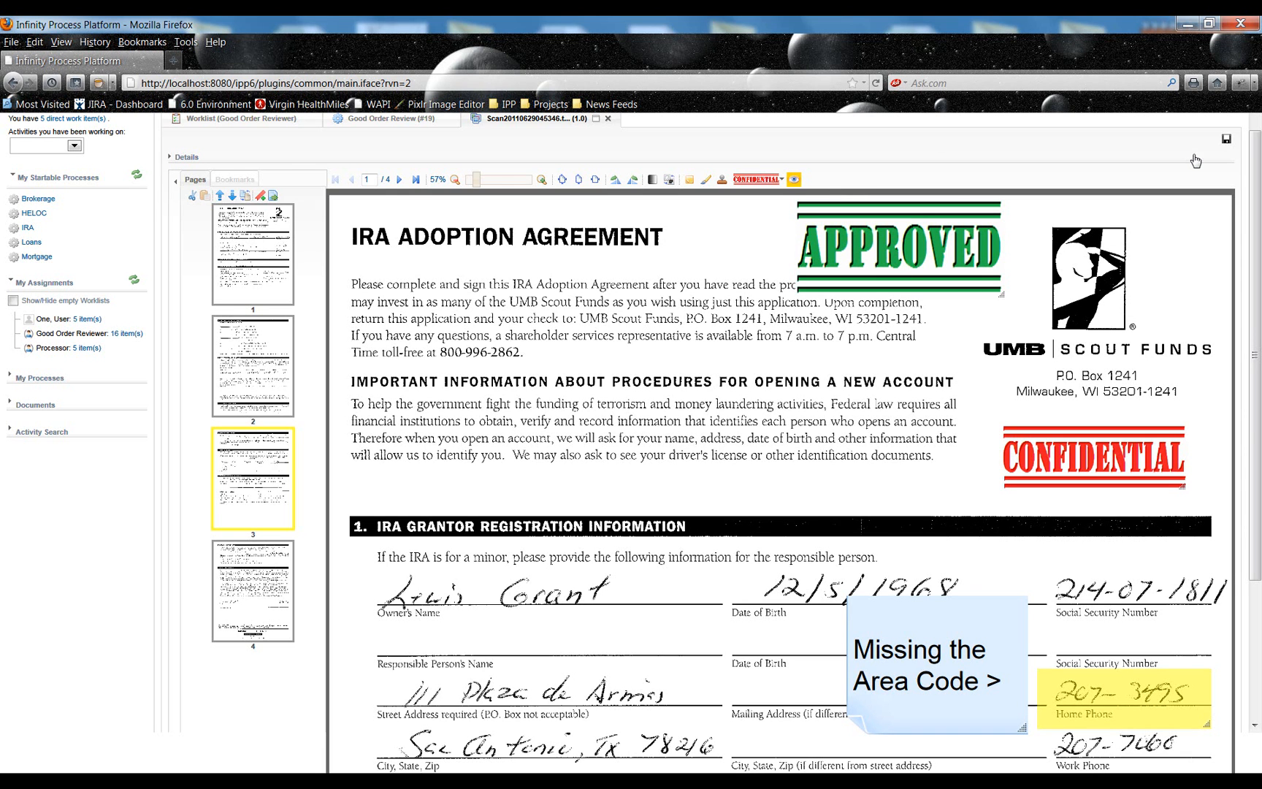
- Save the IRA scan as version 2.0, keeping rotation and annotations checked
click(1224, 137)
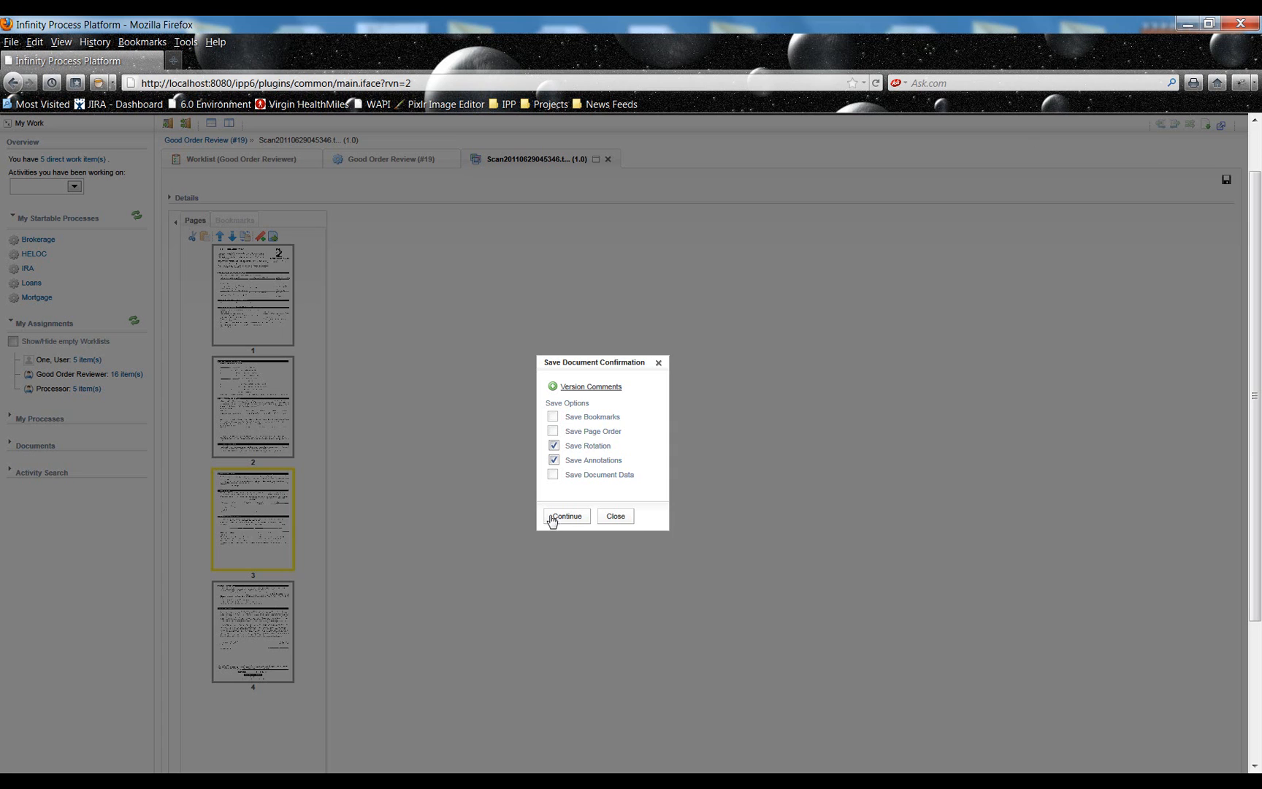
mouse_move(571, 521)
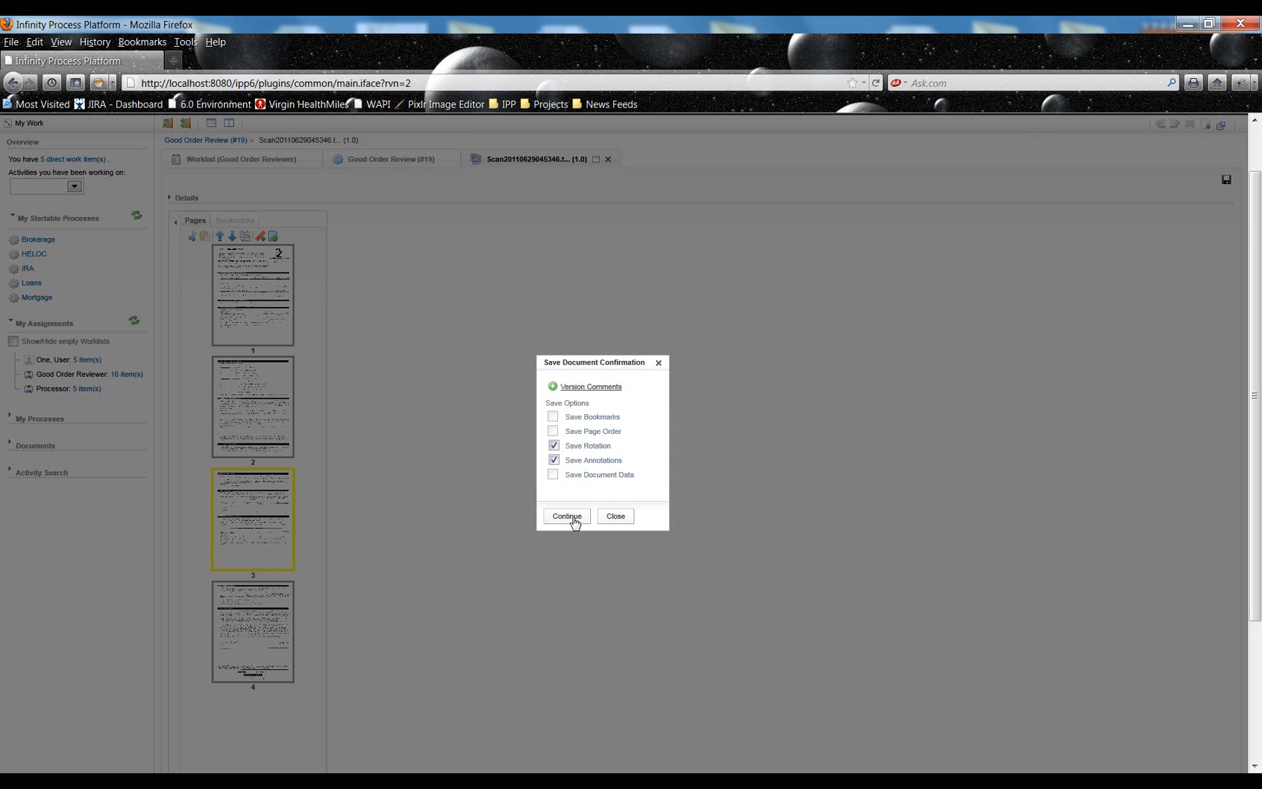
click(566, 515)
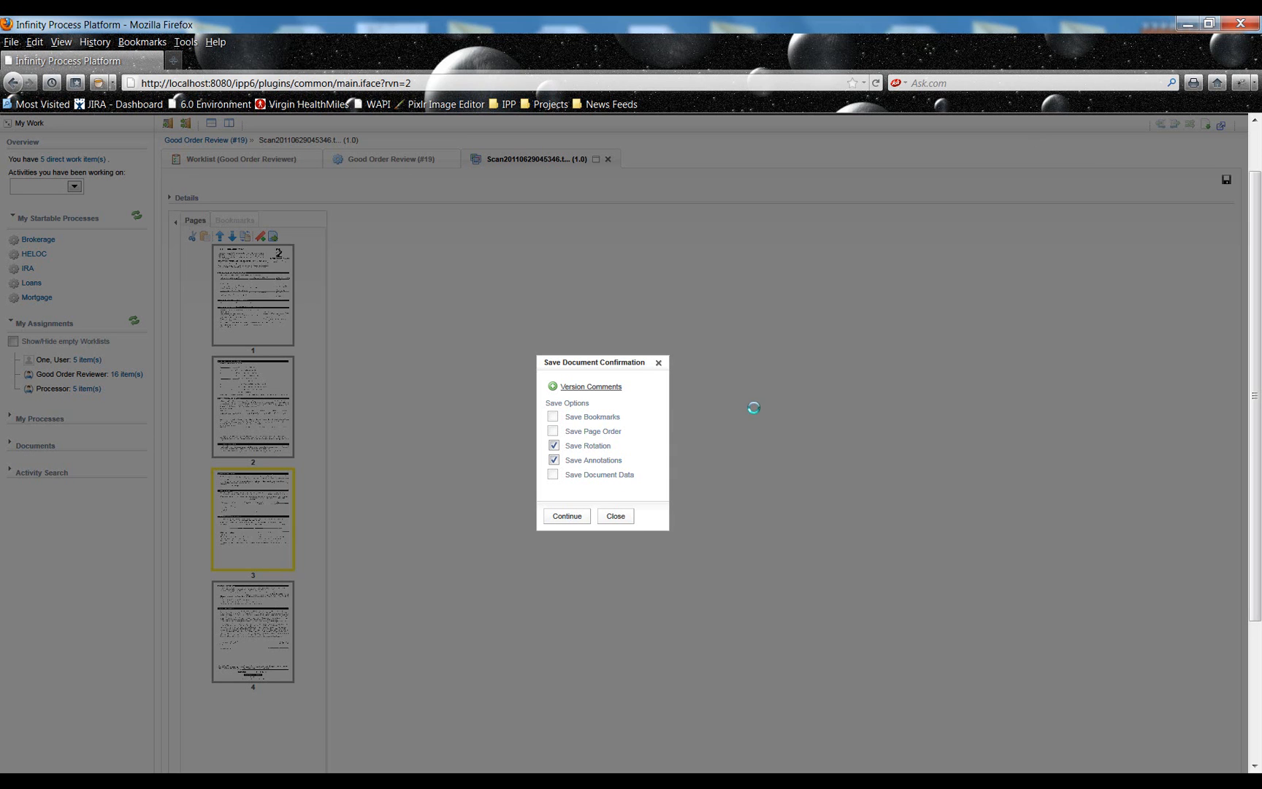
click(566, 515)
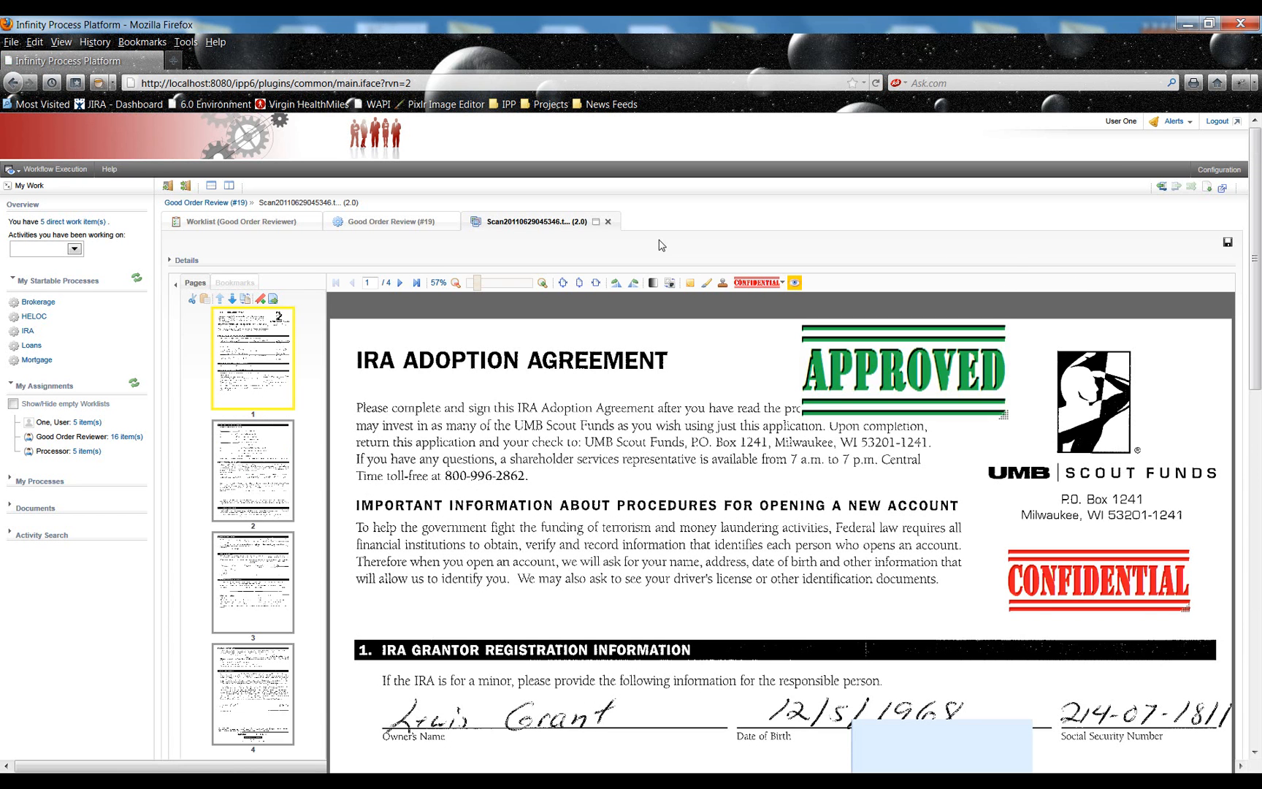
mouse_move(629, 240)
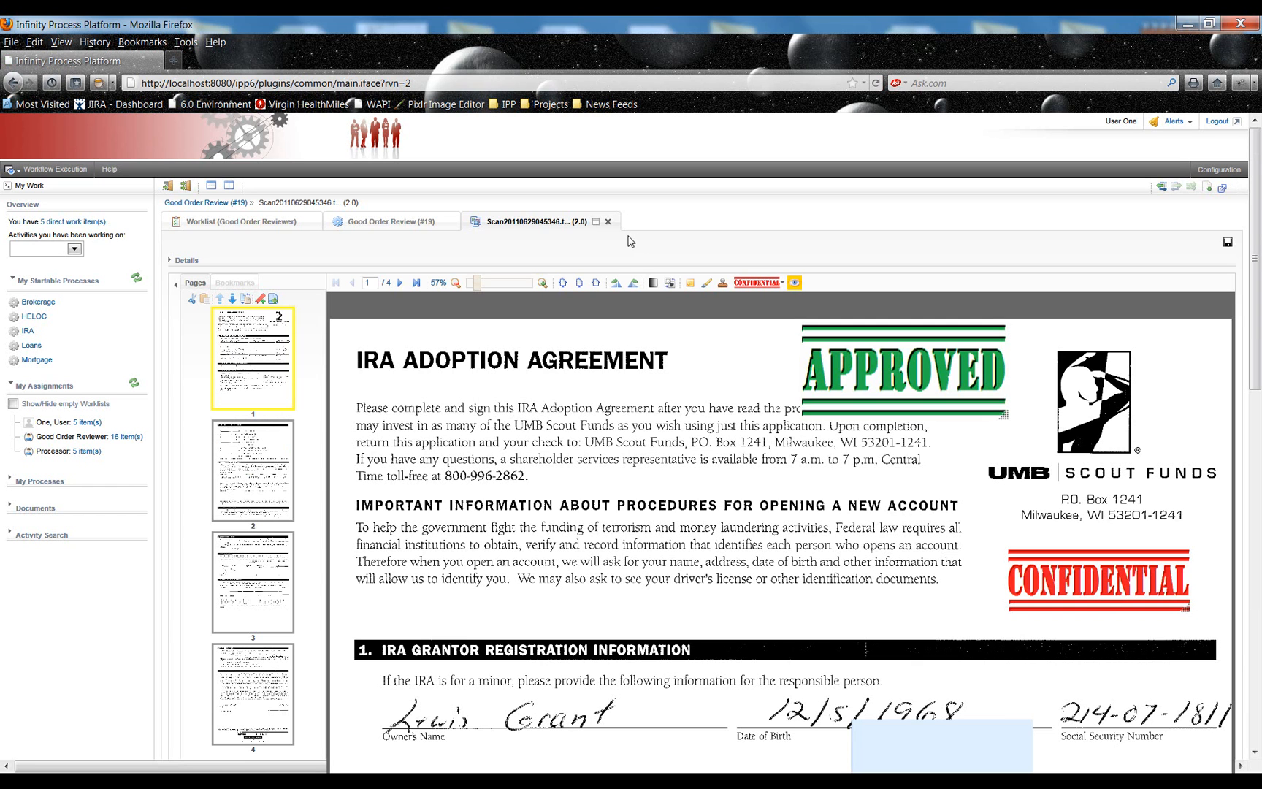
mouse_move(582, 234)
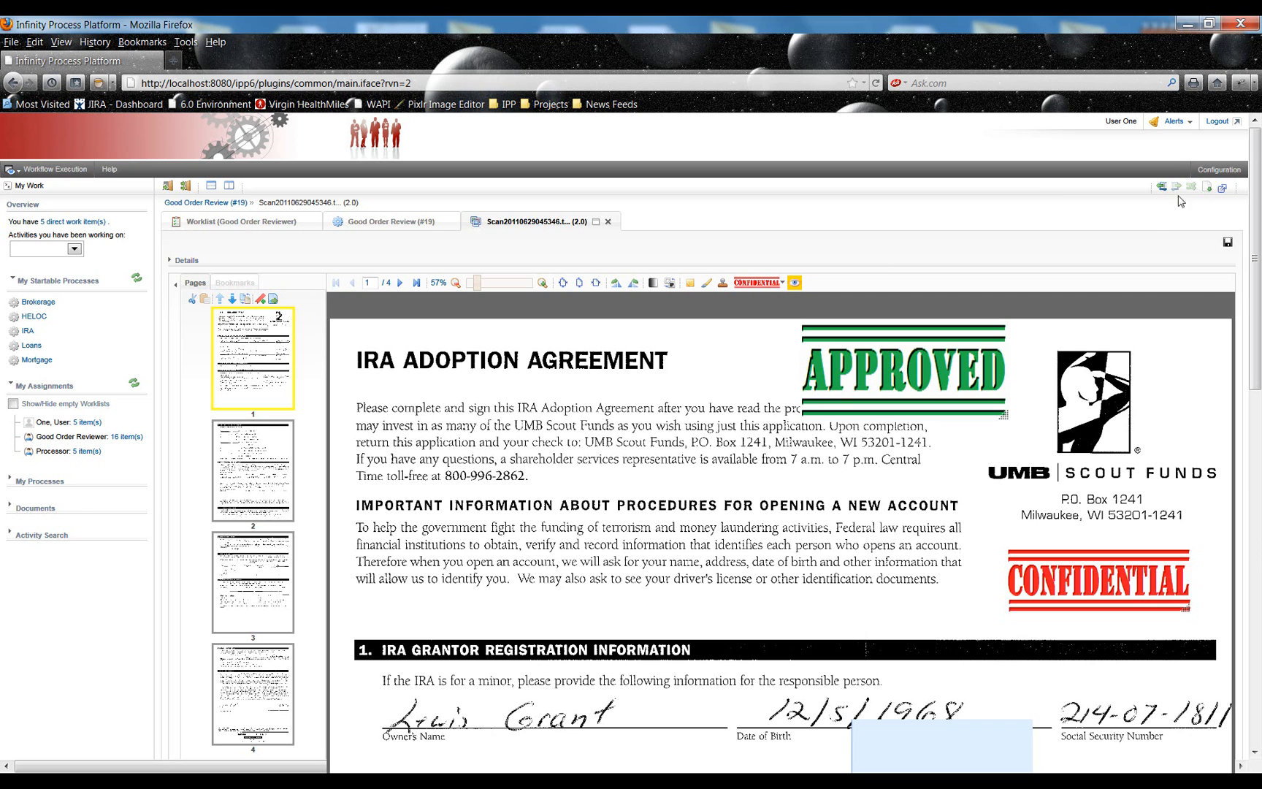
mouse_move(1164, 195)
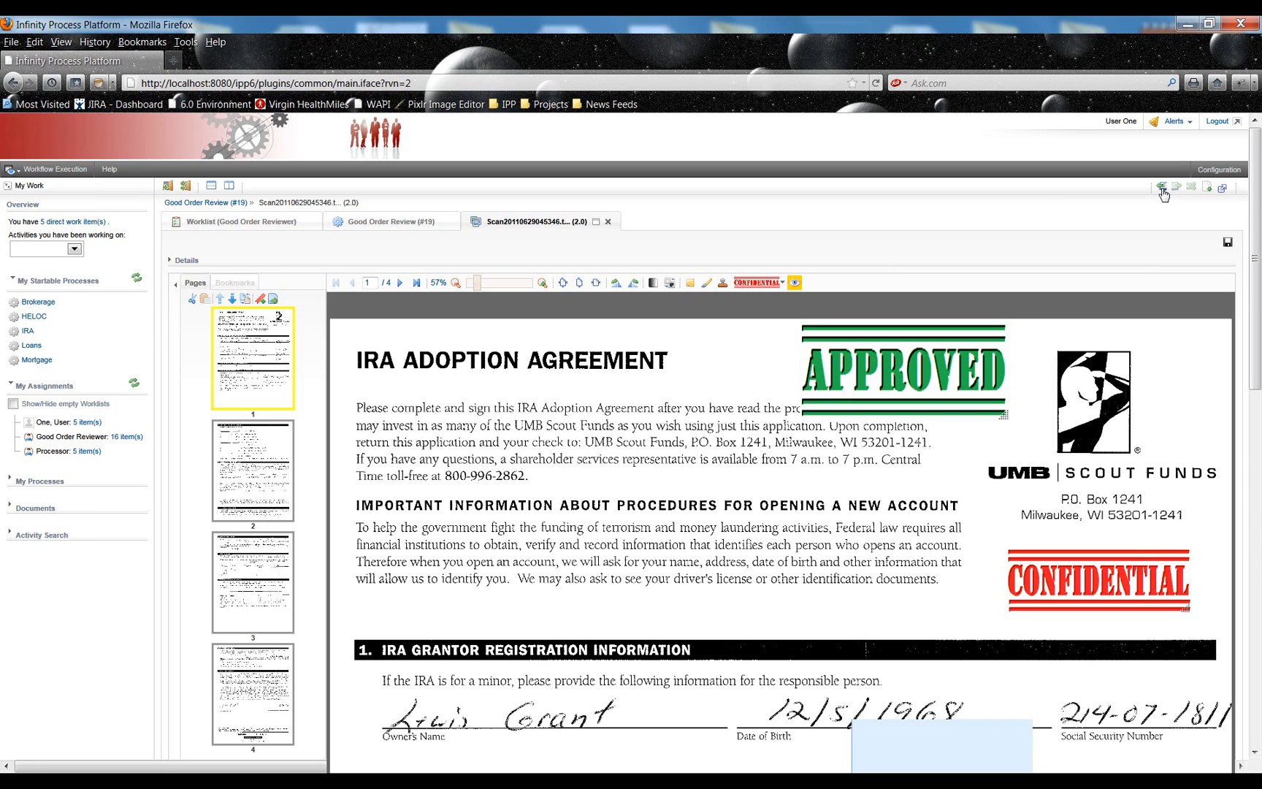
click(1161, 187)
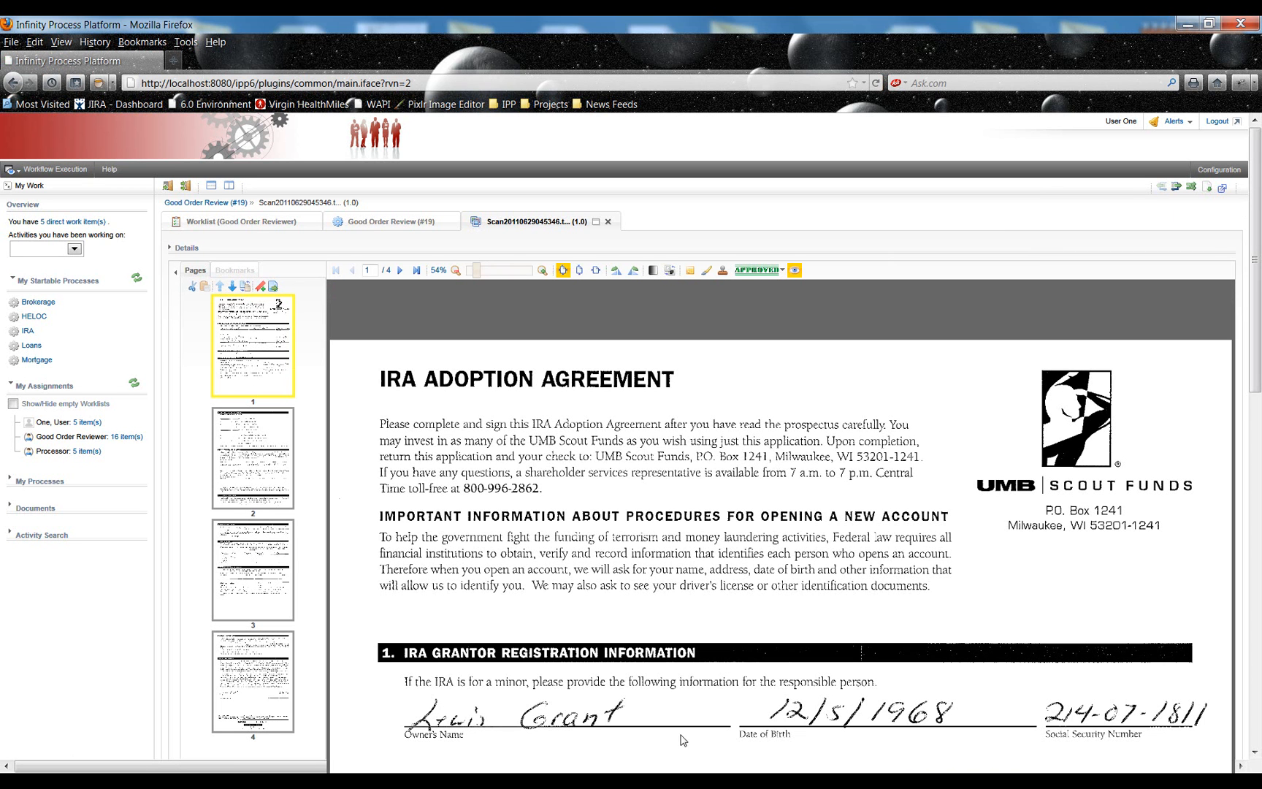
mouse_move(1156, 200)
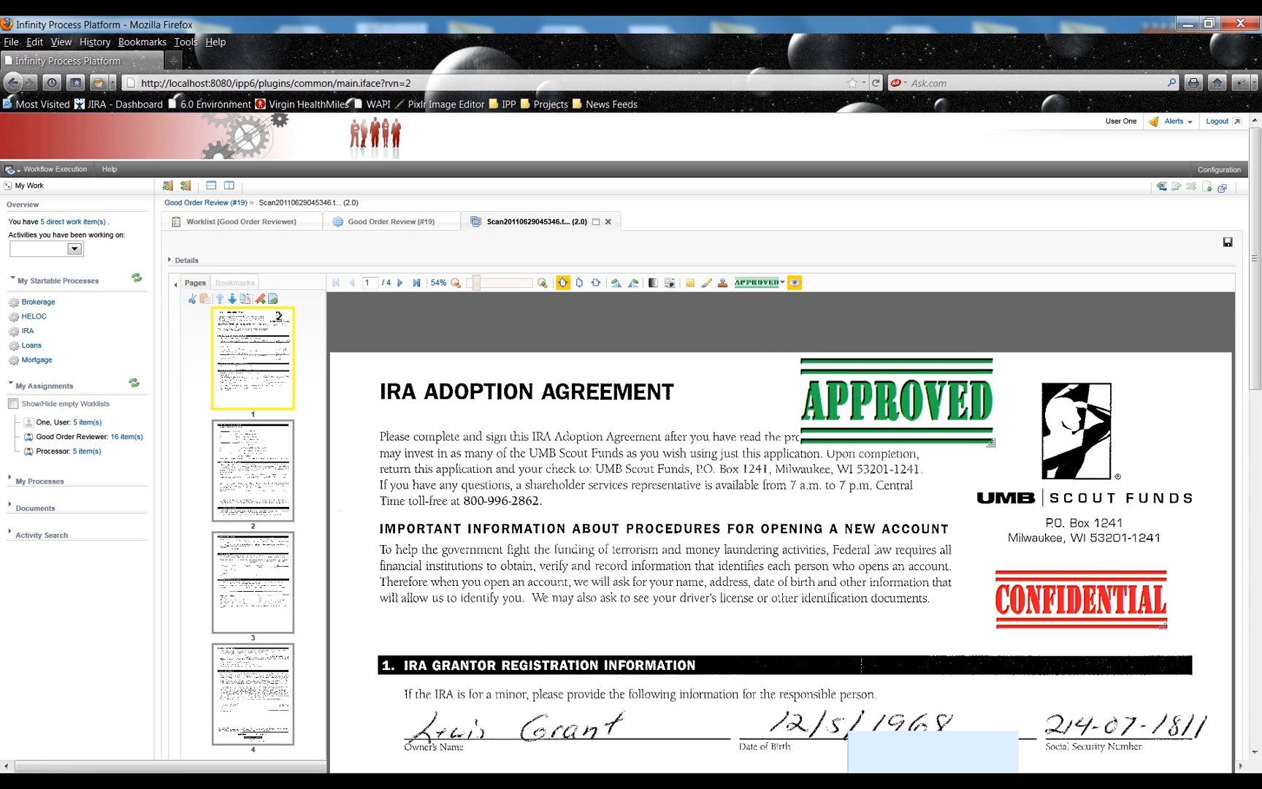
mouse_move(1218, 202)
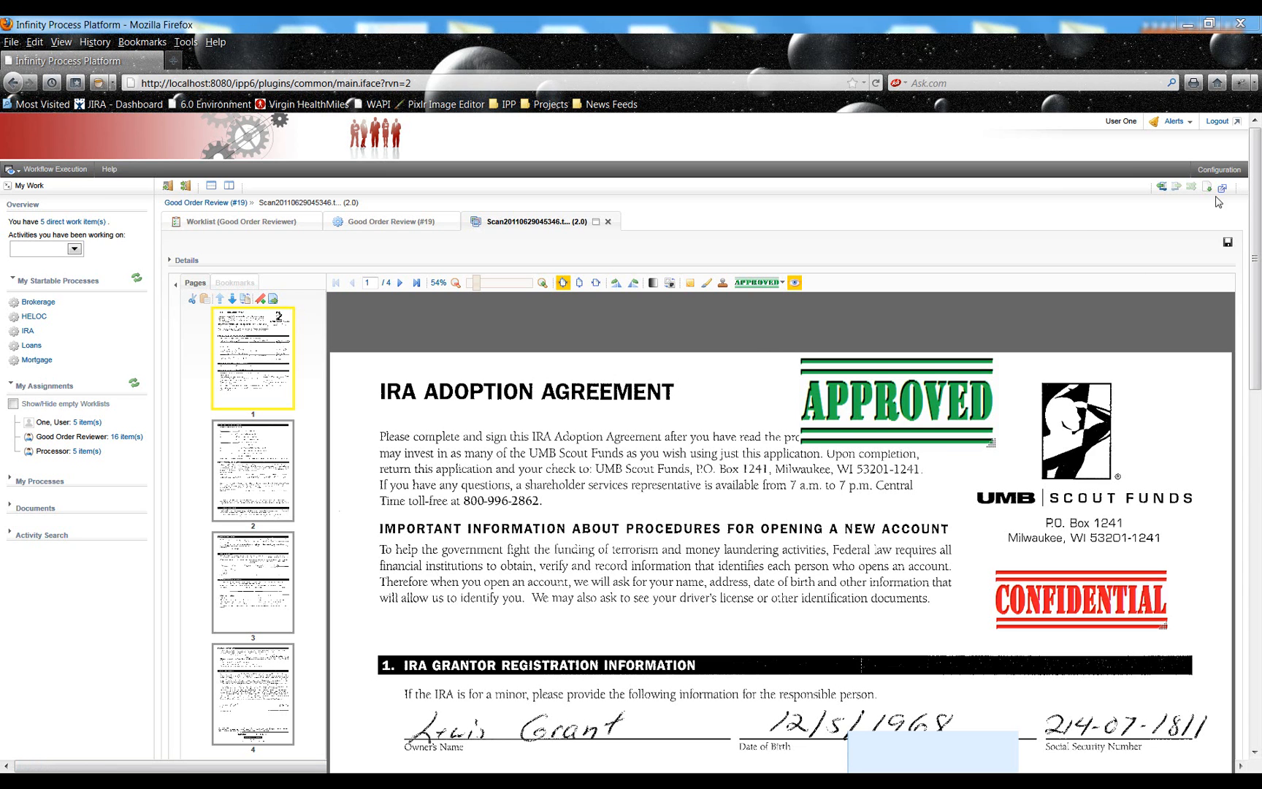
- Open Portal Configuration and select Image Viewer under Views
click(1220, 170)
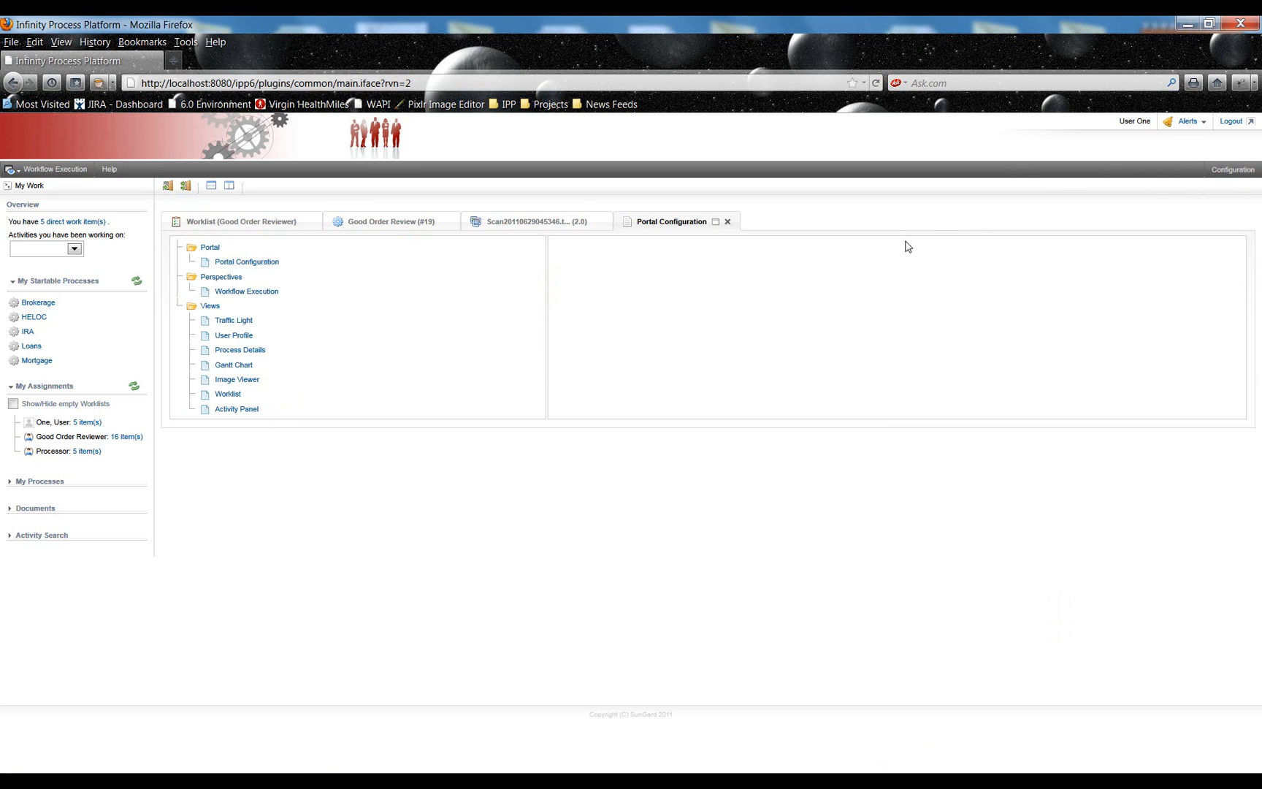
mouse_move(869, 315)
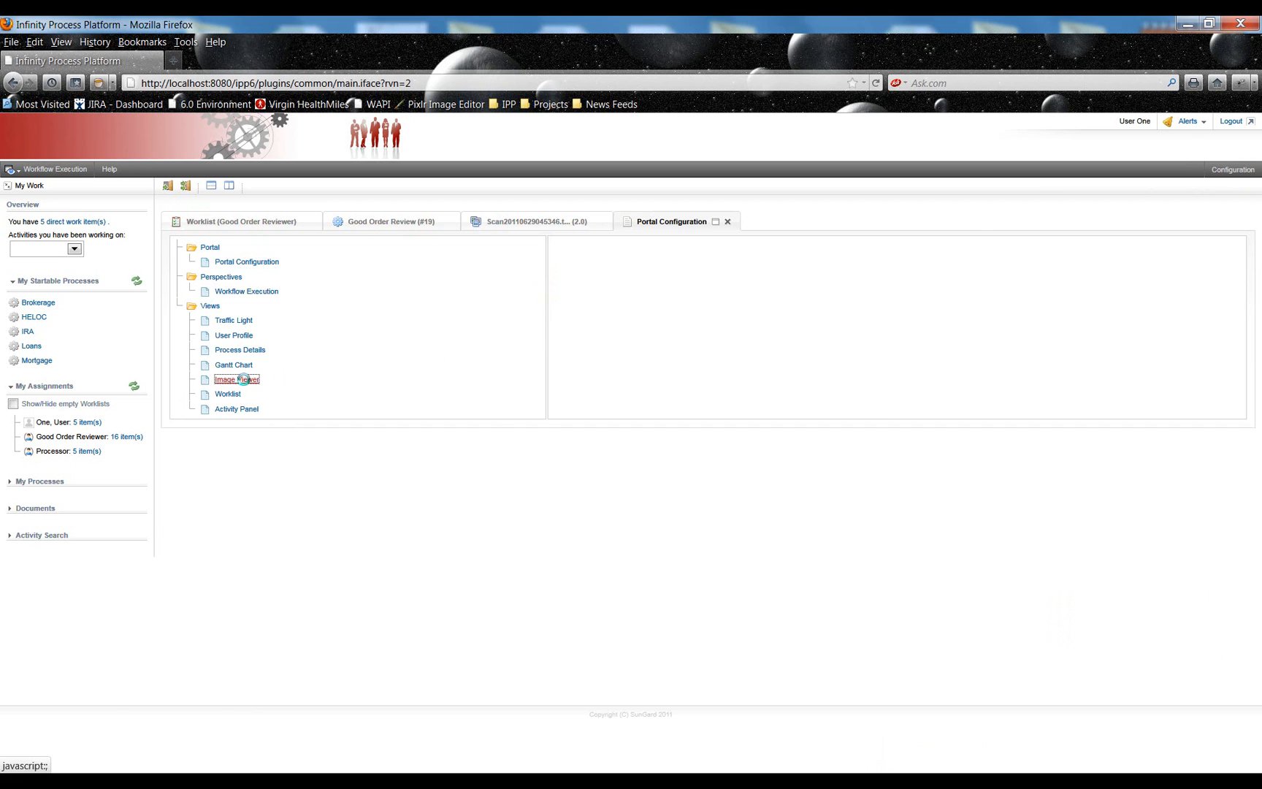
click(237, 379)
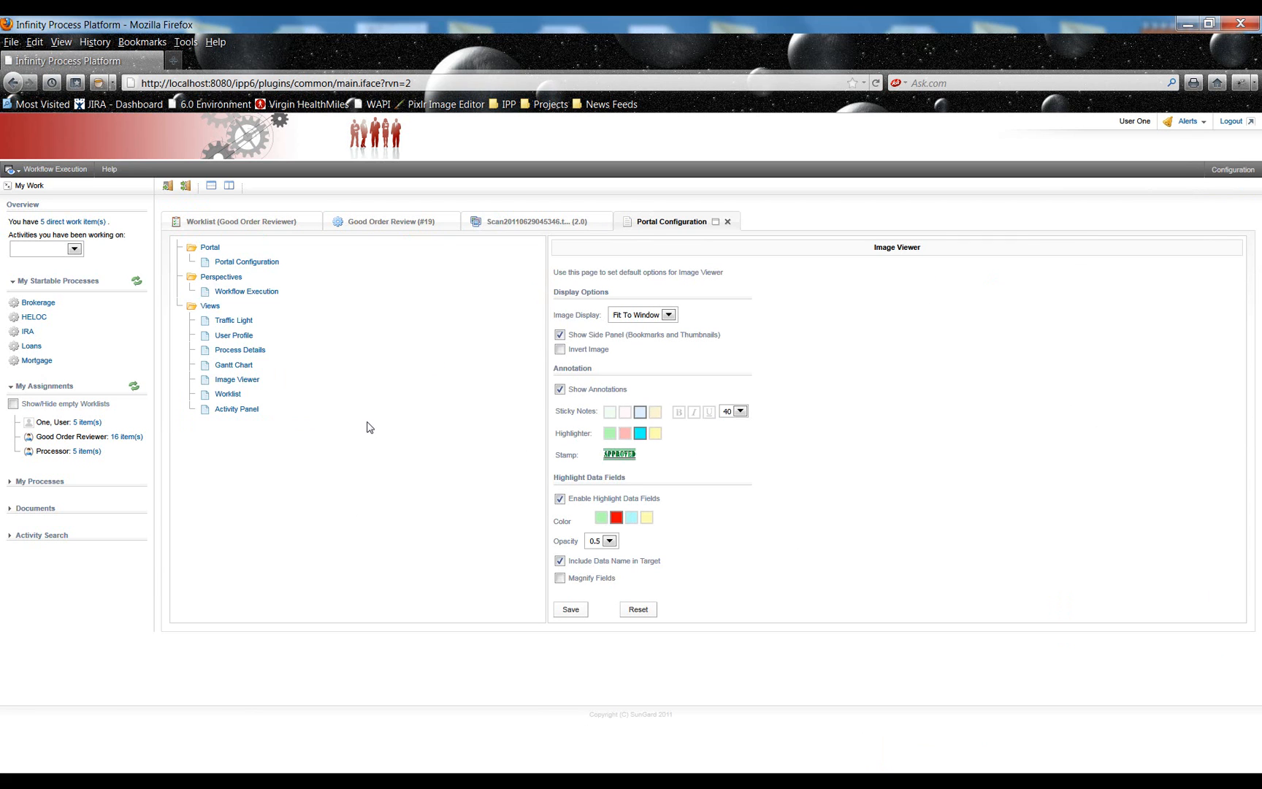
mouse_move(719, 544)
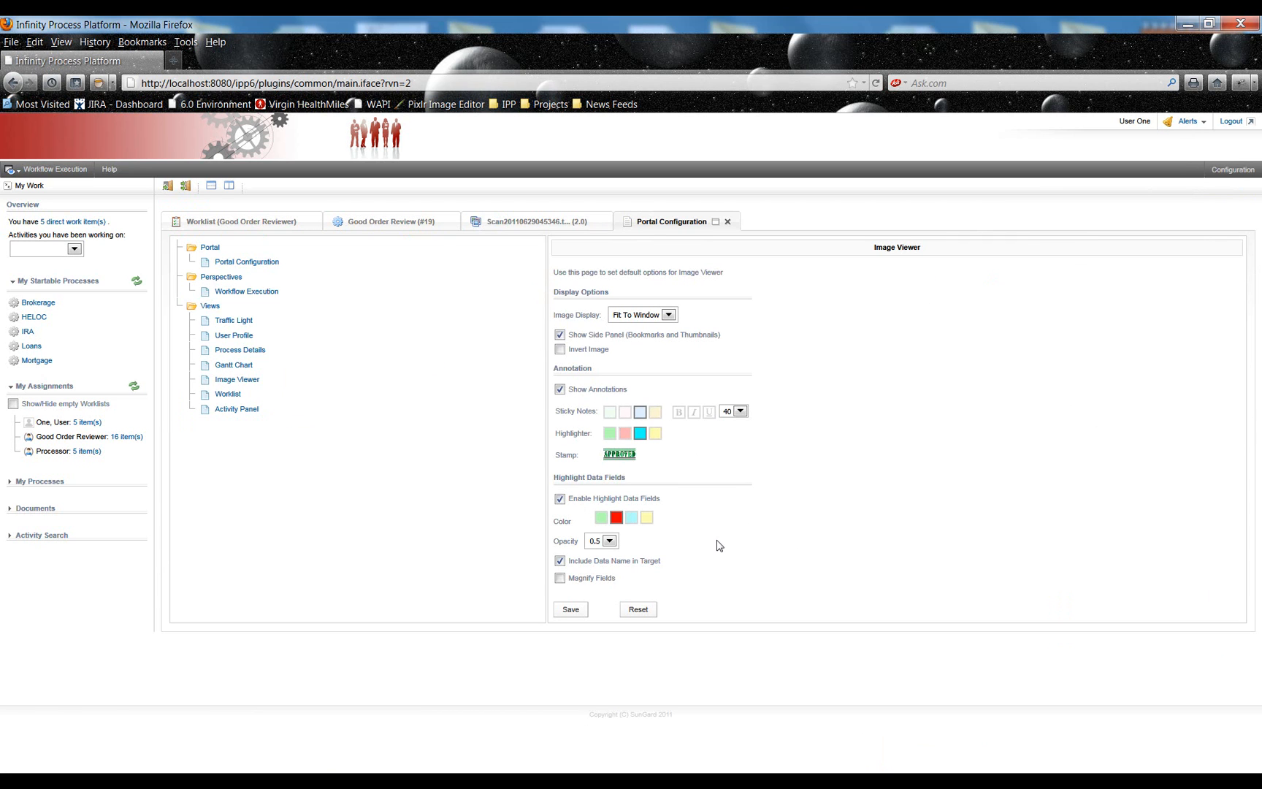
mouse_move(702, 322)
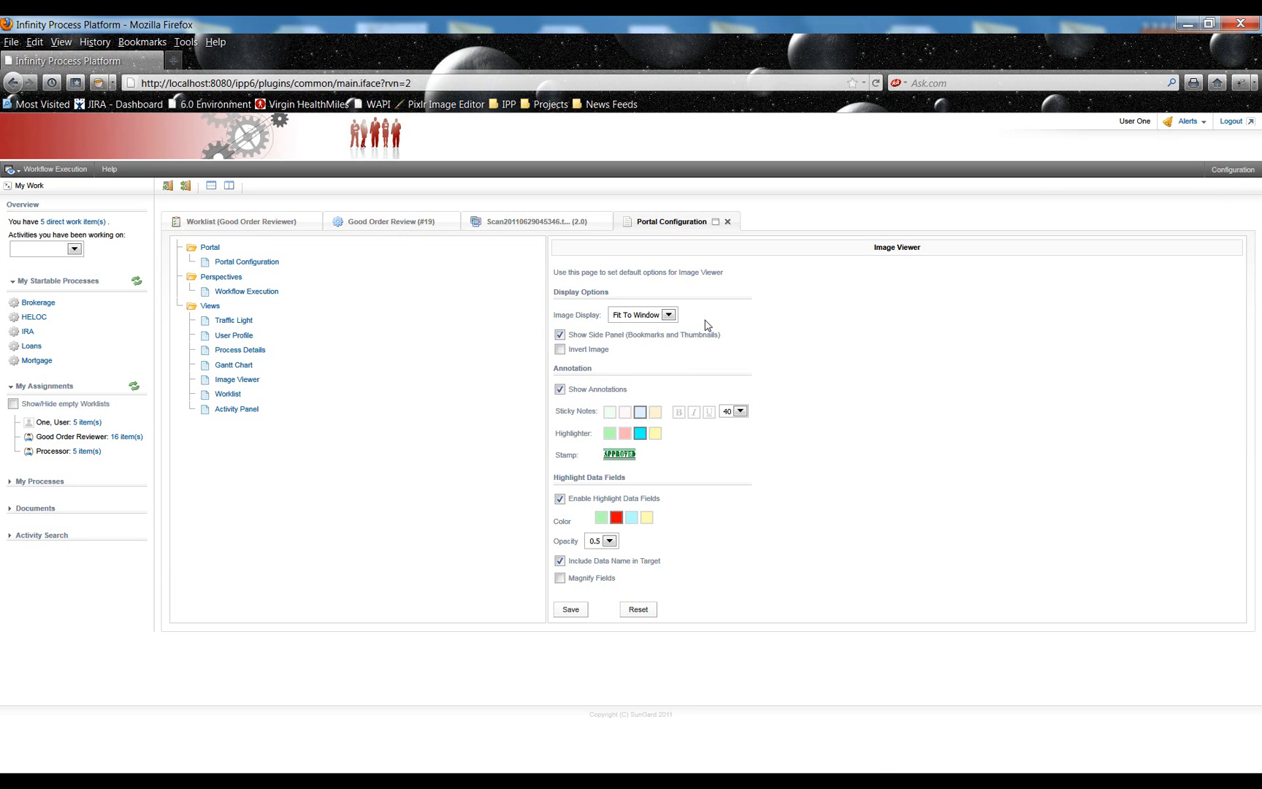
mouse_move(733, 336)
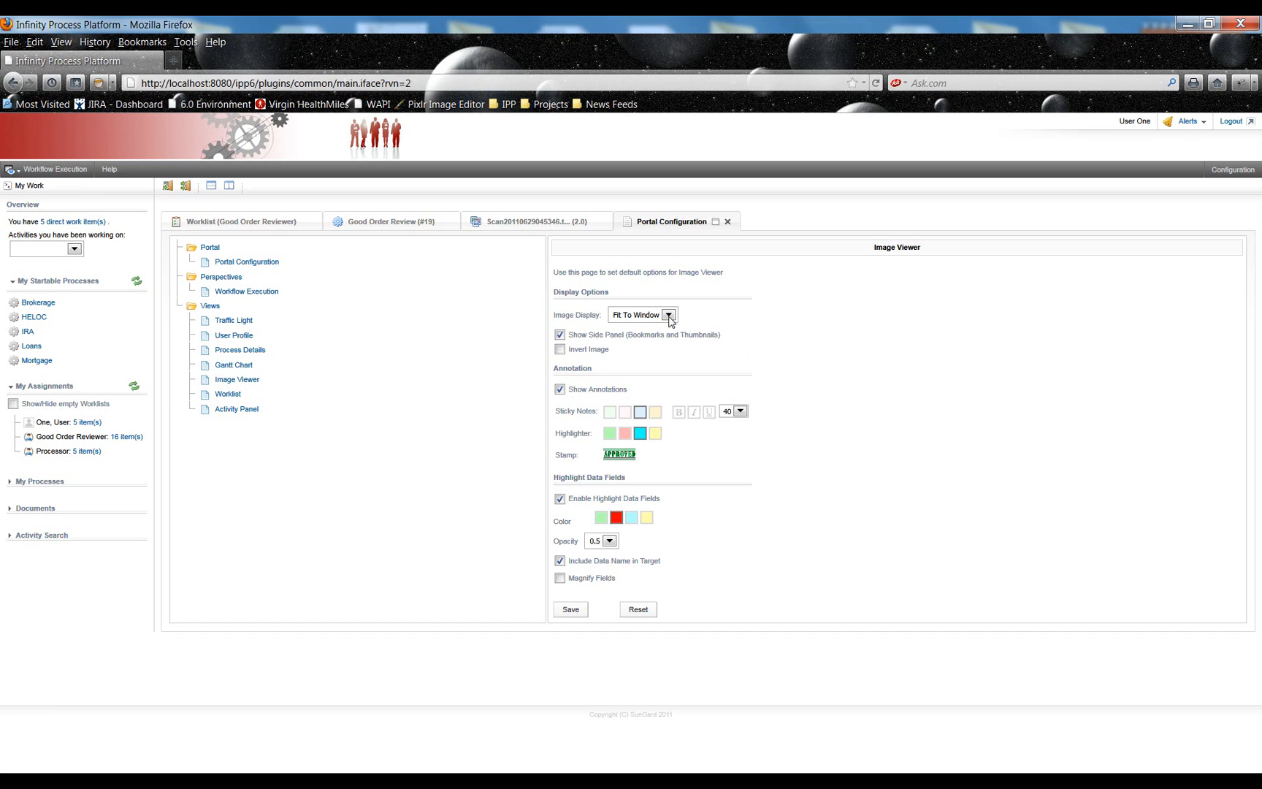
- Keep Fit To Window display, enable bold sticky note text, and view font size choices
click(668, 315)
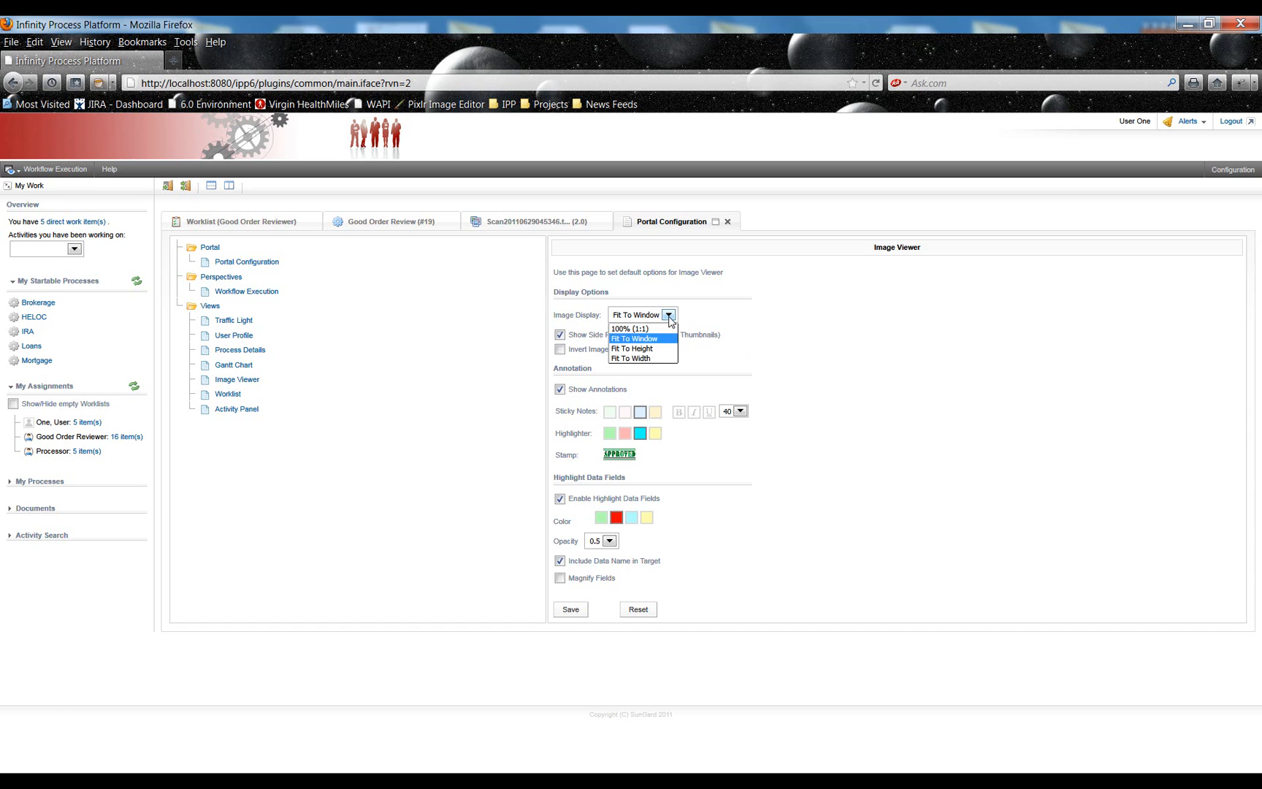
mouse_move(704, 324)
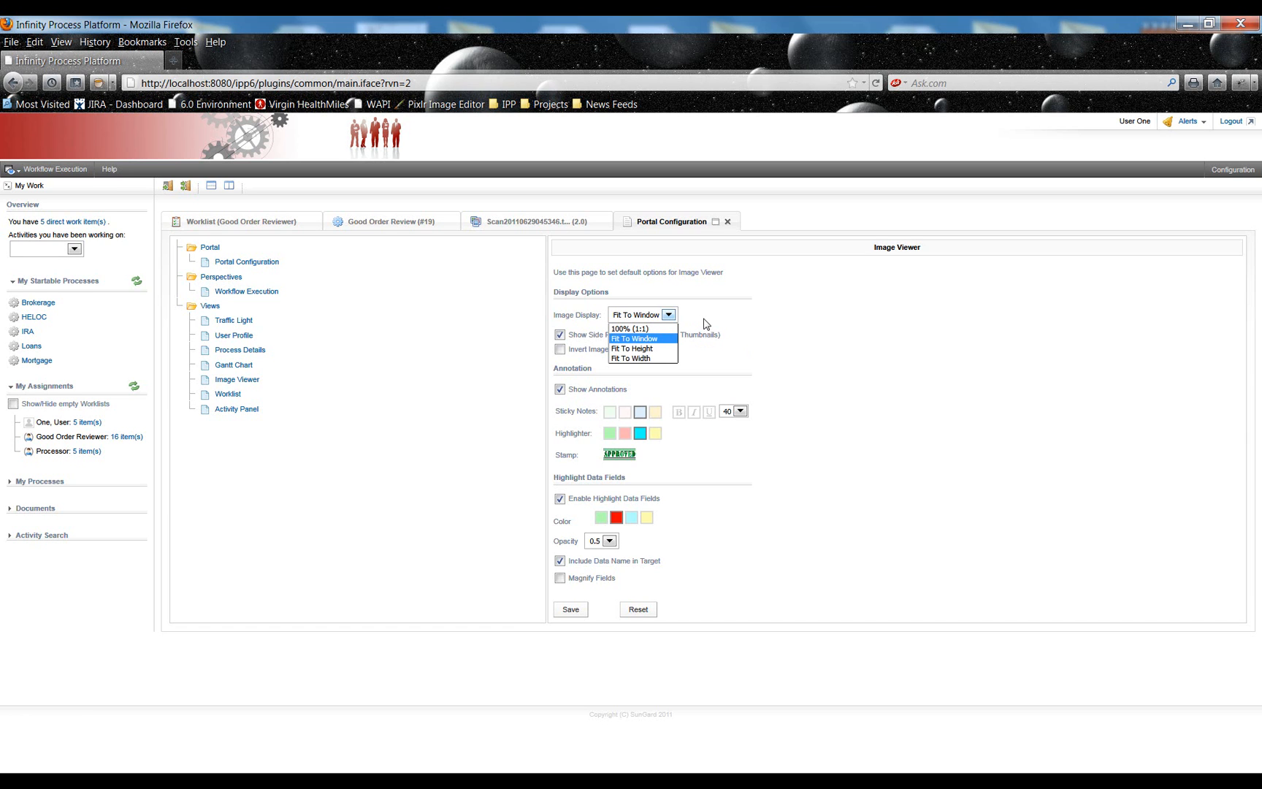
click(635, 338)
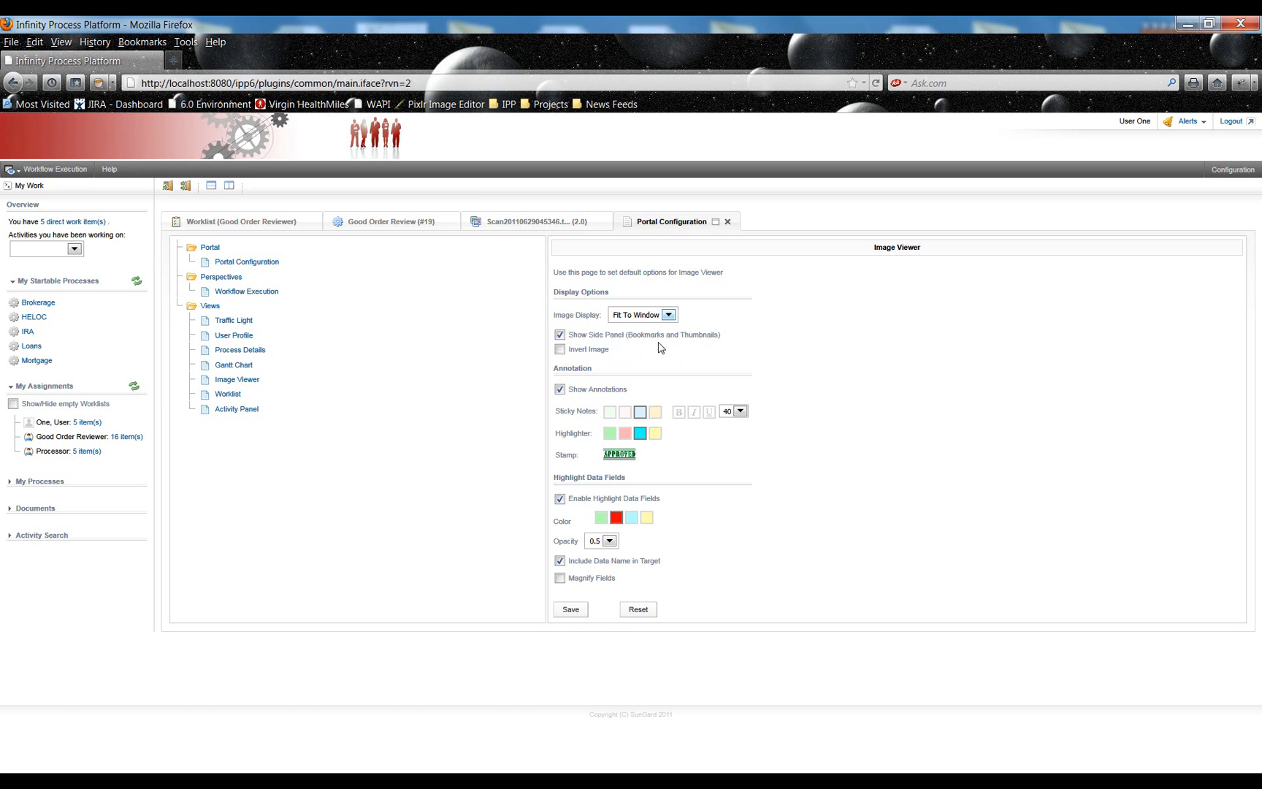
mouse_move(640, 363)
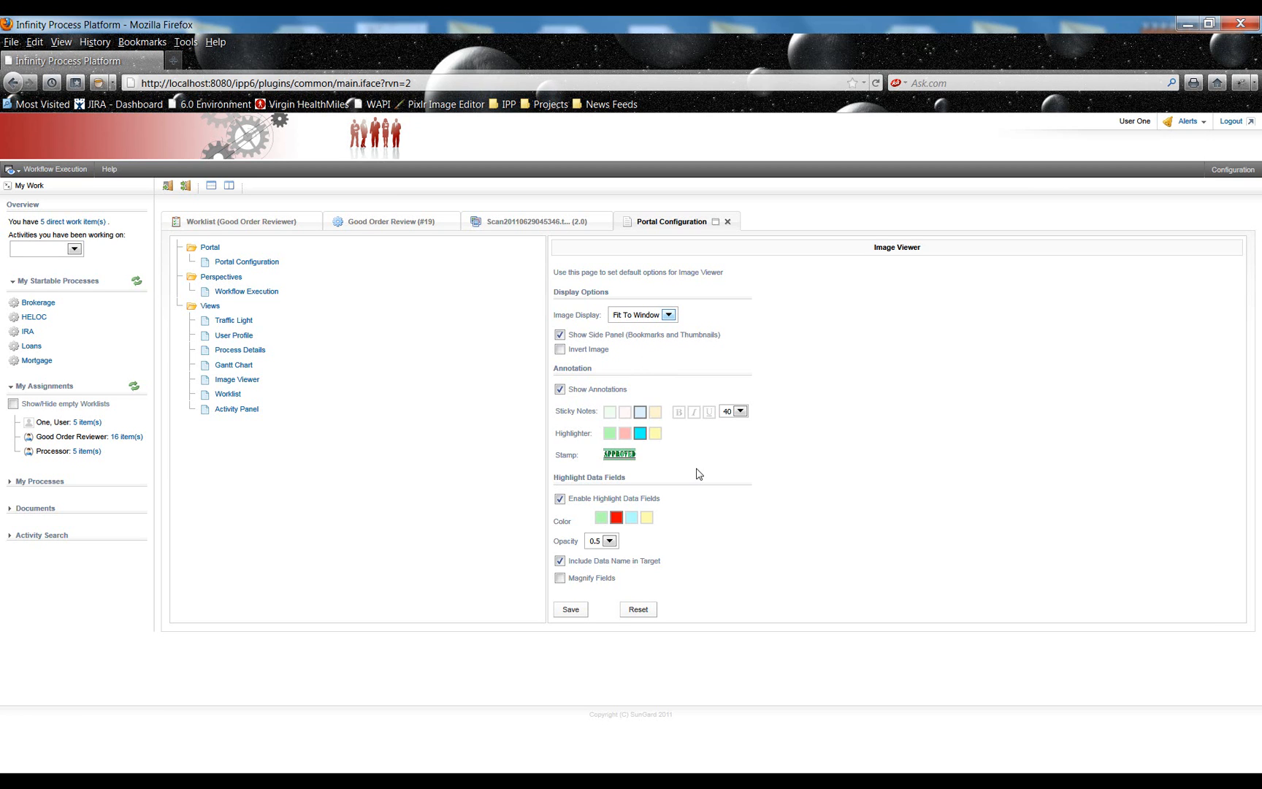
mouse_move(709, 475)
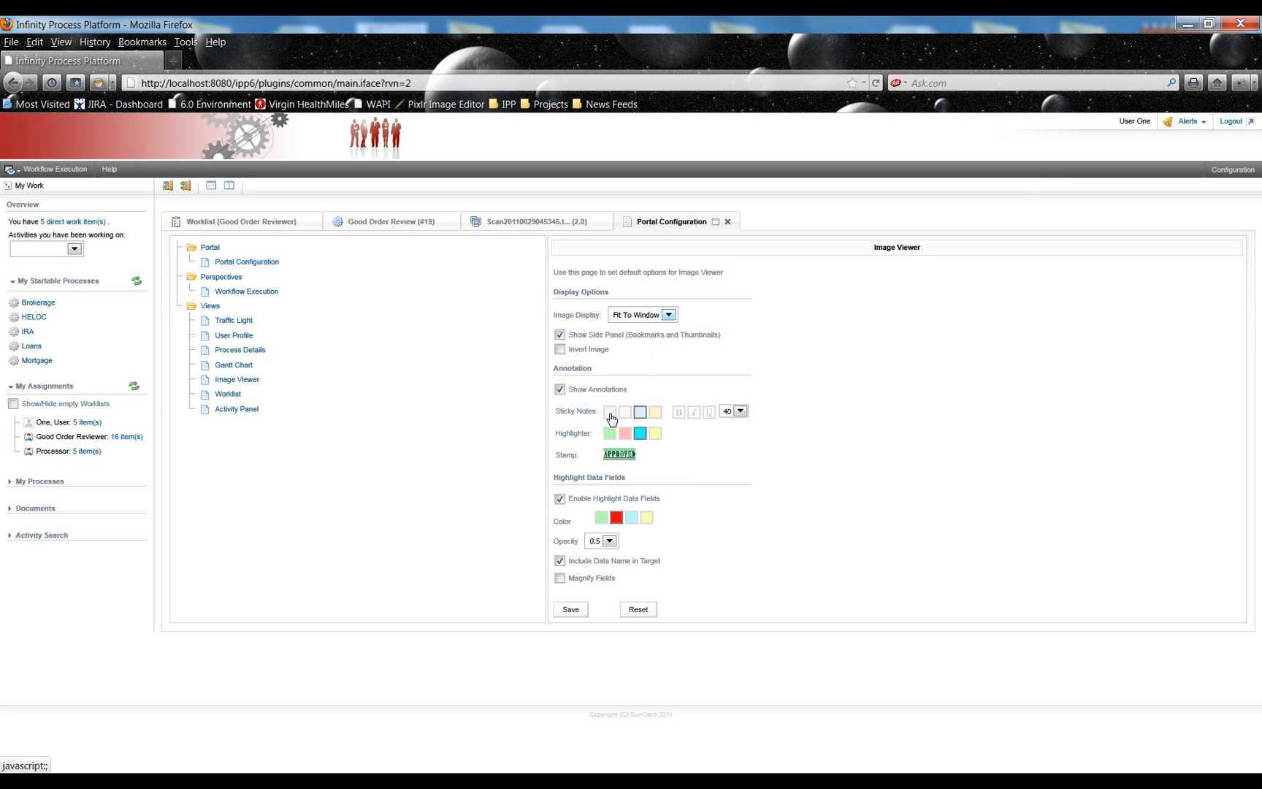
mouse_move(615, 419)
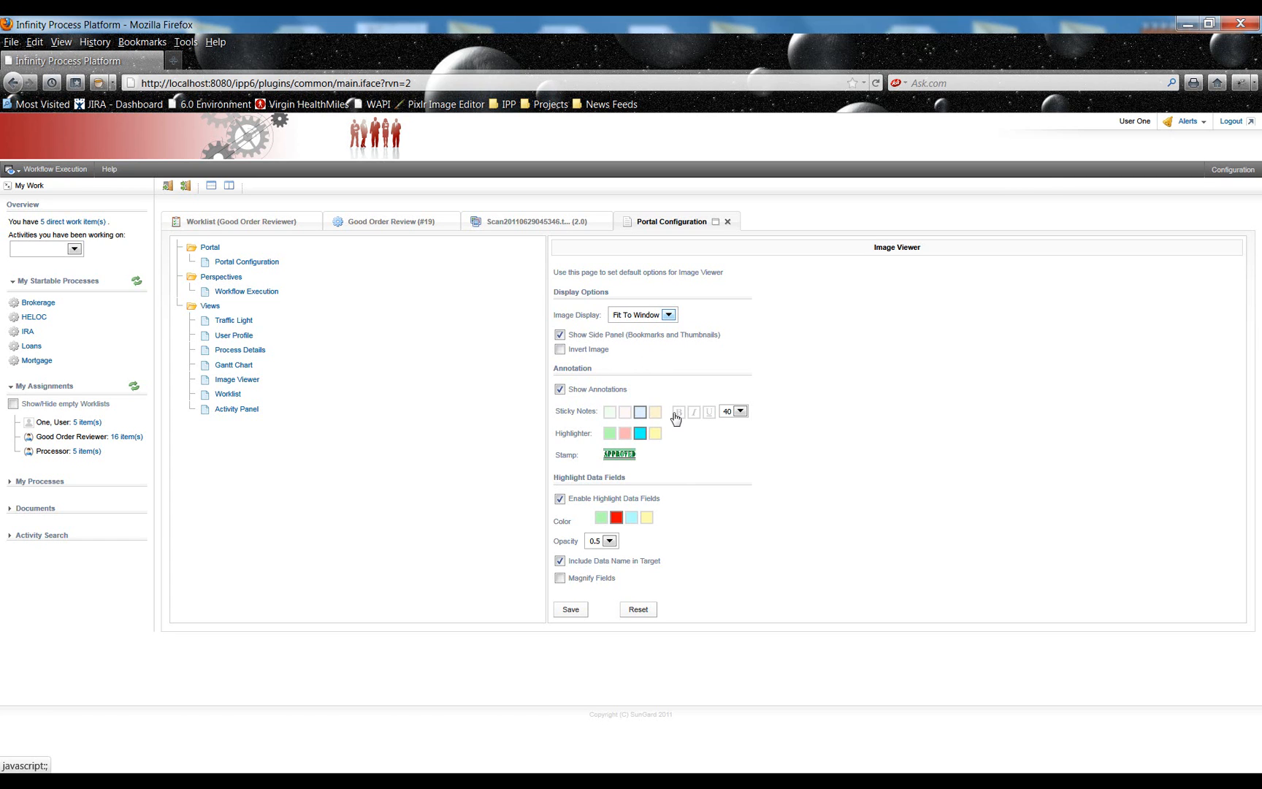
click(679, 411)
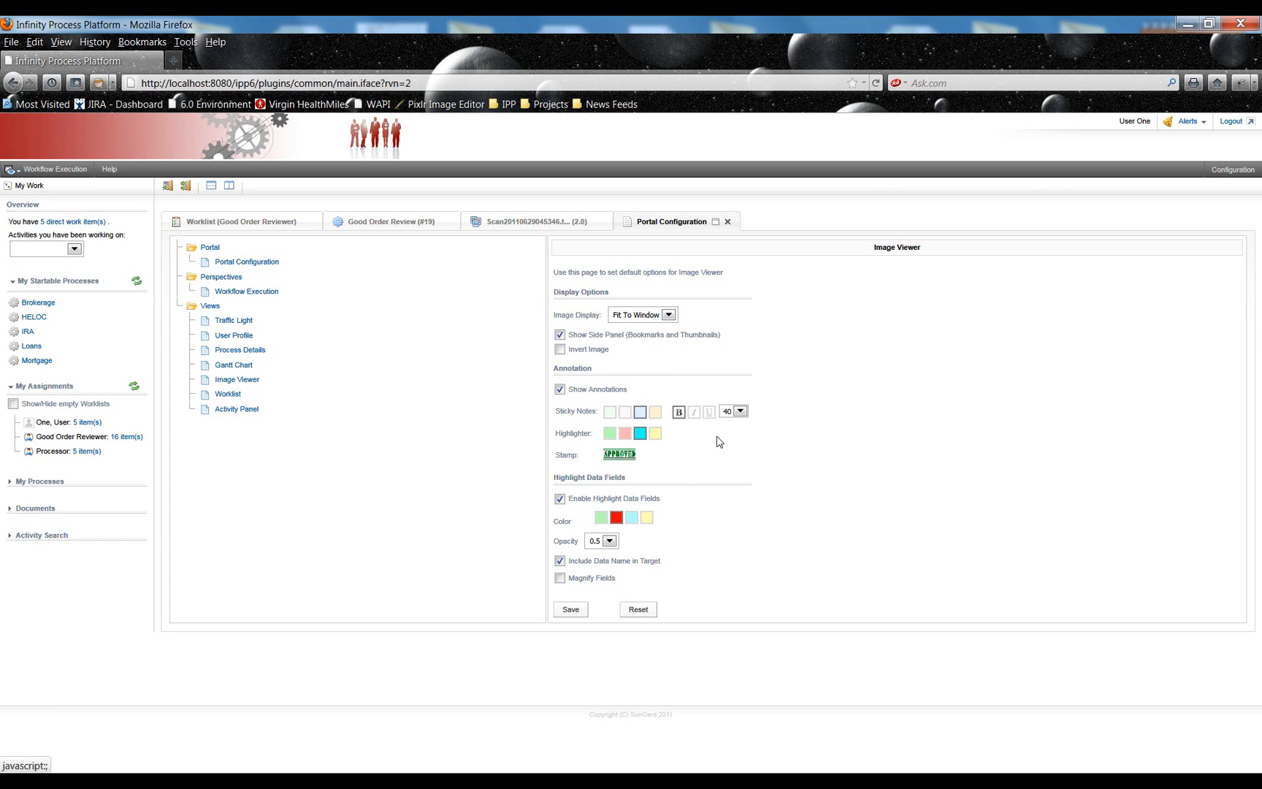
click(739, 411)
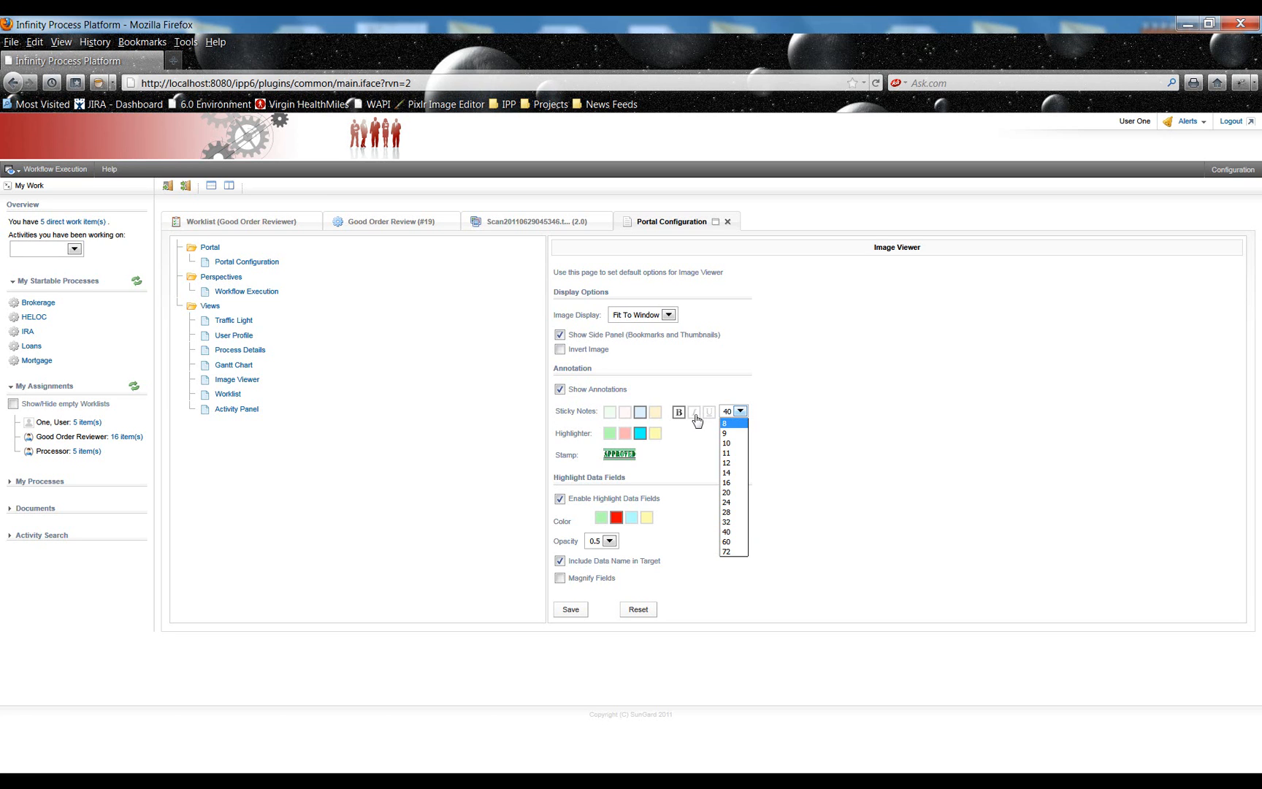
mouse_move(683, 456)
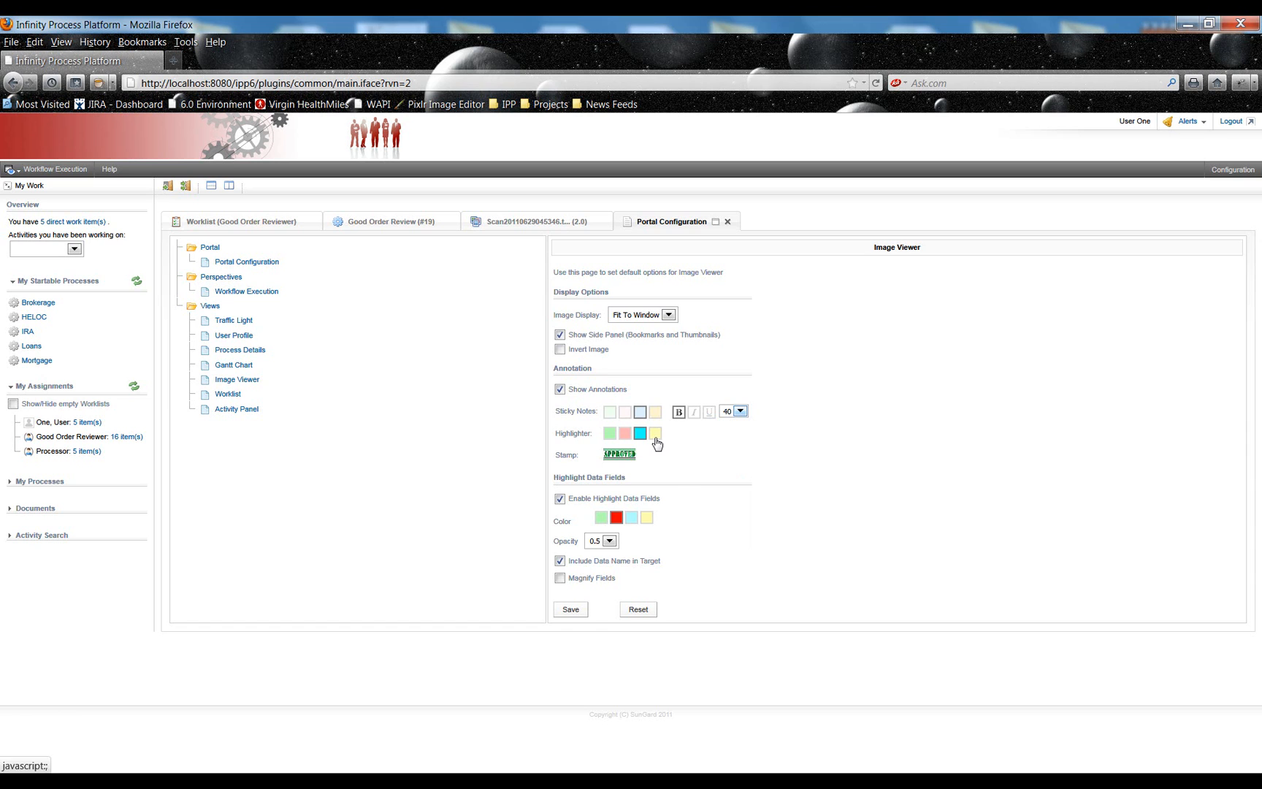
mouse_move(679, 451)
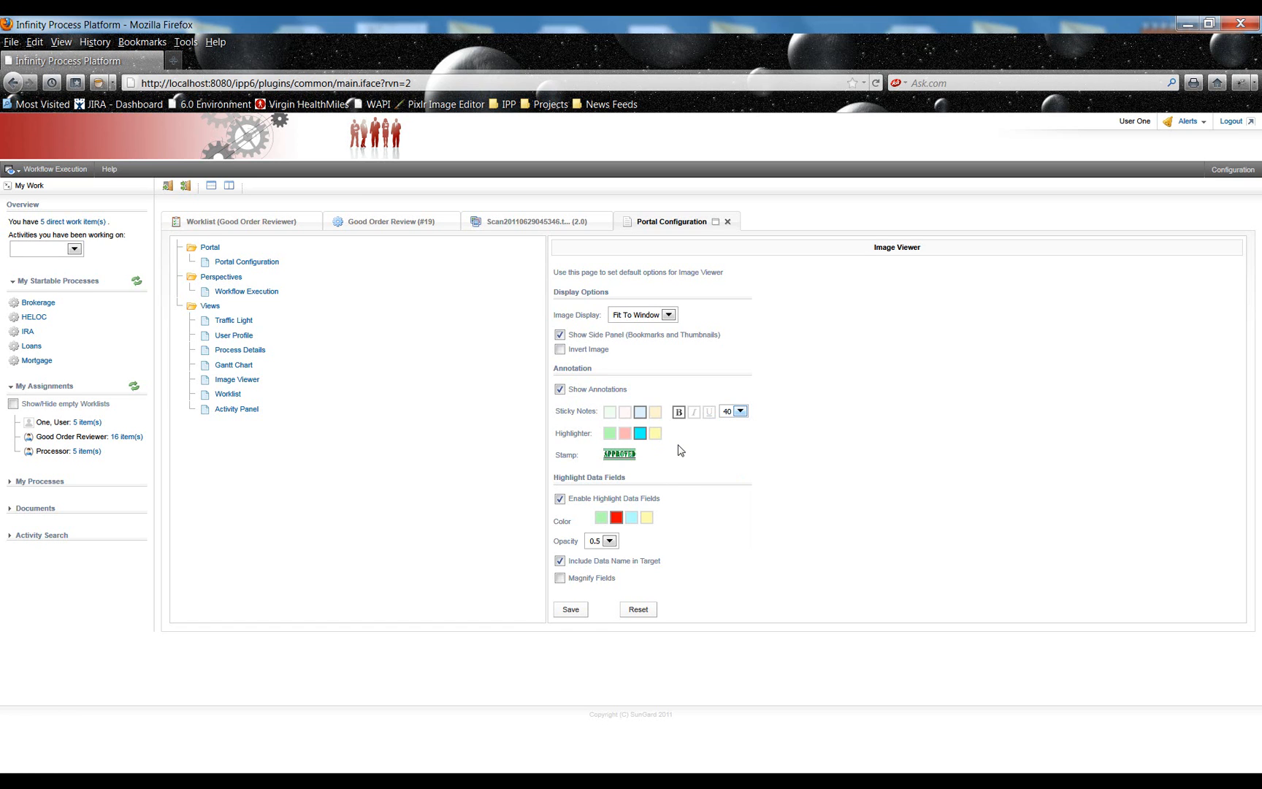
mouse_move(620, 454)
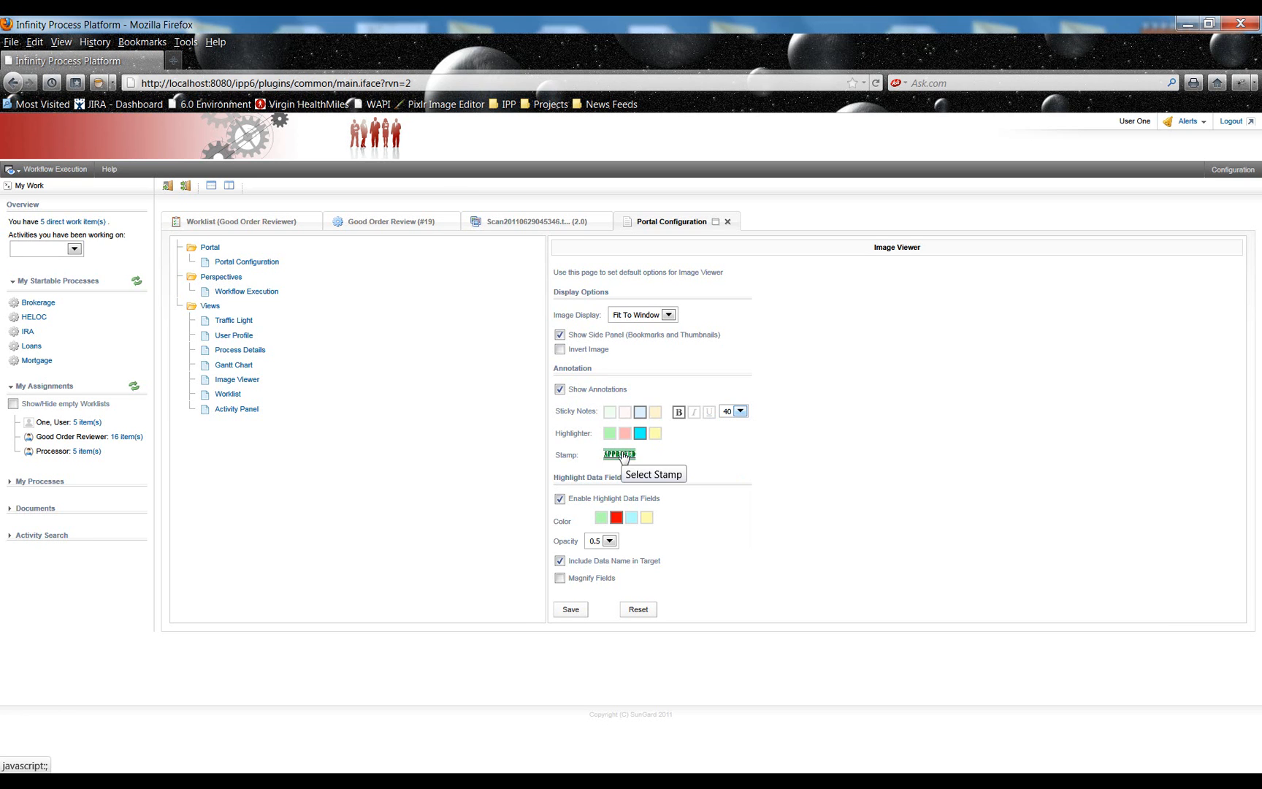
mouse_move(622, 498)
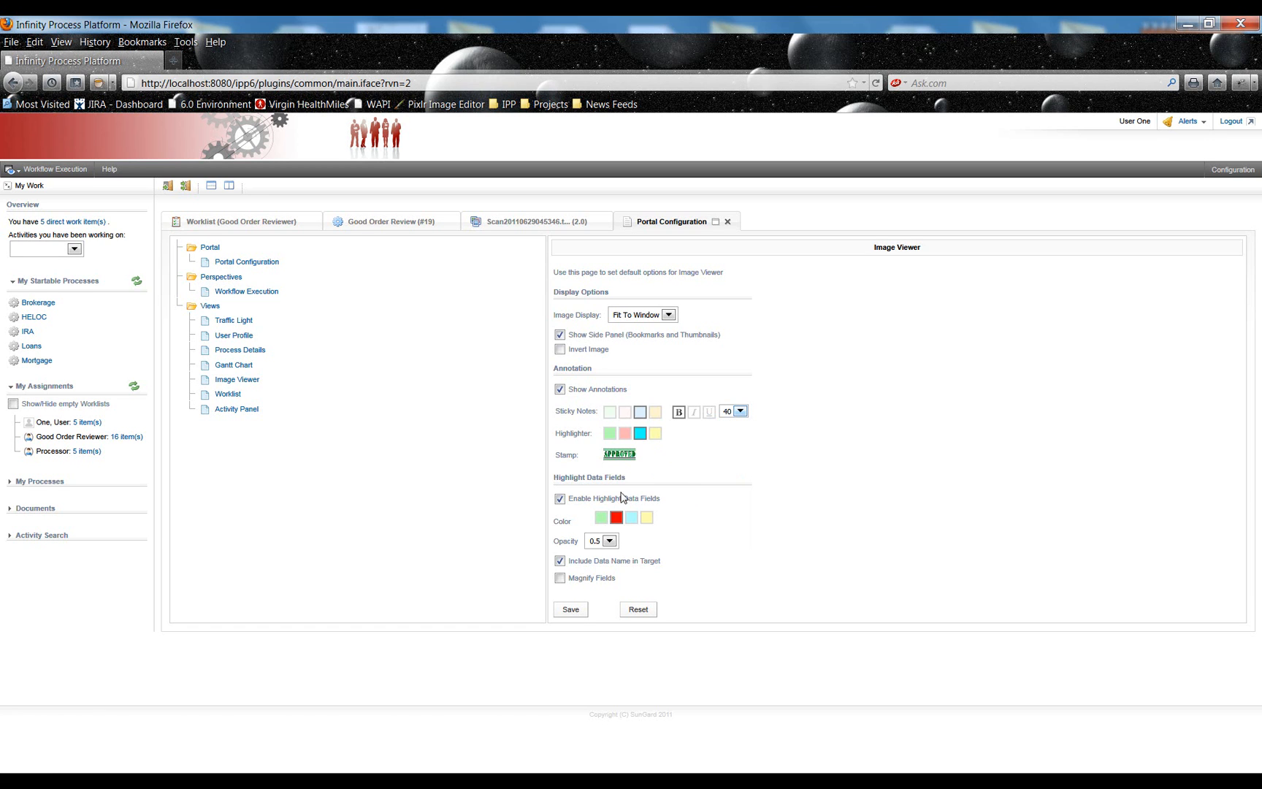
mouse_move(723, 547)
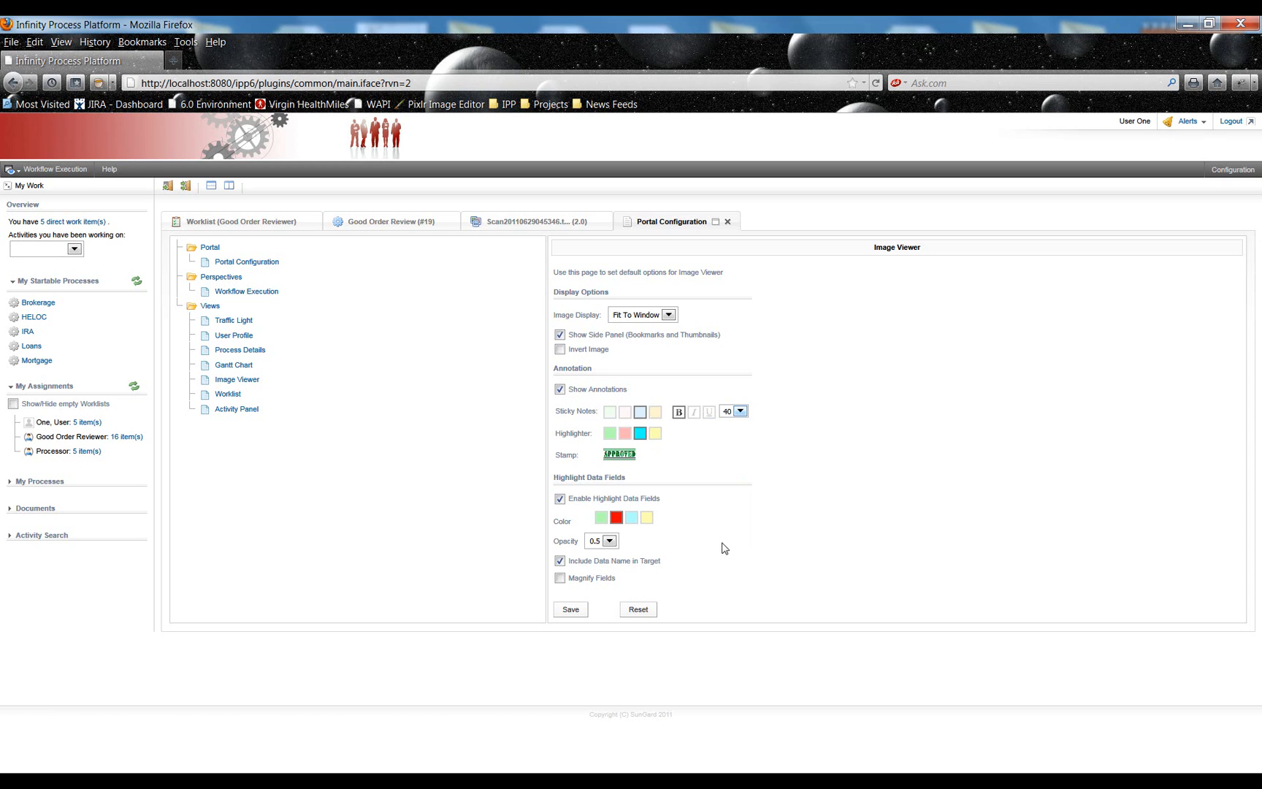
mouse_move(810, 465)
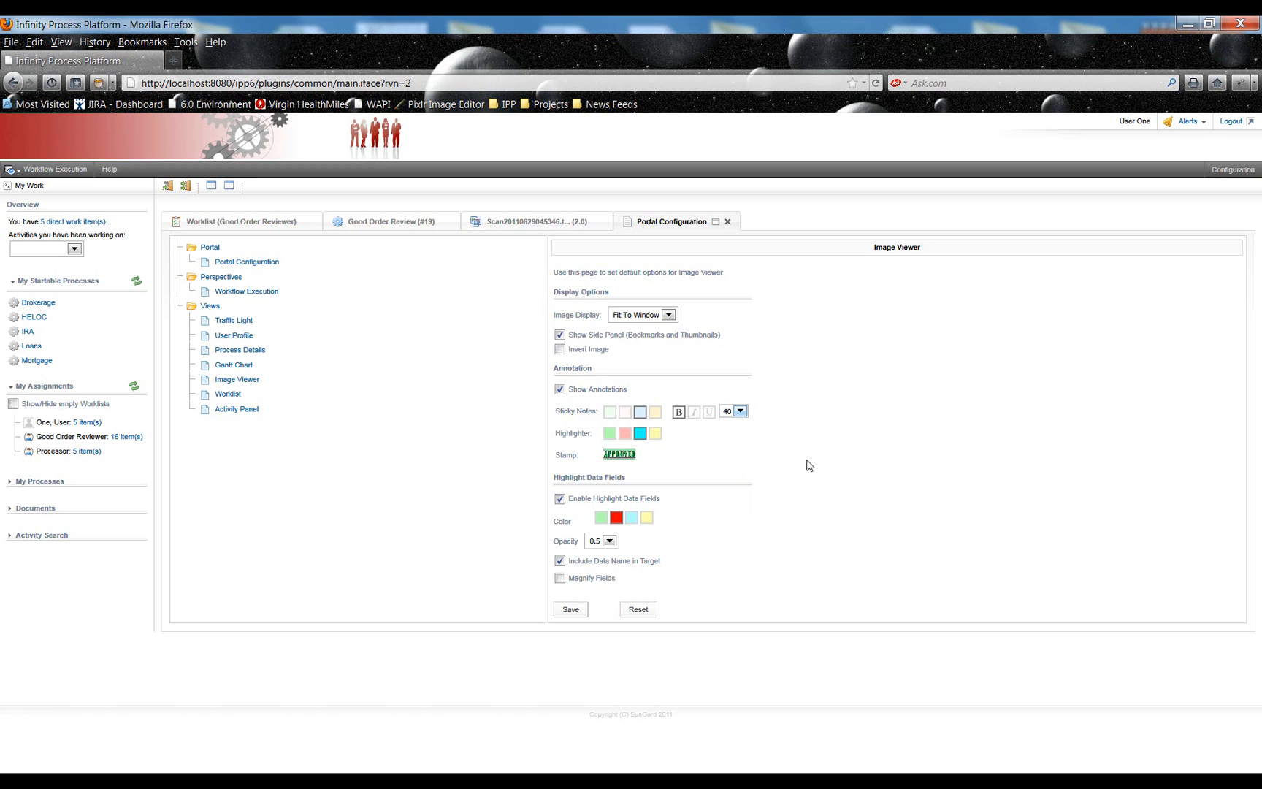